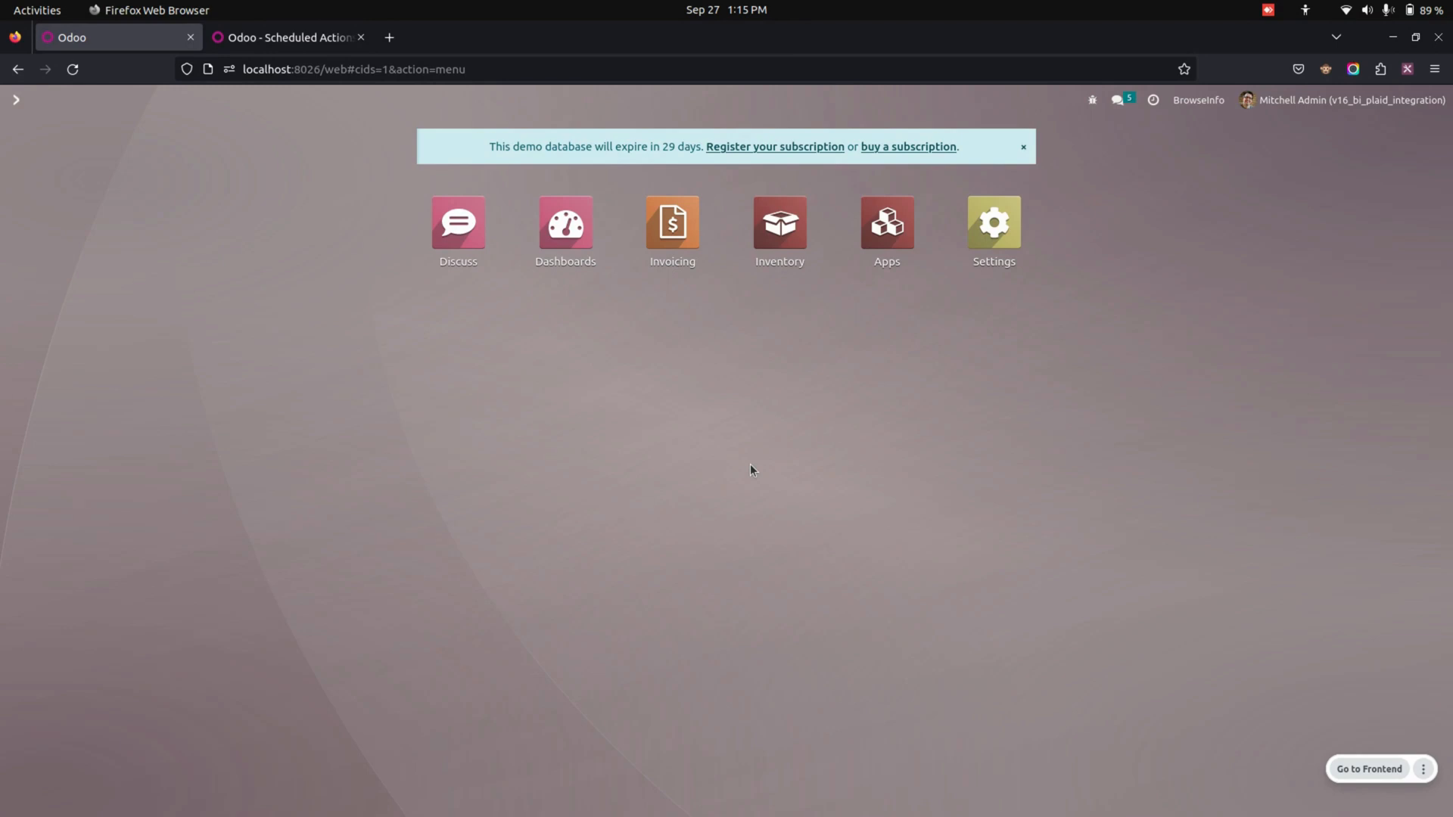
mouse_move(990, 260)
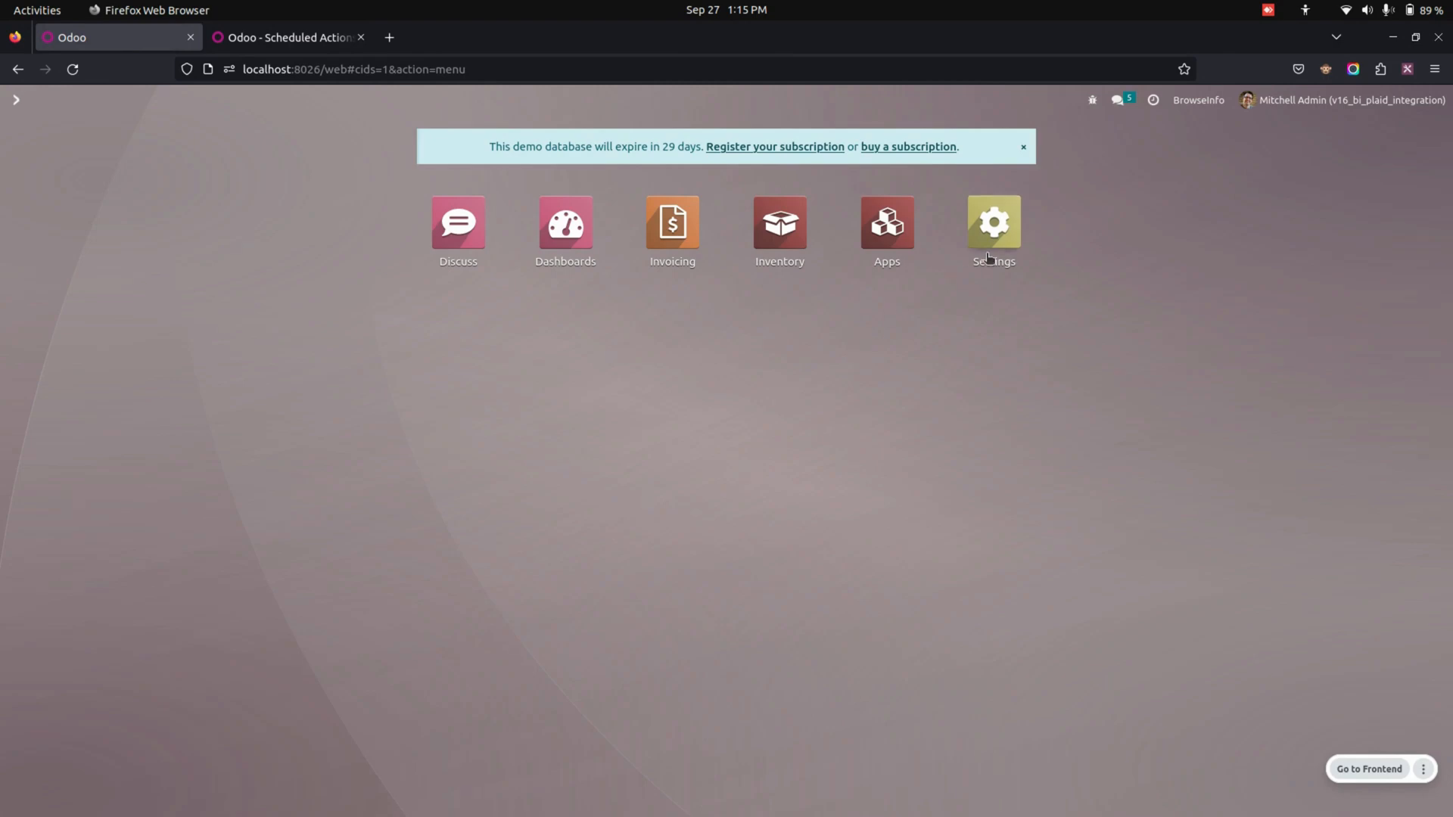
Review the Plaid Integration credentials in Invoicing settings and keep the Sandbox environment
click(993, 221)
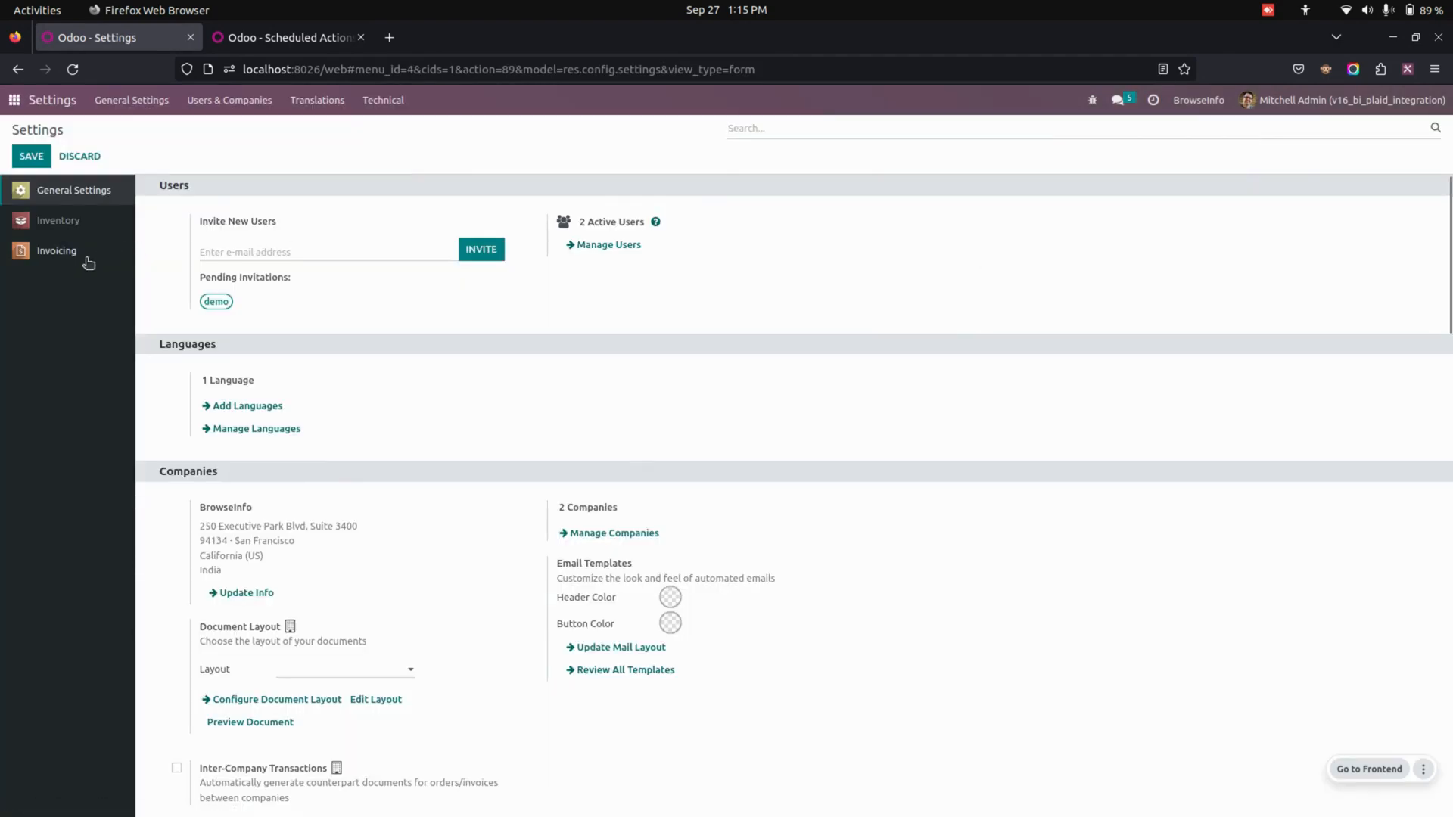
click(54, 251)
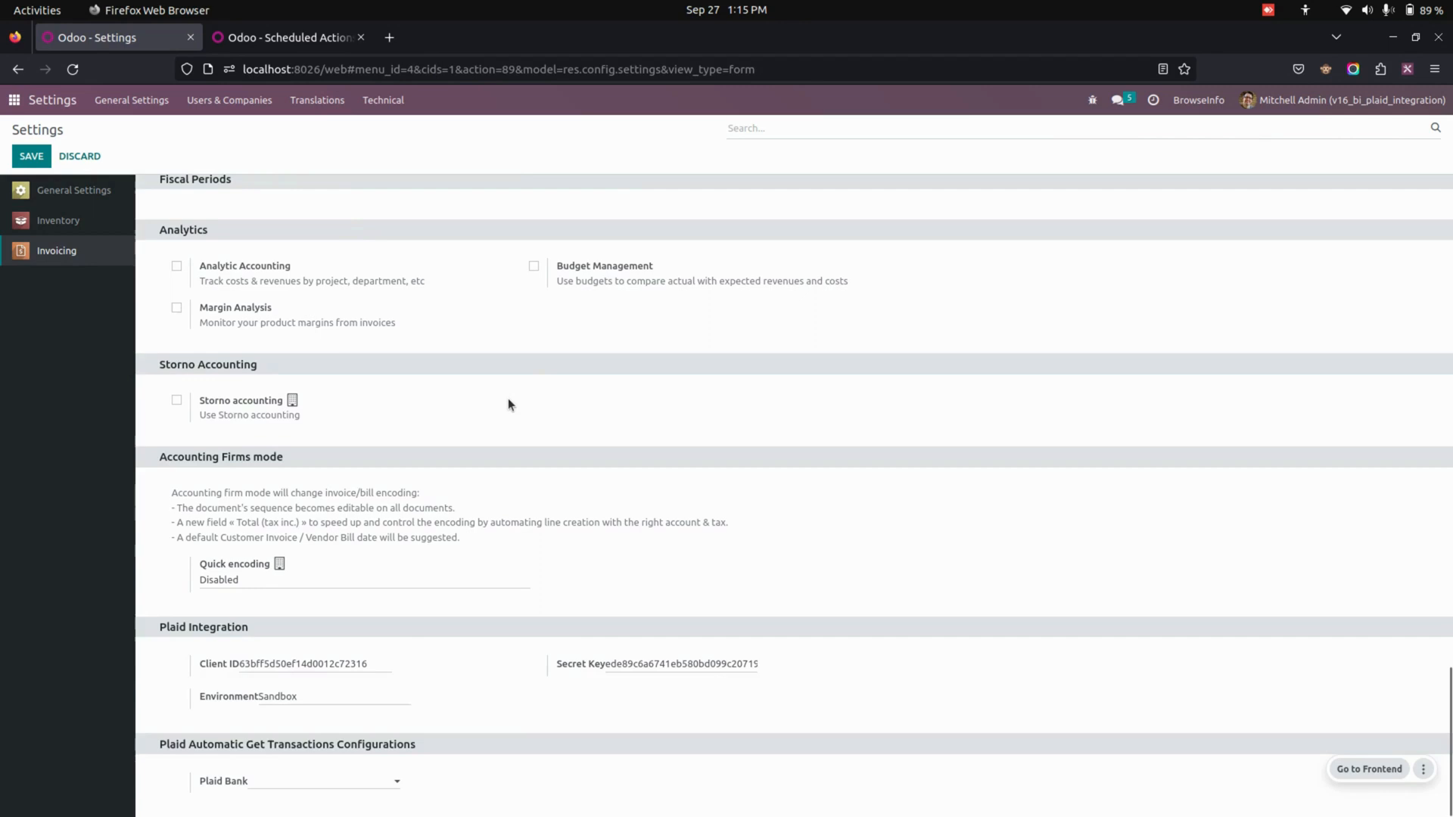
mouse_move(231, 660)
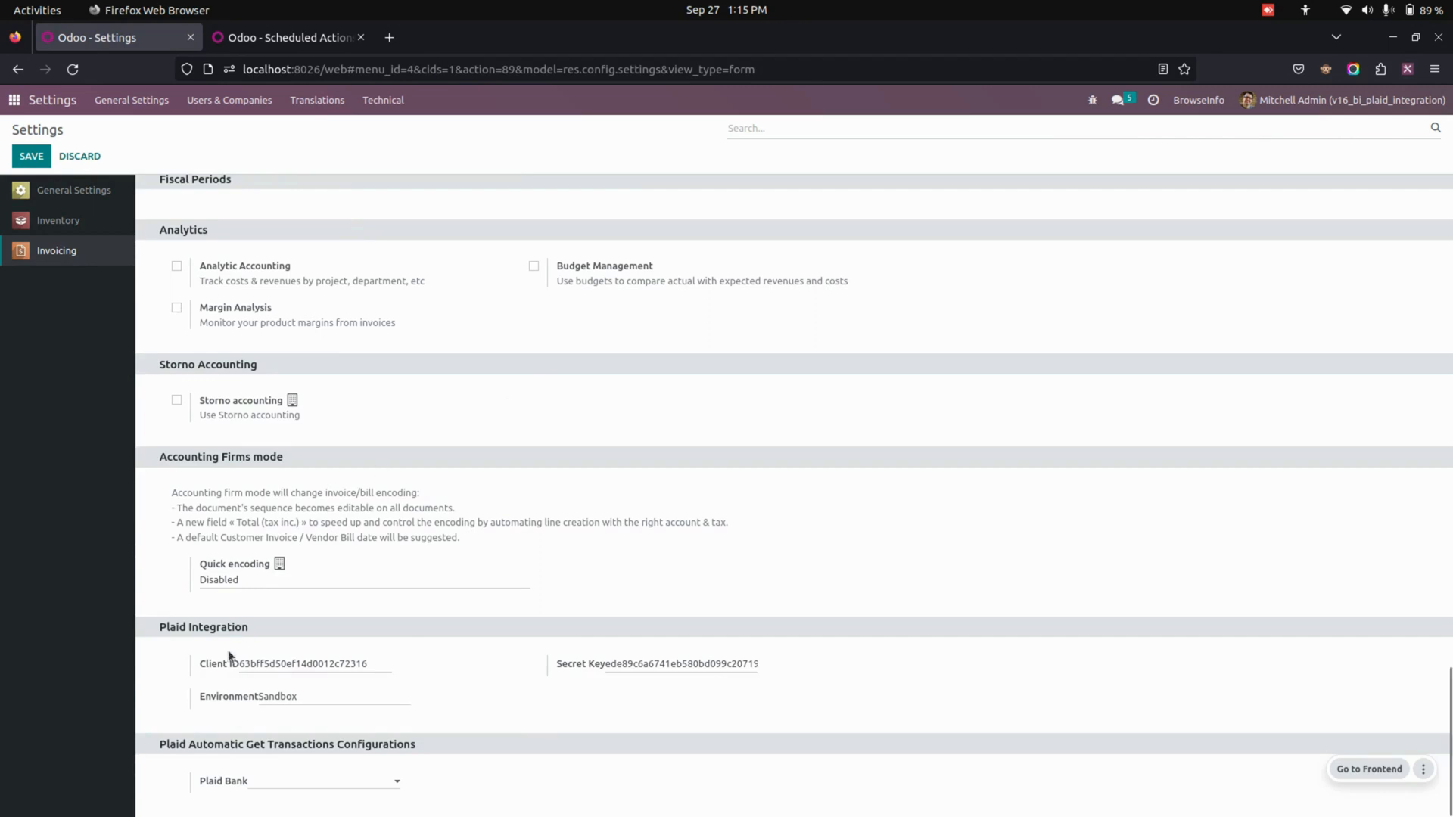
mouse_move(637, 654)
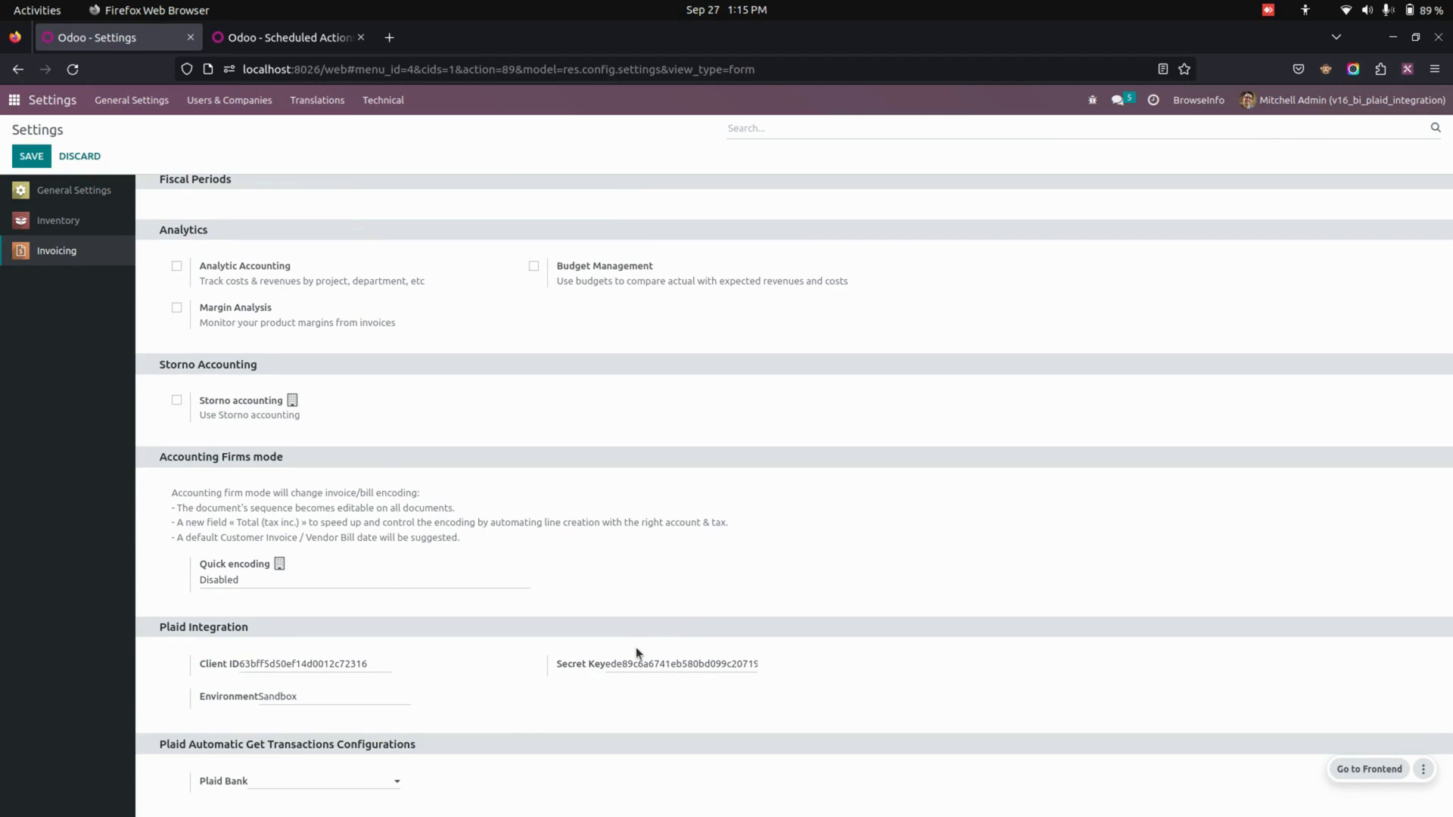
mouse_move(642, 626)
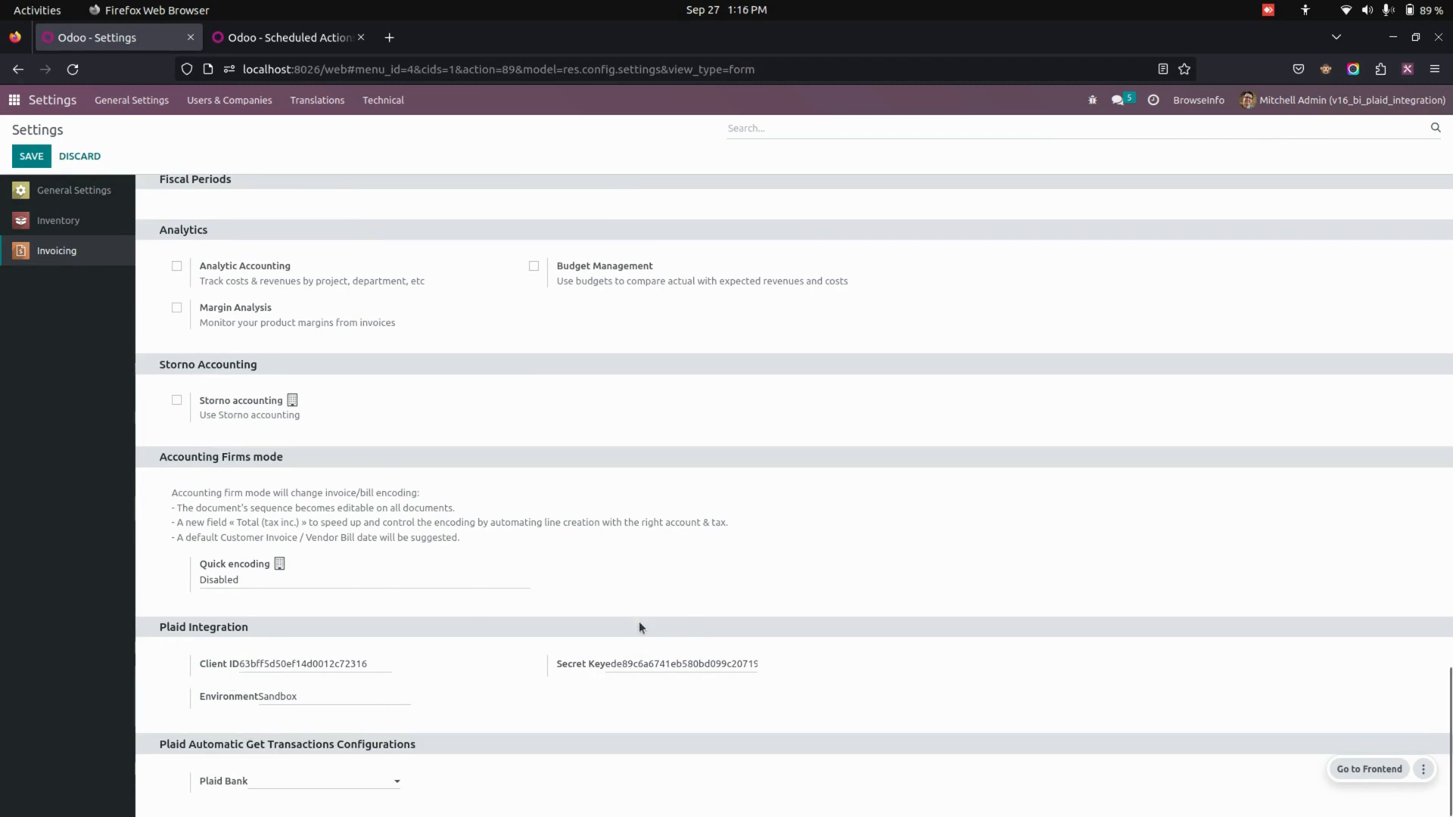
click(303, 696)
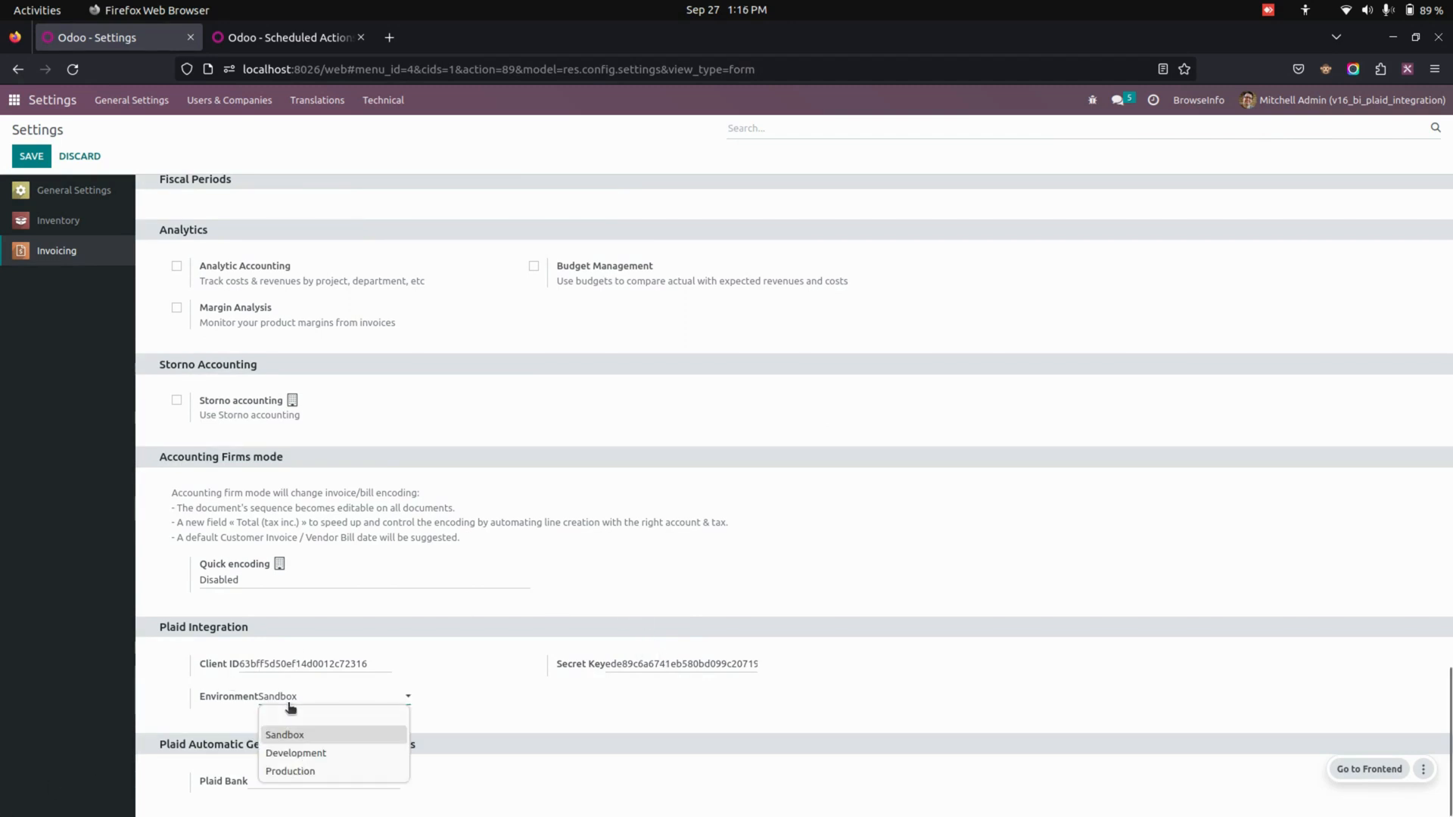
mouse_move(333, 771)
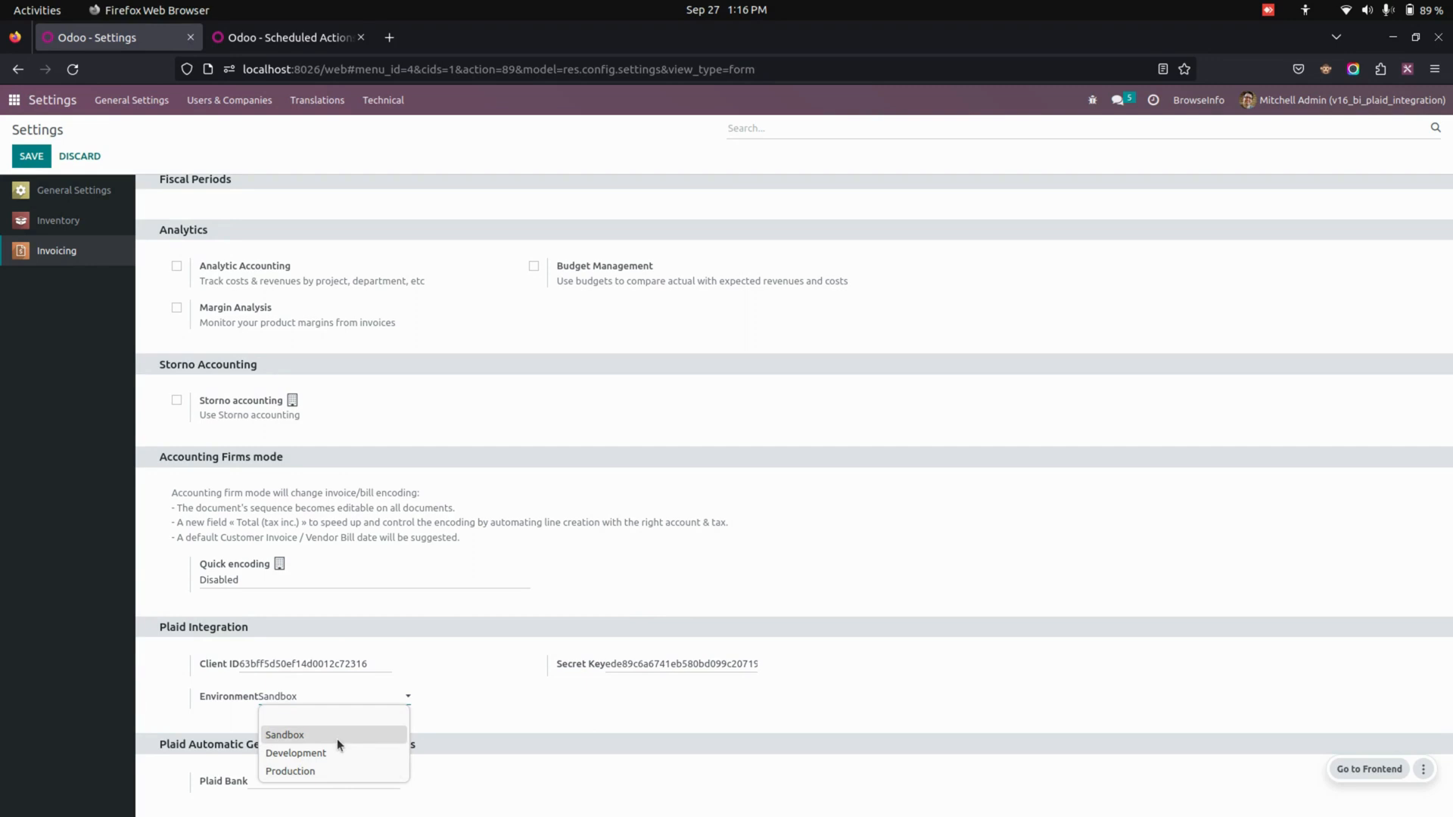
click(285, 734)
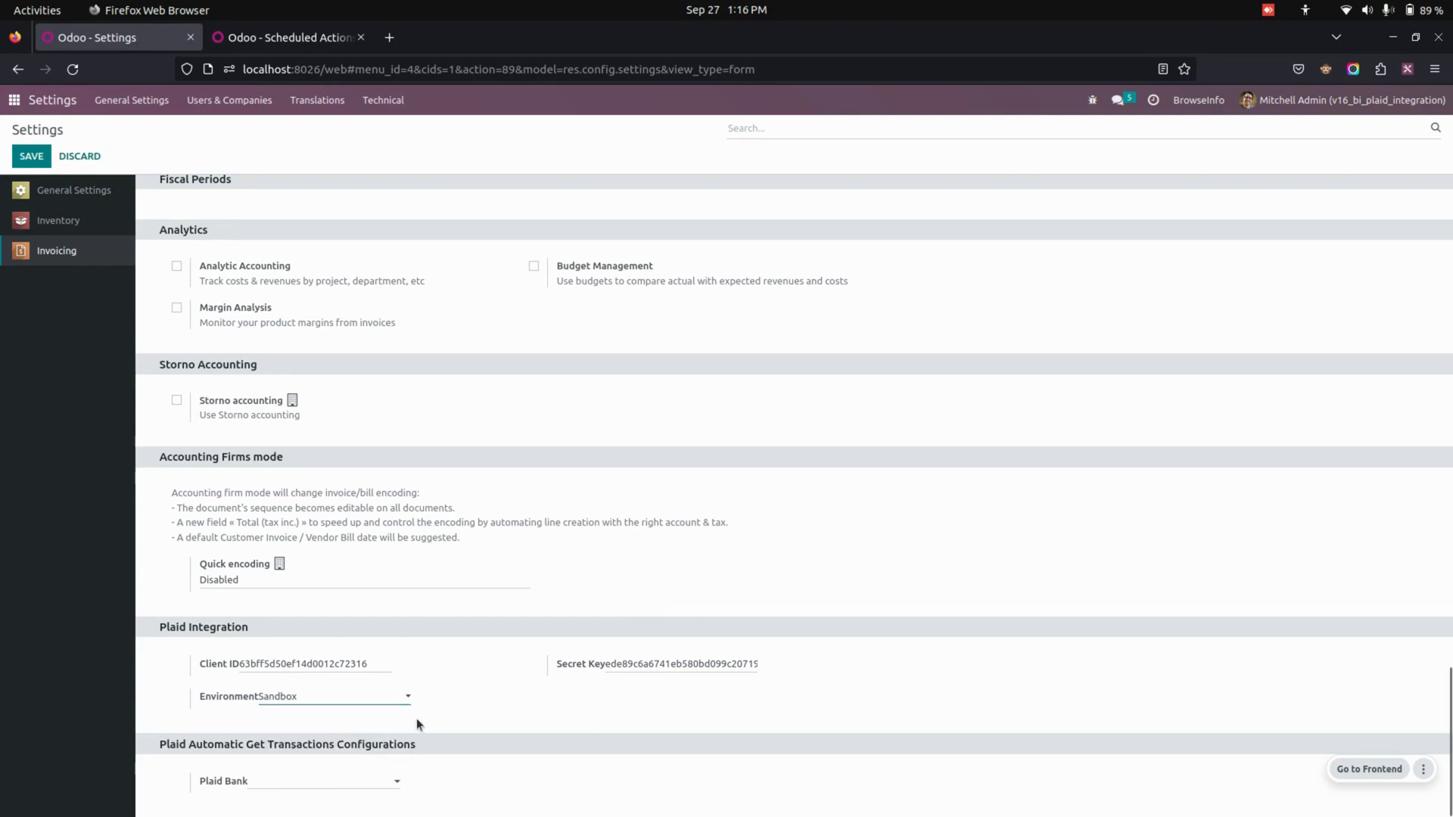
mouse_move(412, 708)
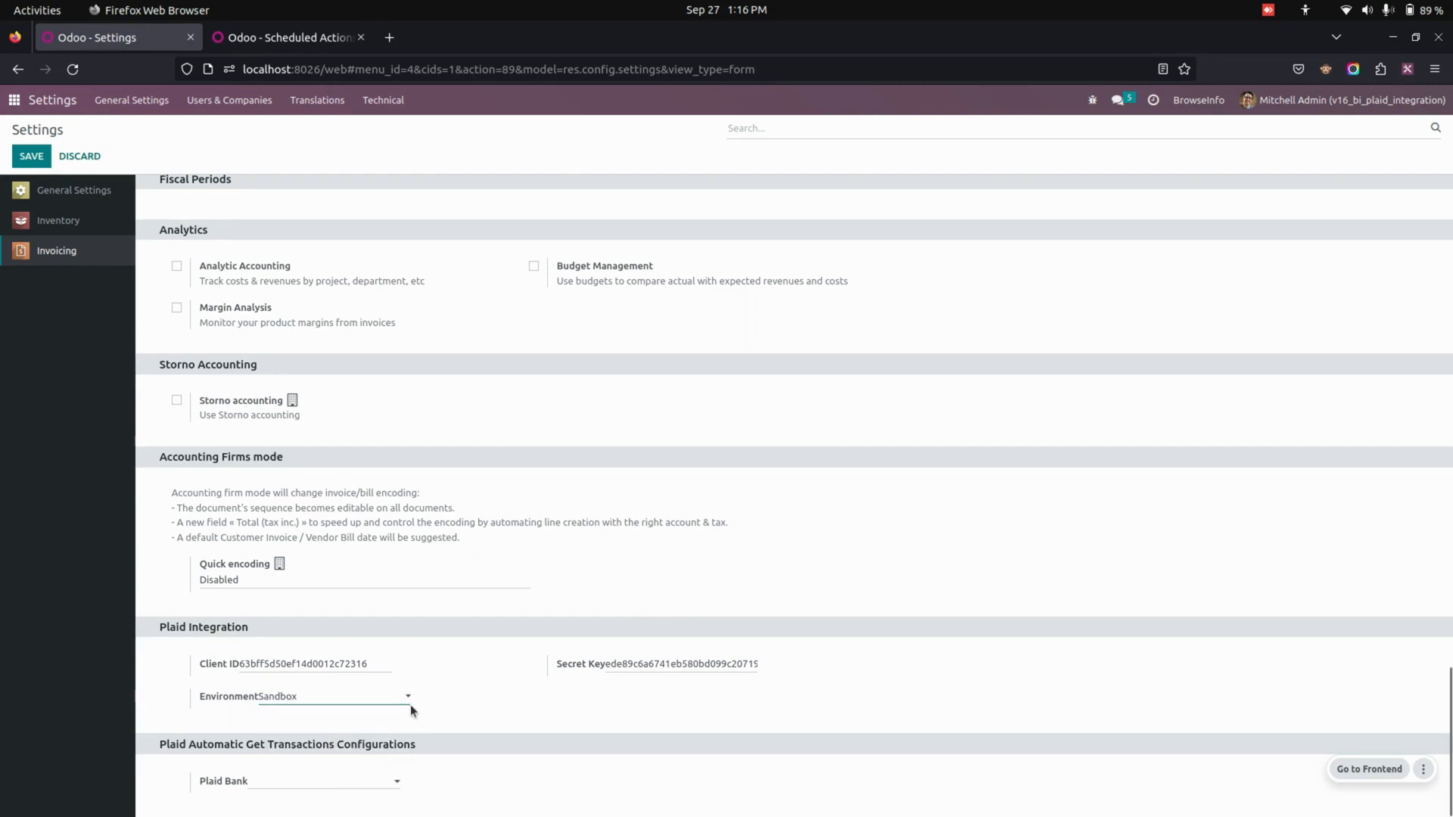
mouse_move(299, 749)
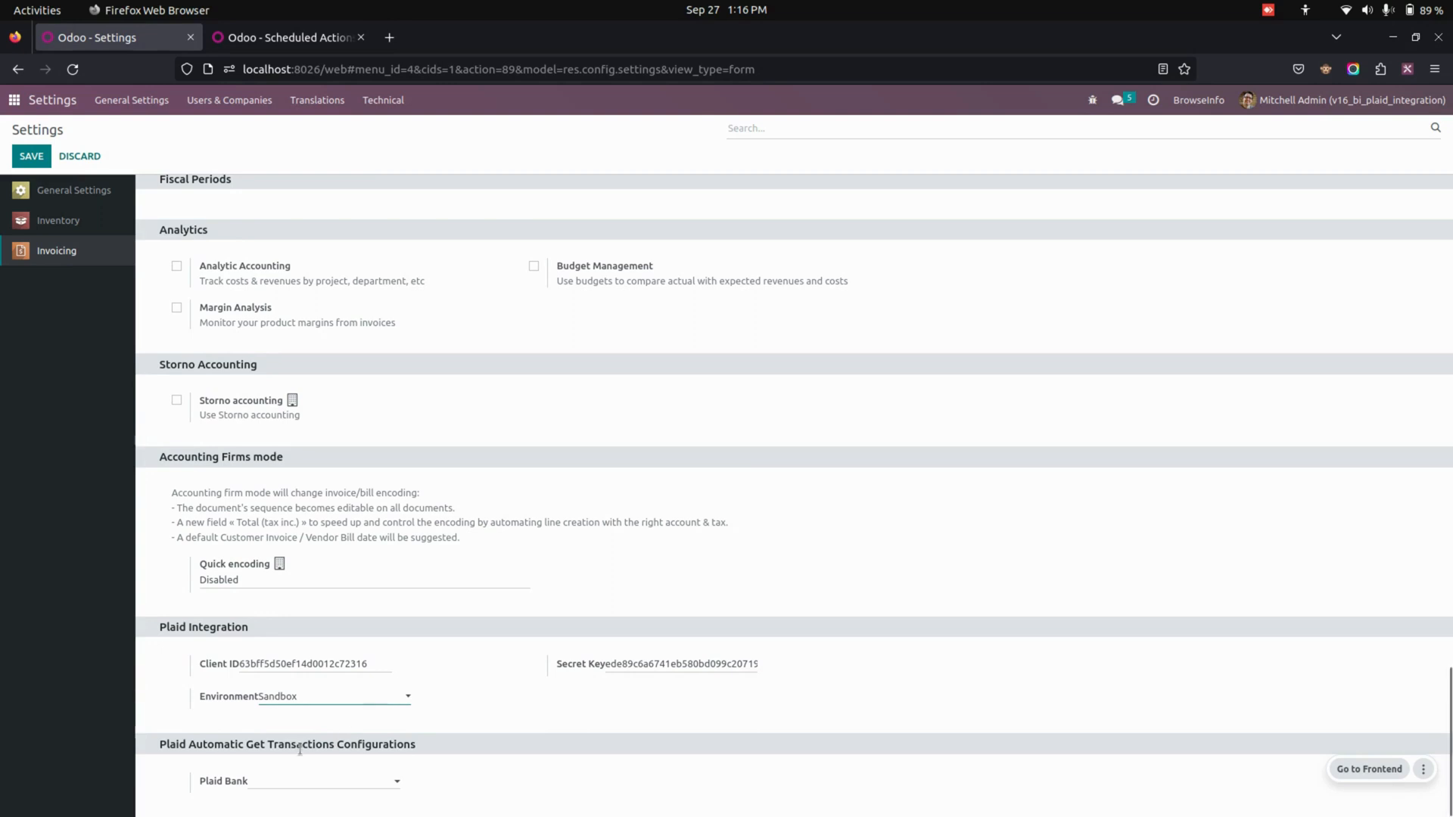
mouse_move(302, 312)
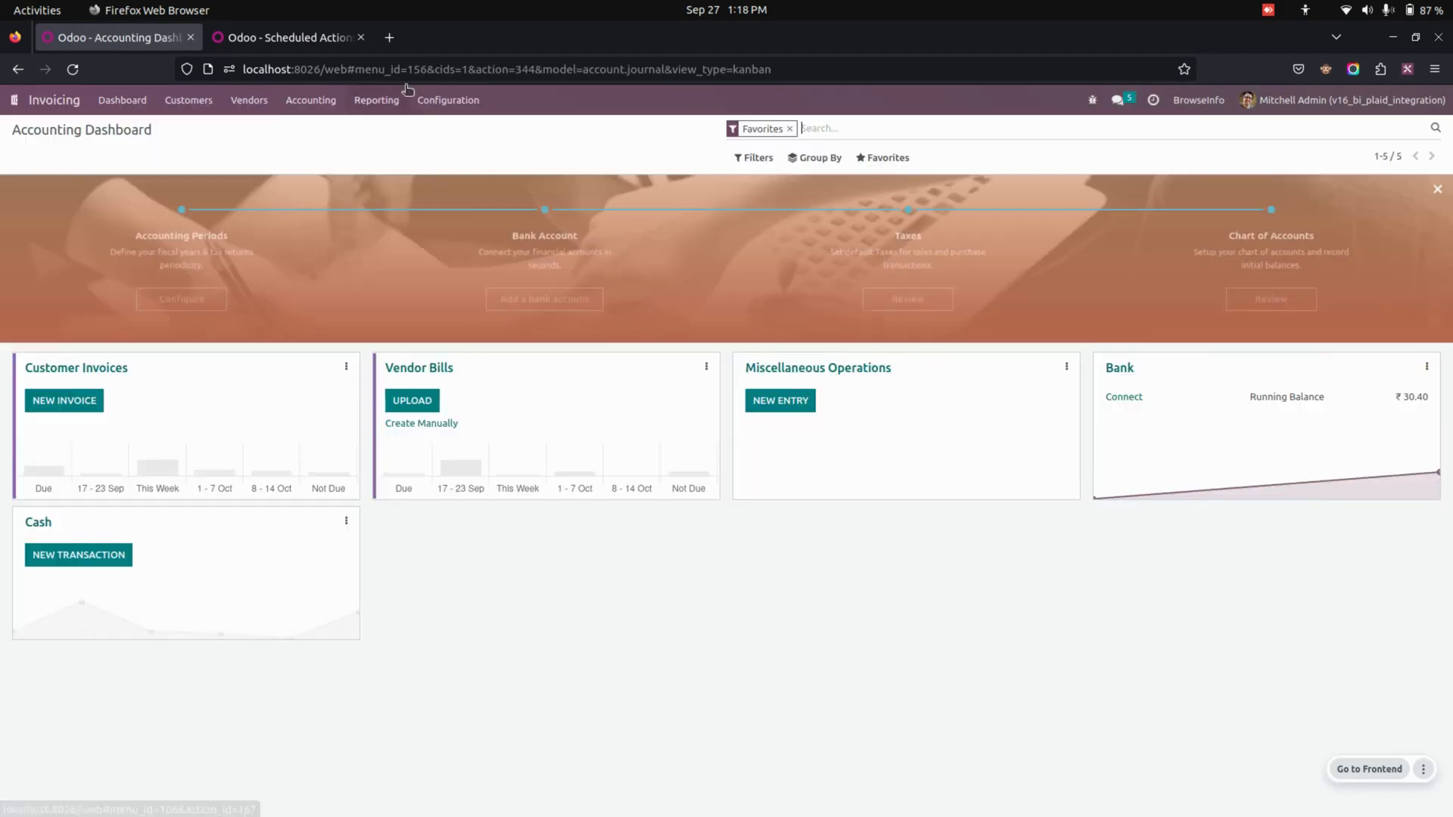
Inspect Bank of America's nine synced accounts under Sync Via Plaid, then return to the bank list
click(448, 100)
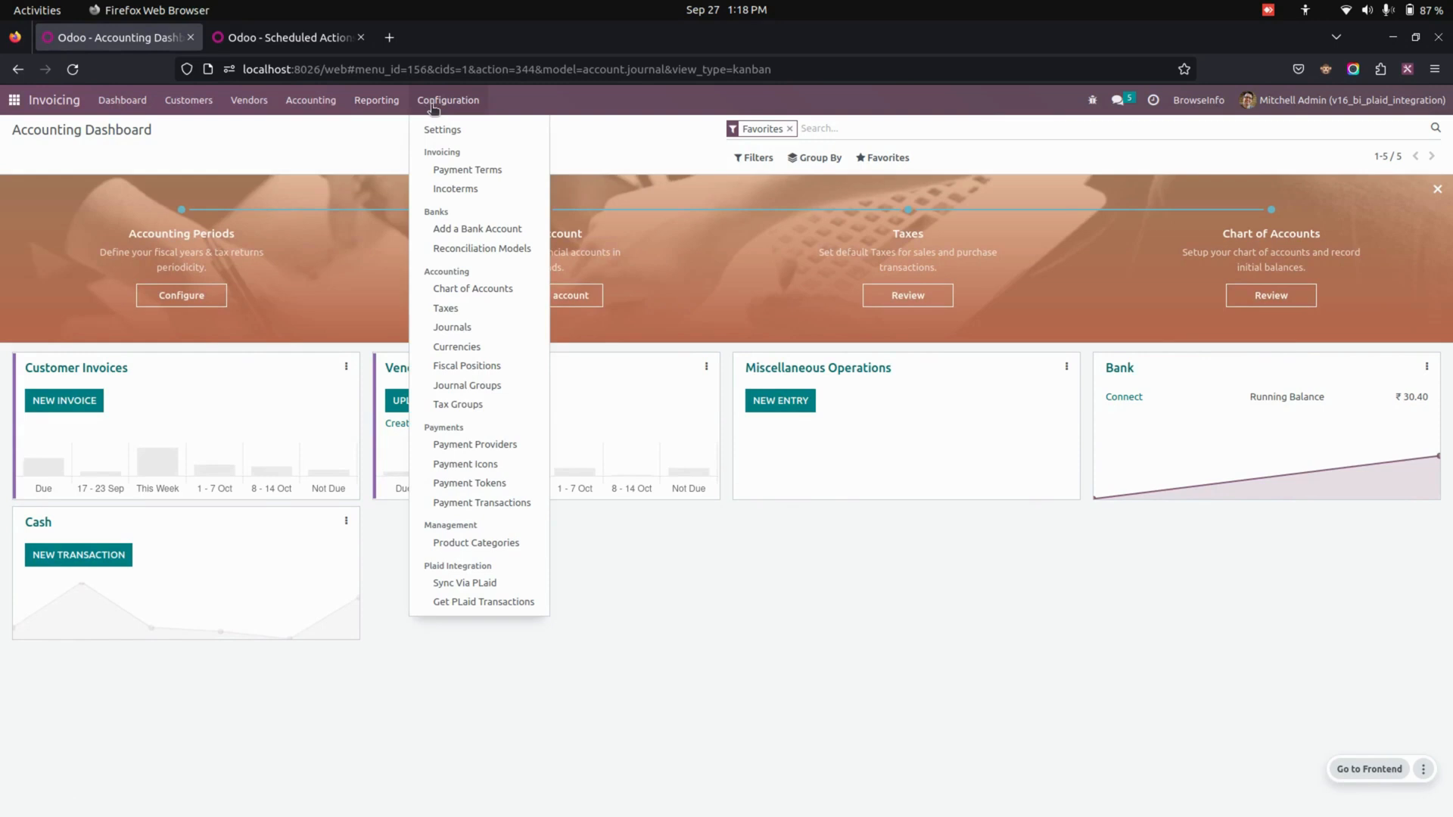
mouse_move(494, 519)
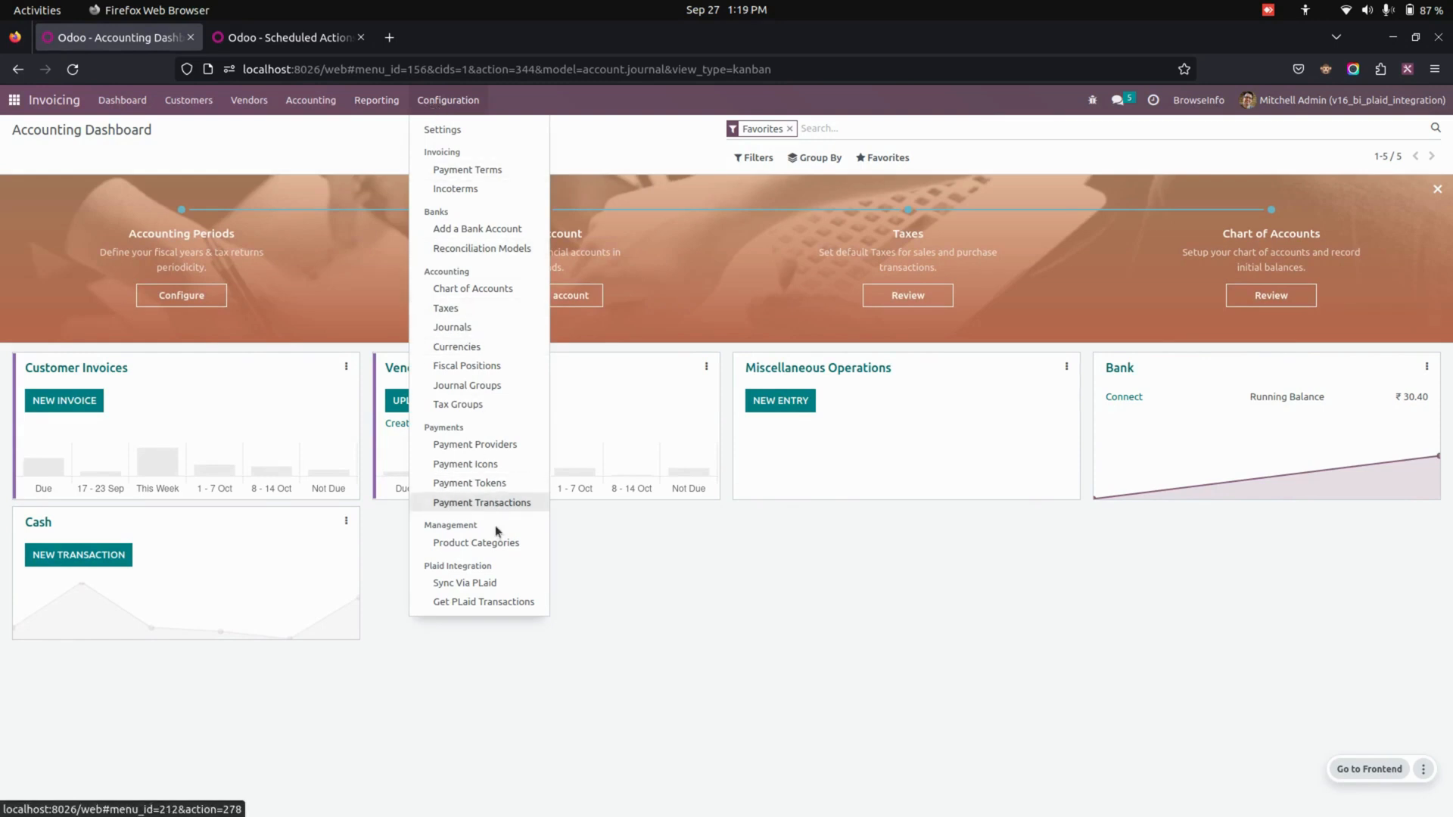
mouse_move(457, 582)
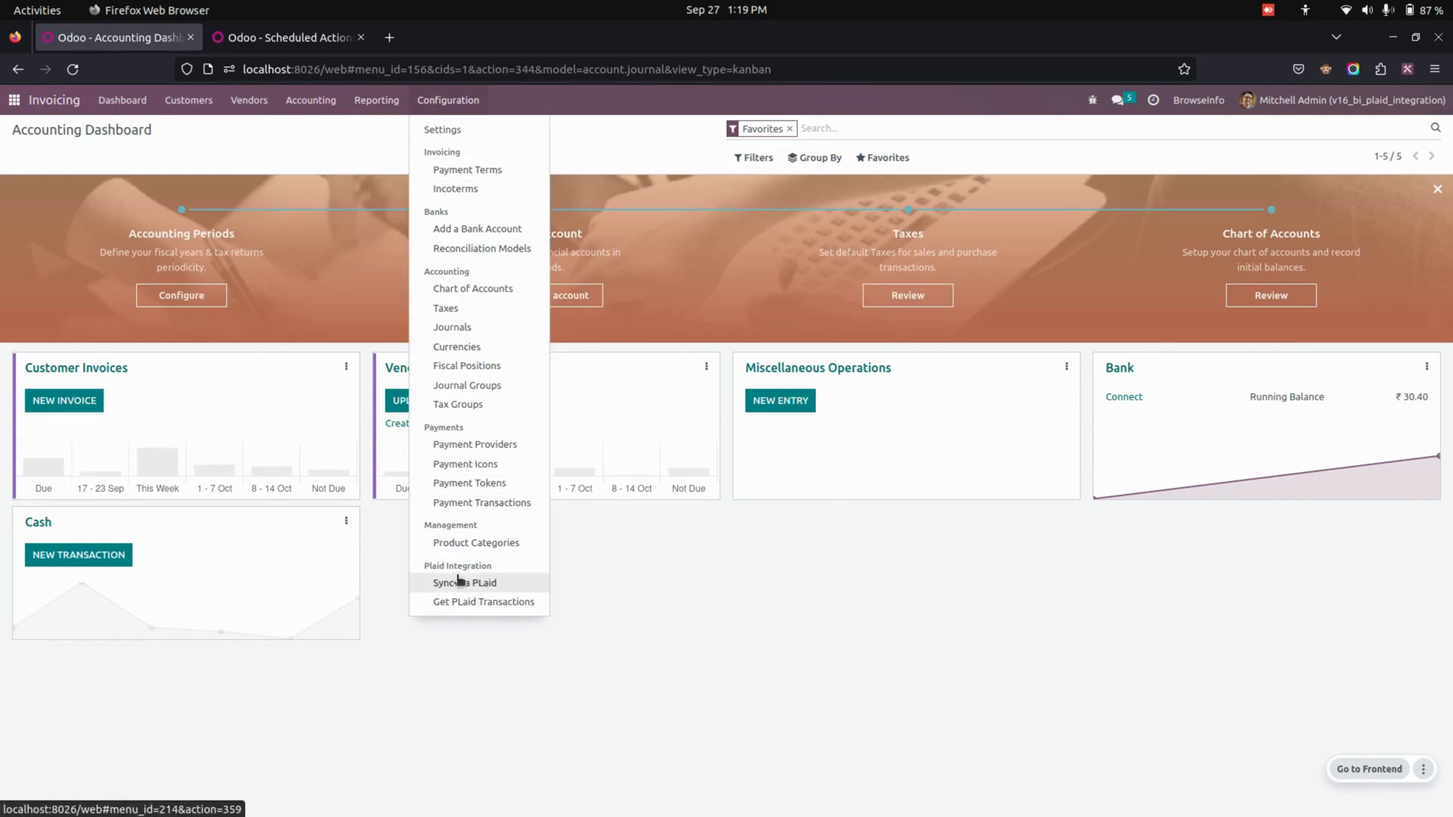
click(466, 582)
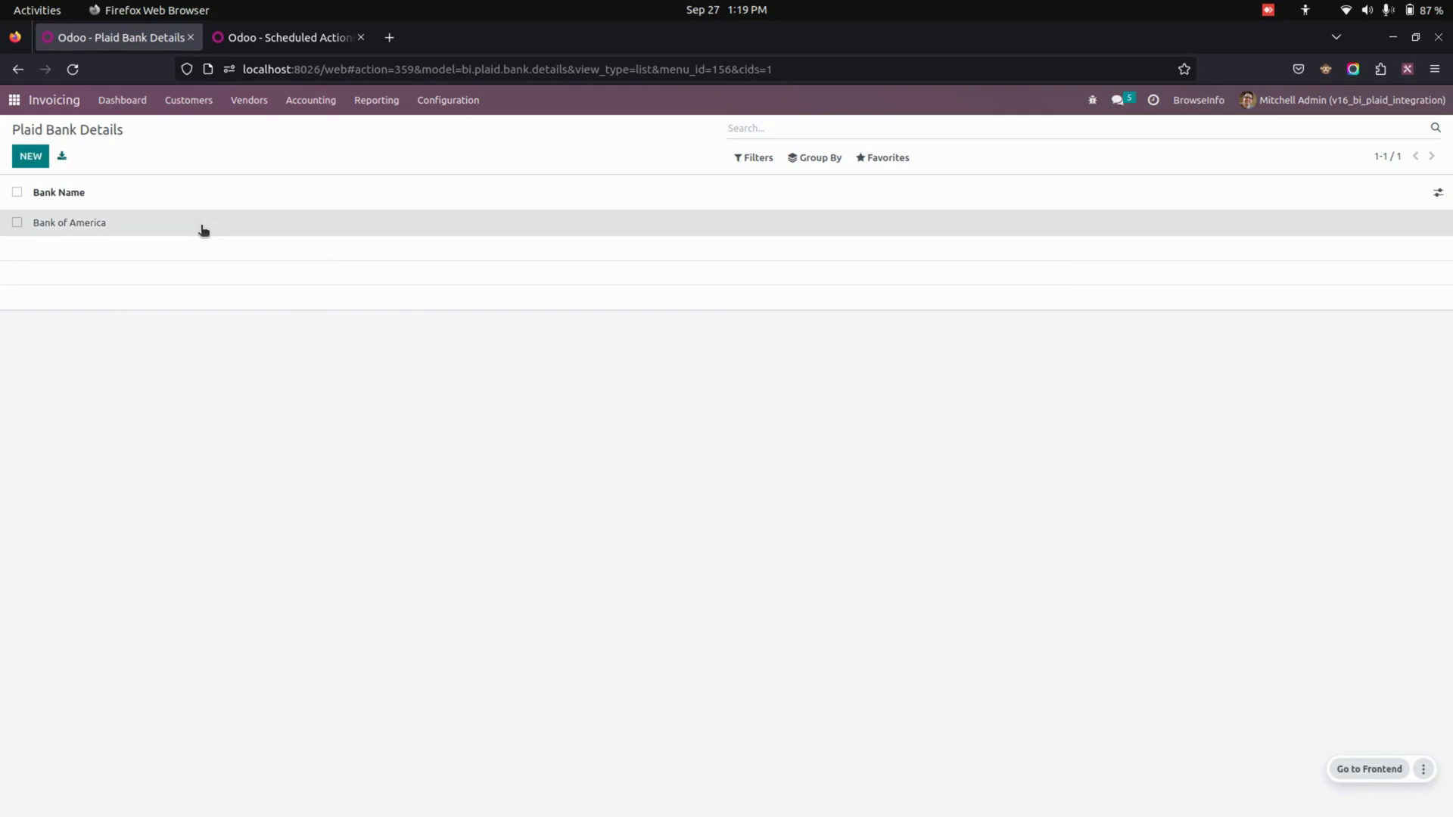
click(70, 223)
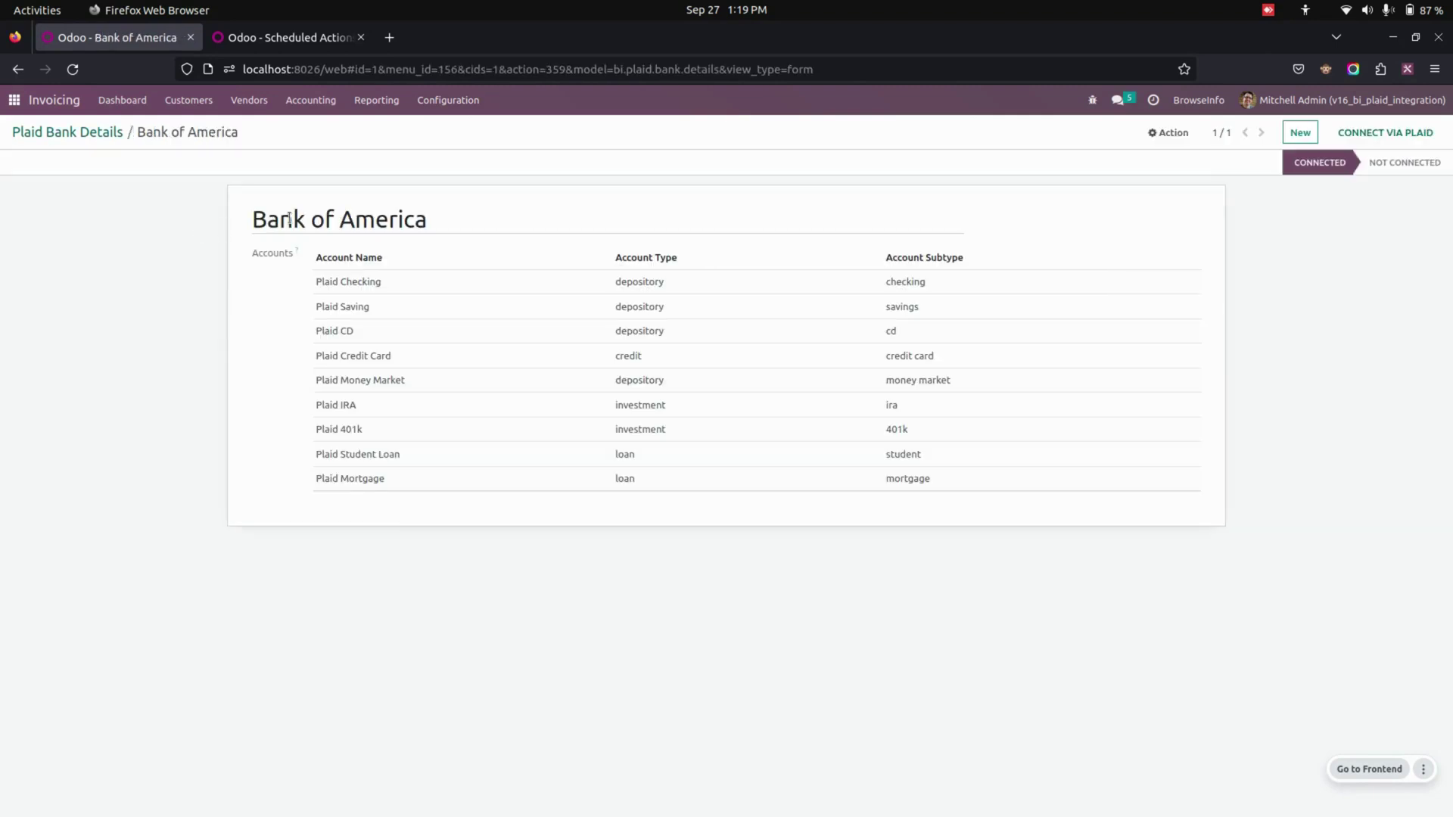
mouse_move(103, 173)
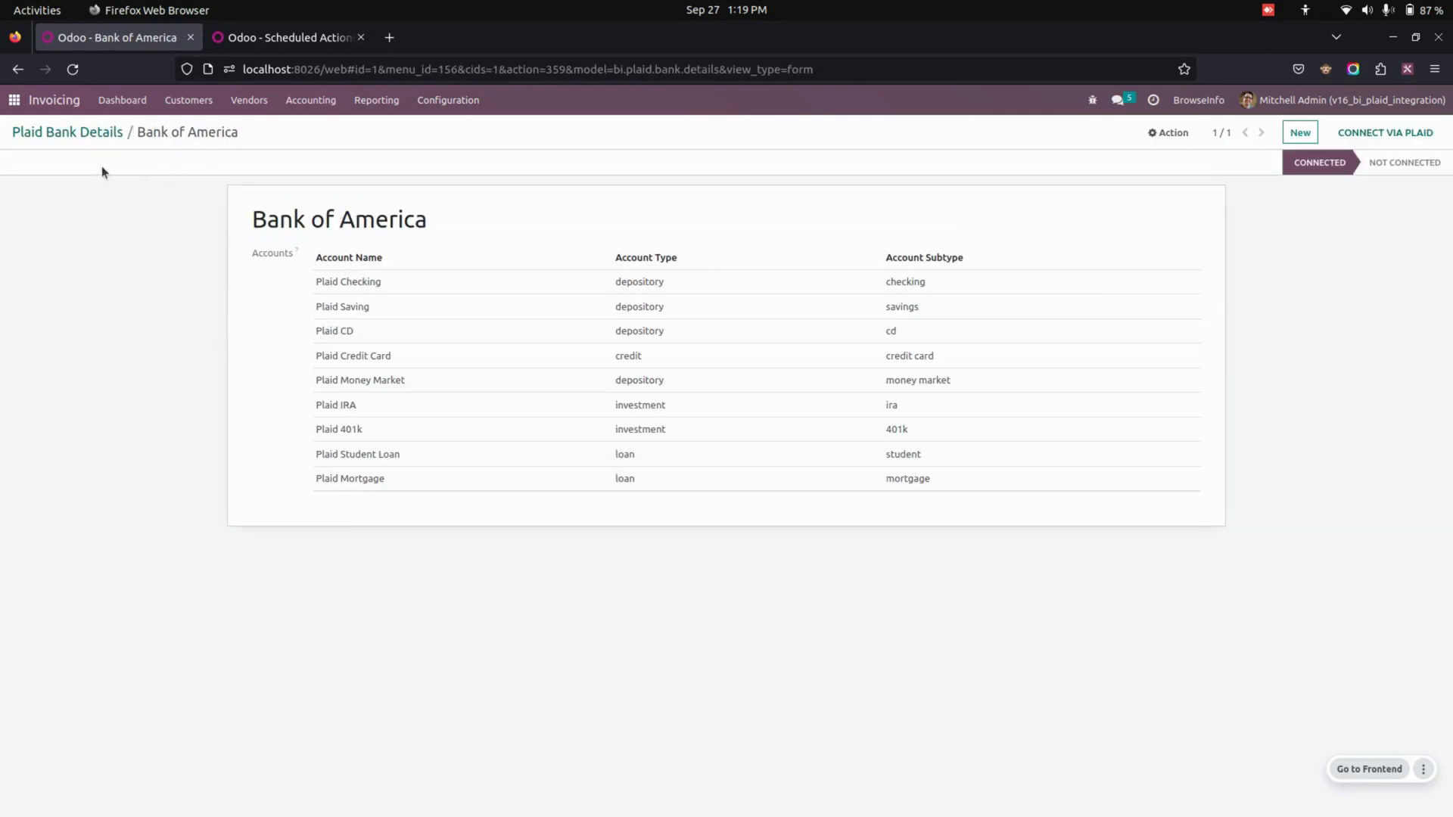
click(68, 132)
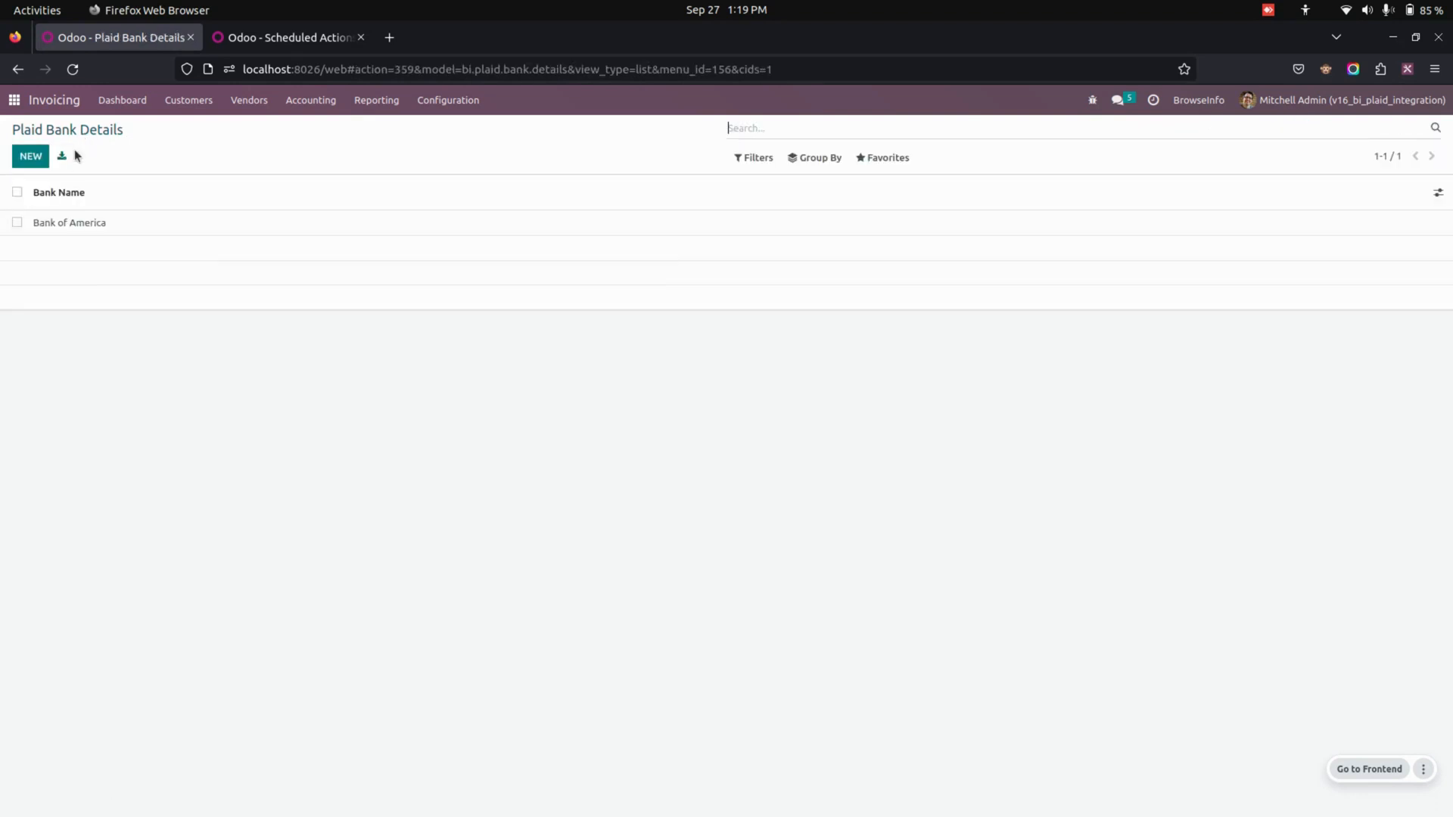
Create a new Plaid bank record named 'Bank' and start its Plaid connection
click(30, 156)
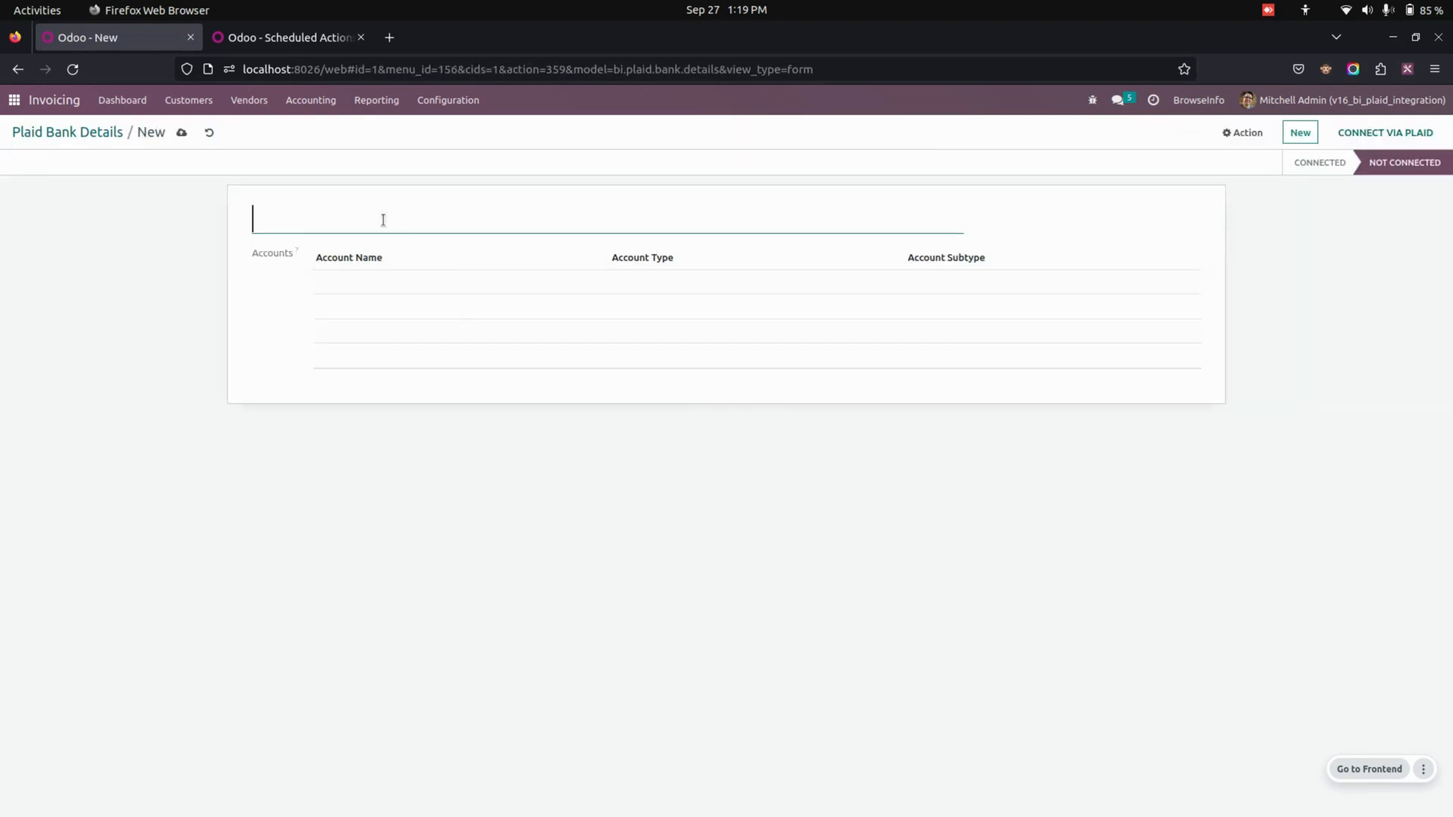
text(Bank)
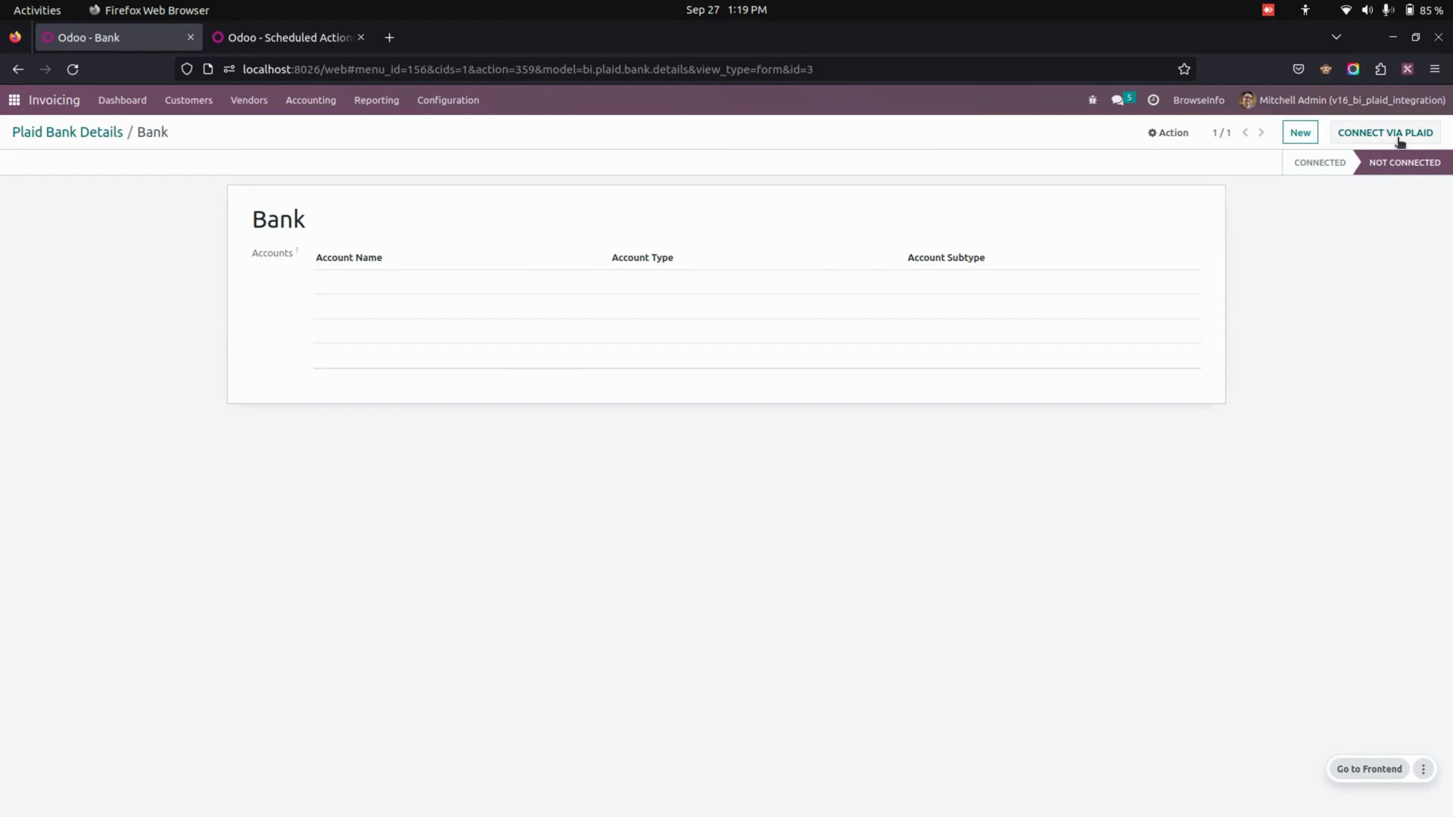
click(1387, 133)
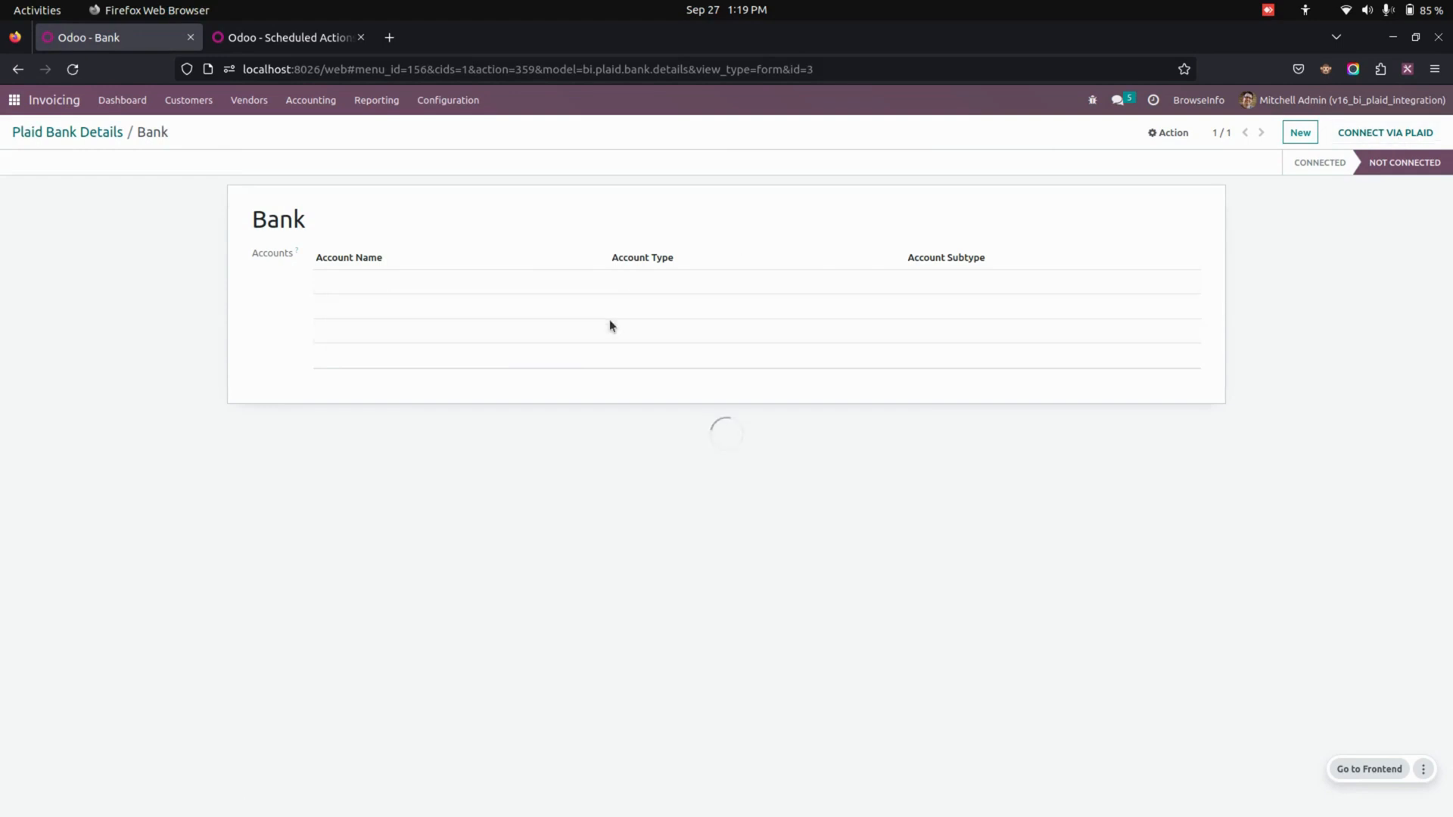
Connect via Plaid, choose Bank of America as the institution and reach its sign-in page
click(1387, 133)
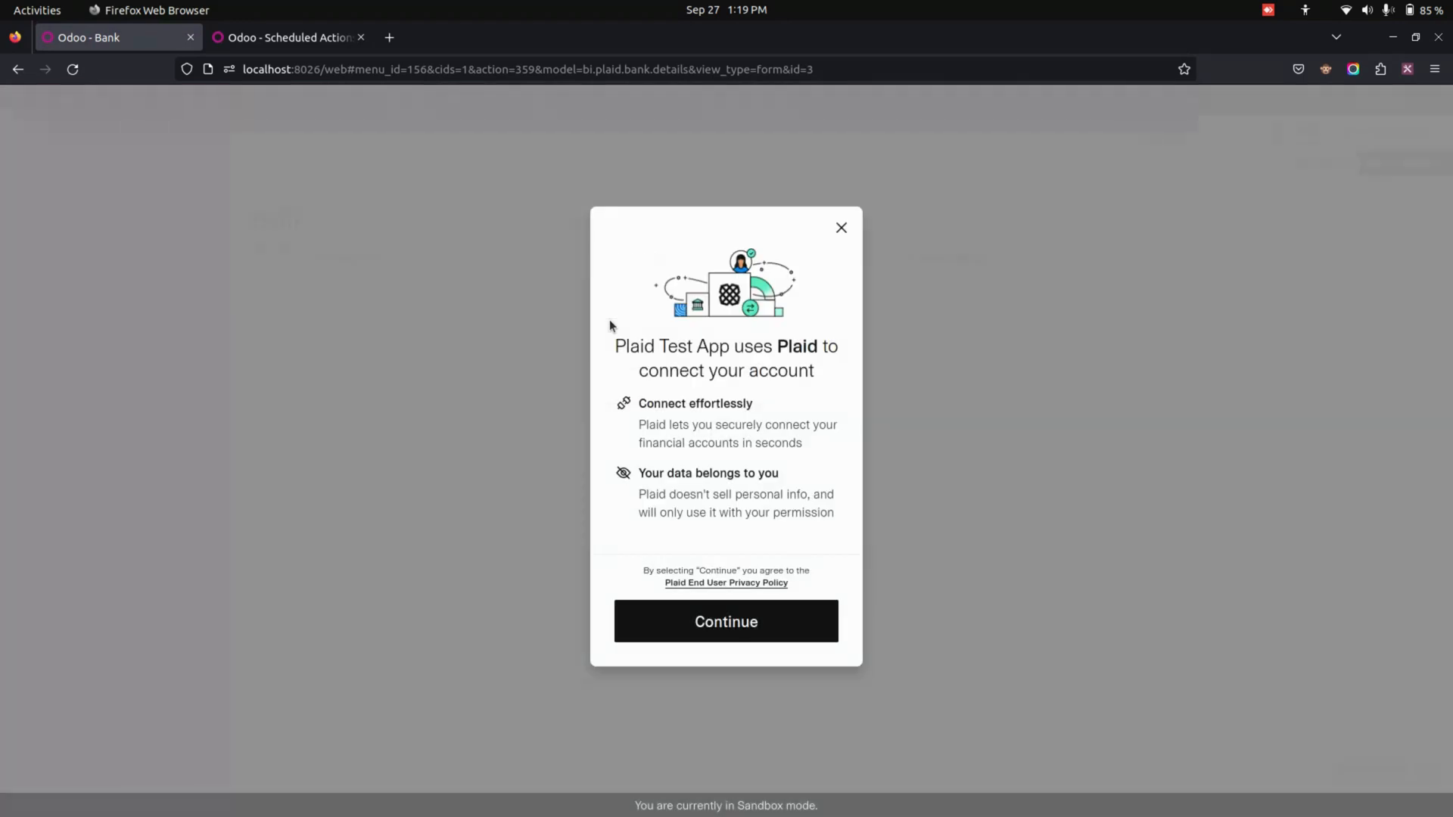
mouse_move(884, 436)
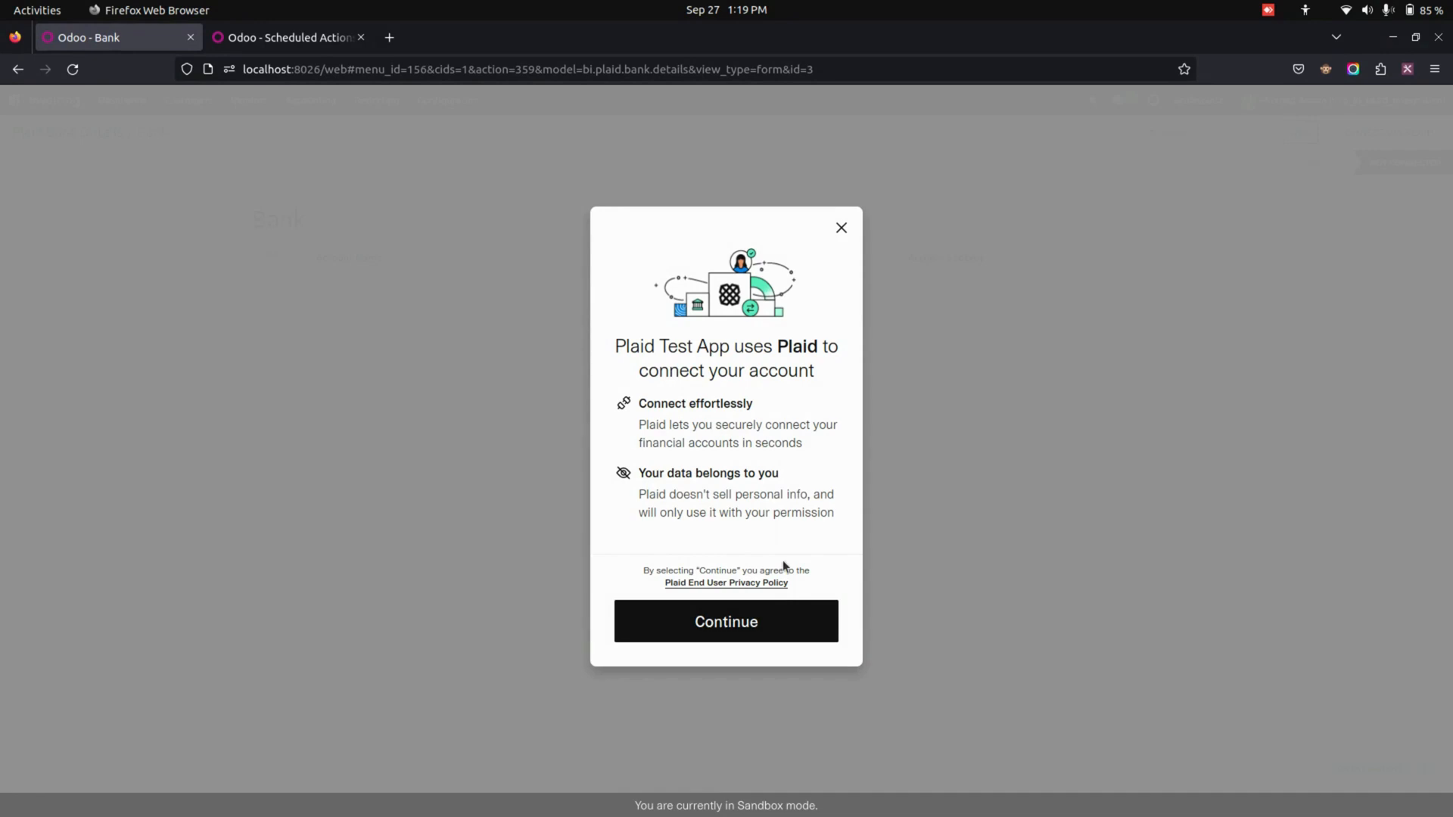
click(727, 620)
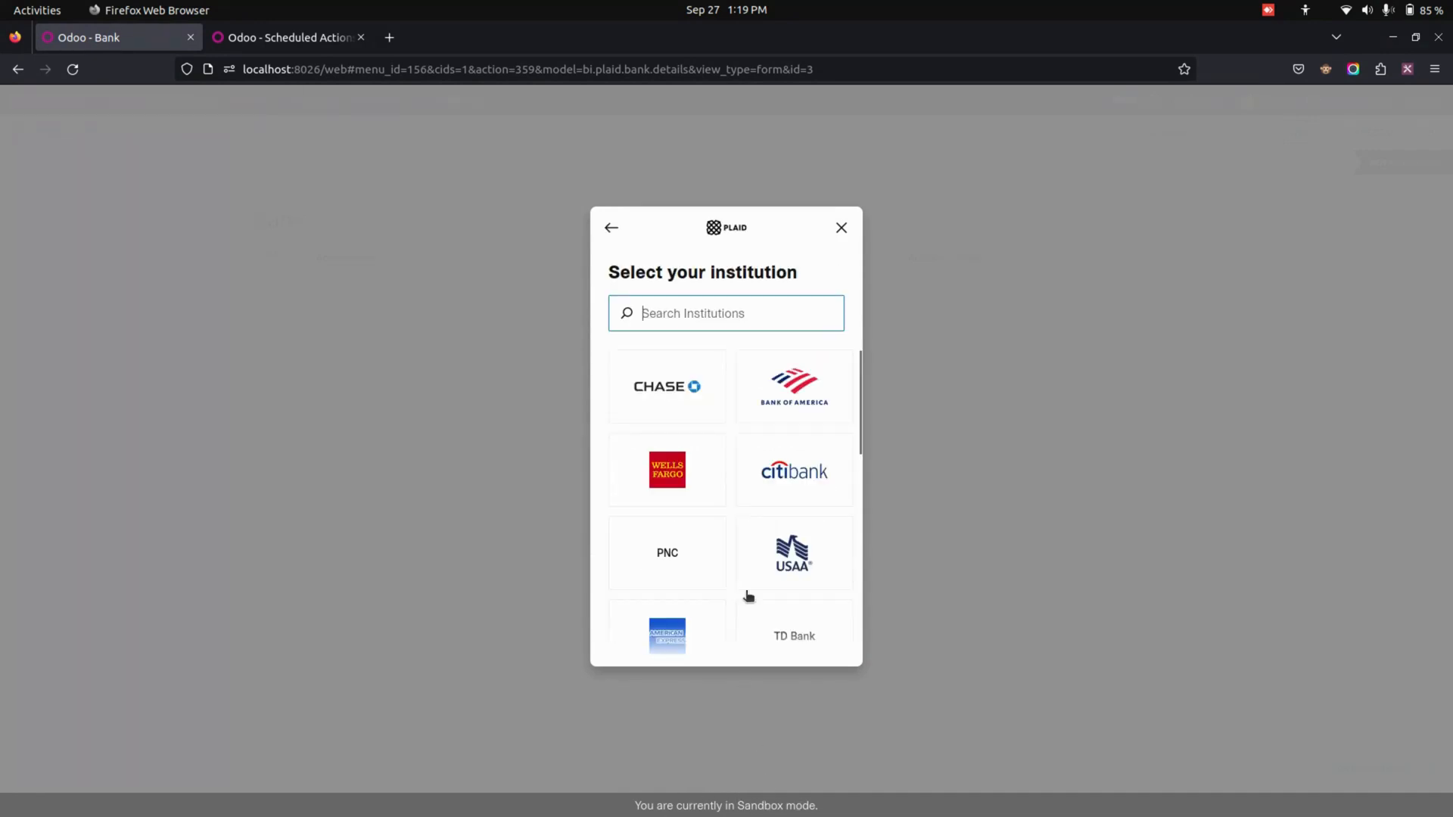
scroll(down, 3)
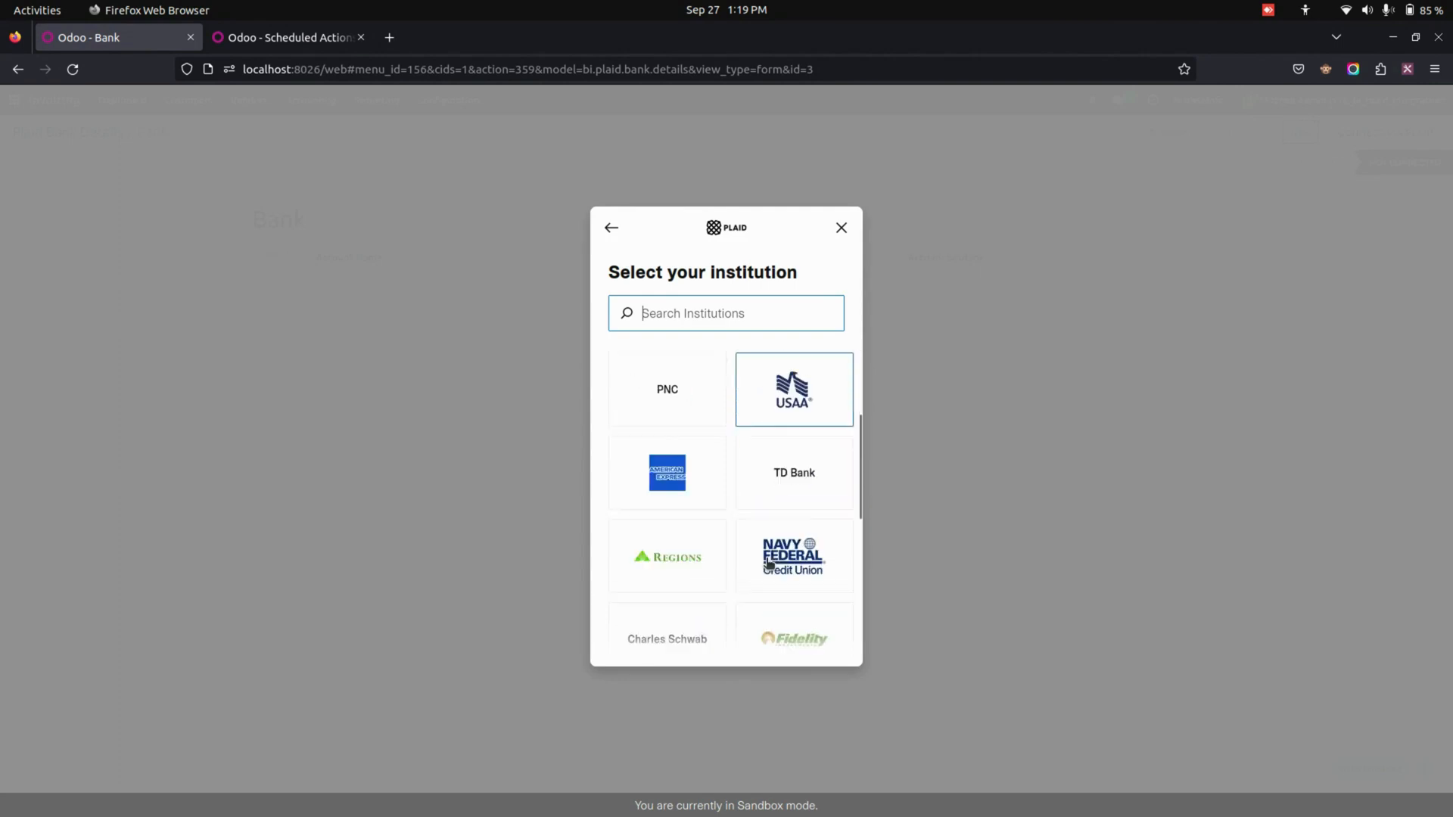
click(794, 556)
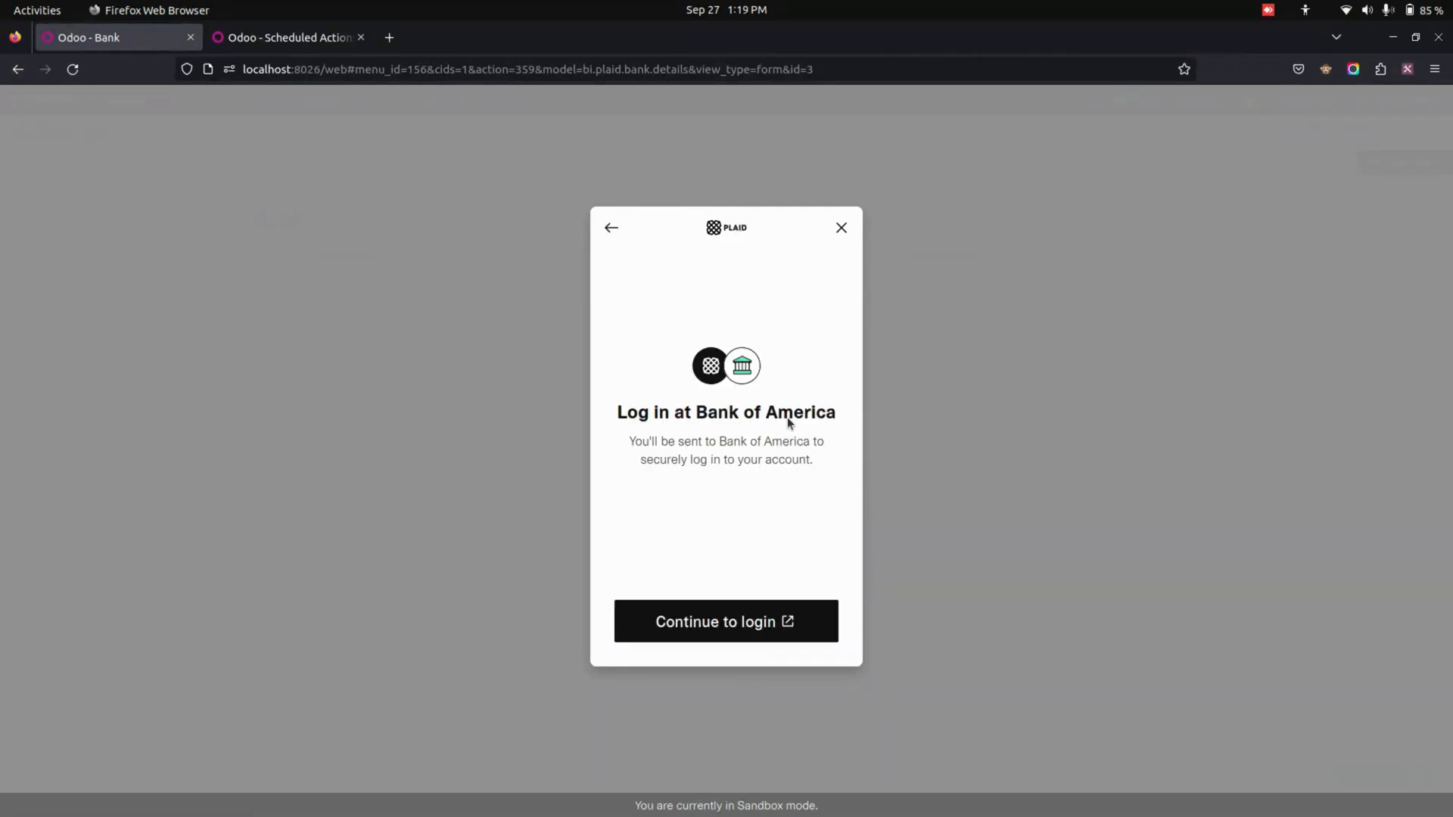
click(727, 621)
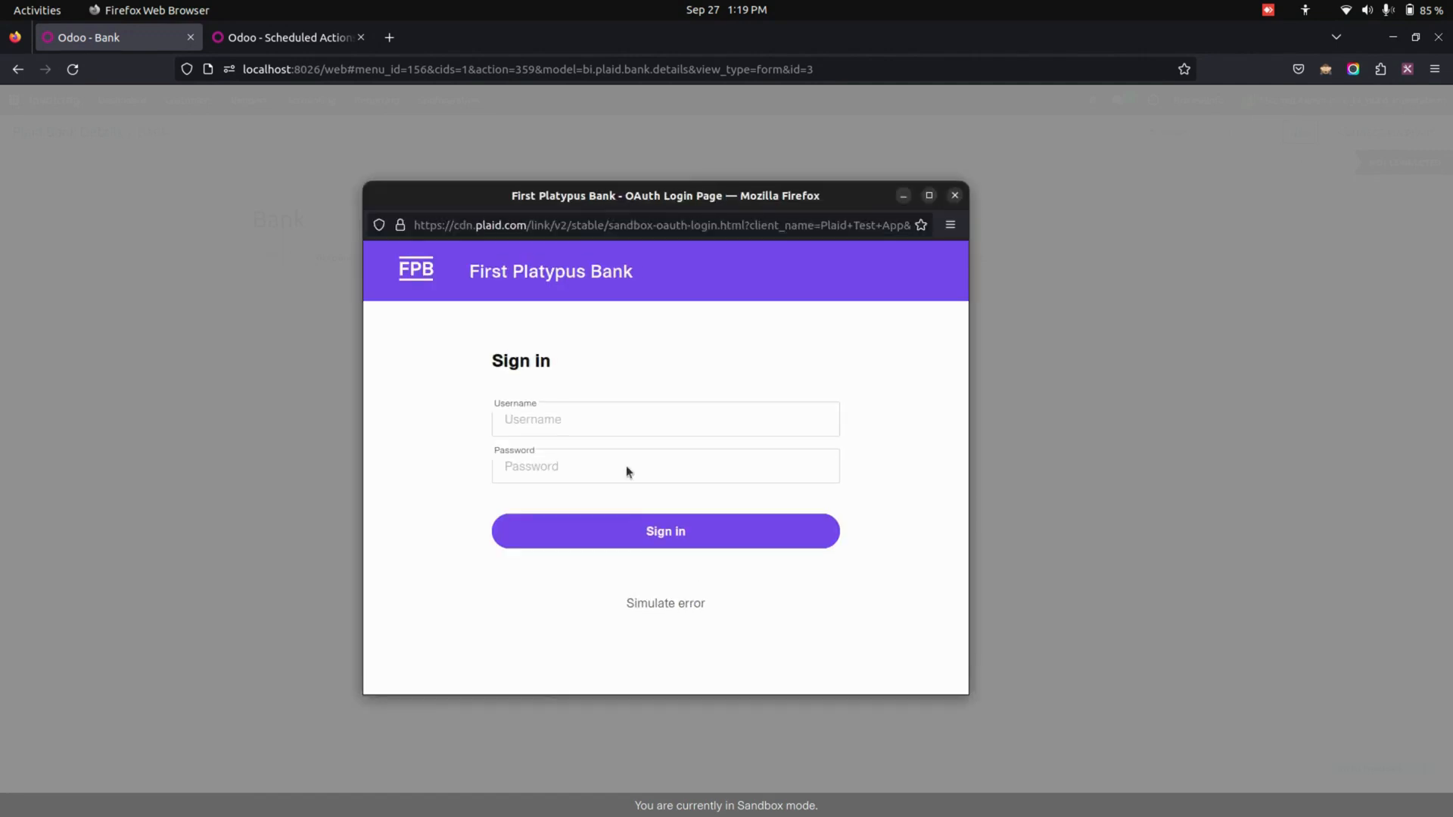
Sign in to the First Platypus sandbox bank and pass the verification step
click(666, 420)
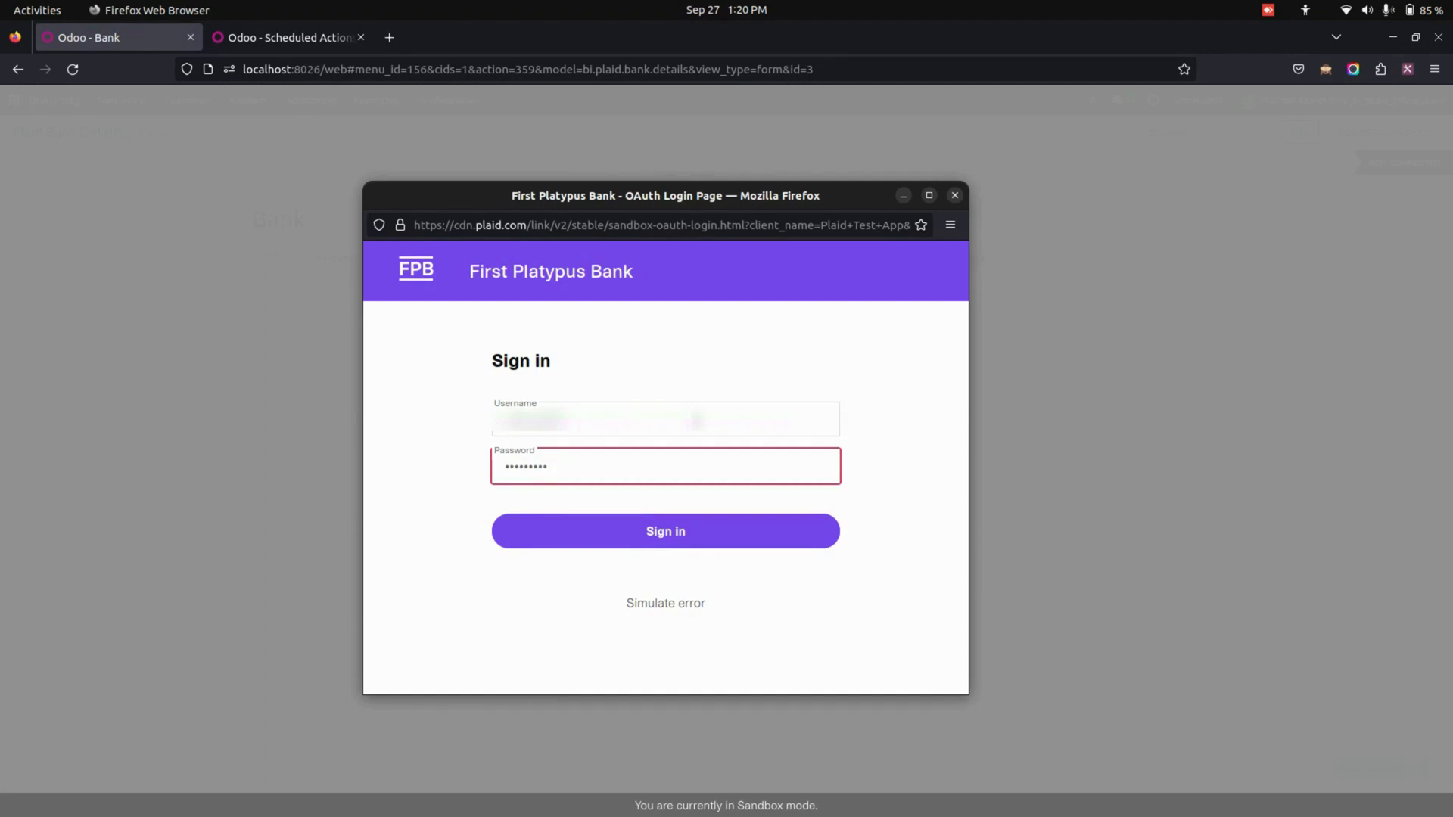
click(666, 531)
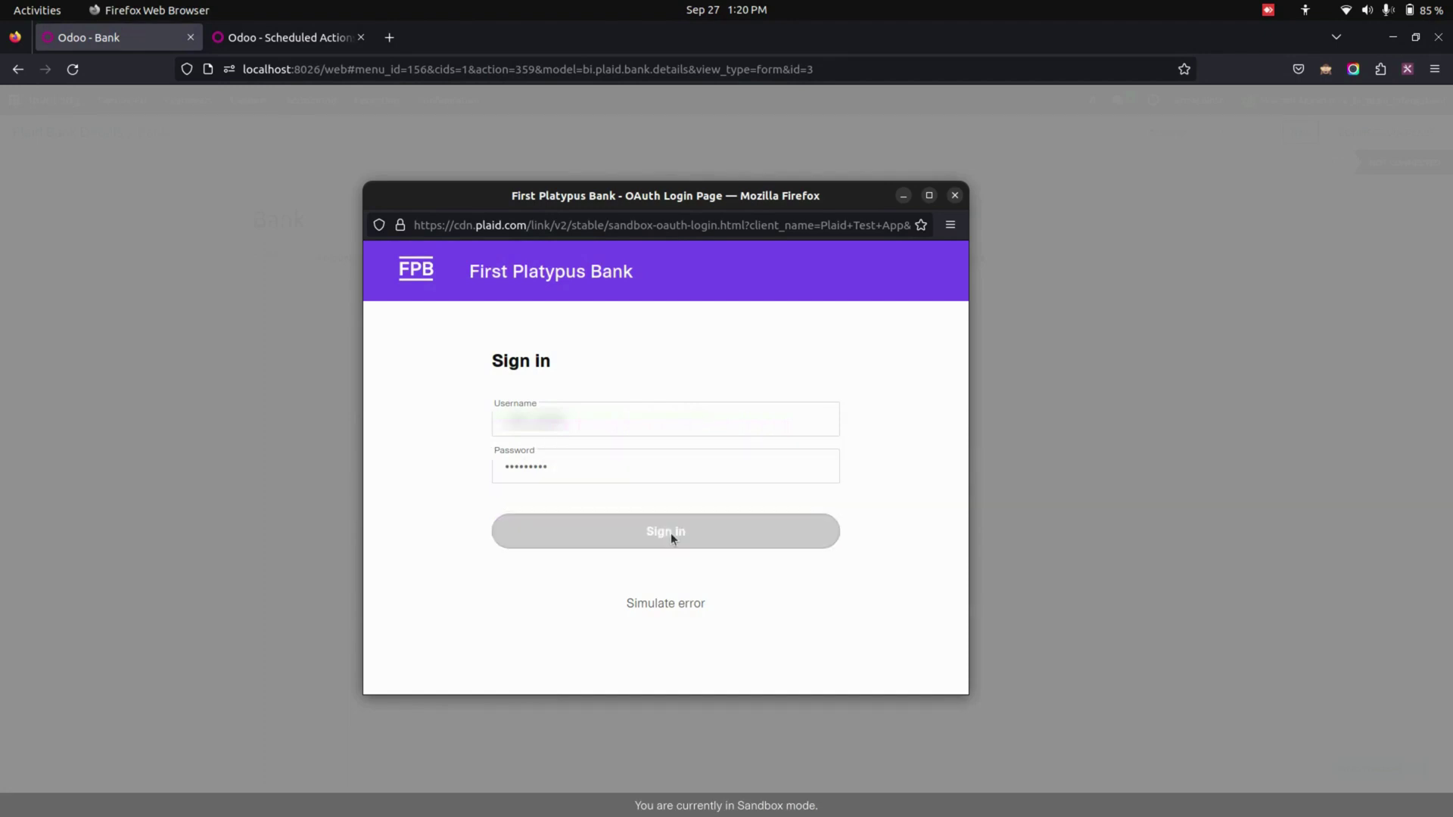
click(666, 531)
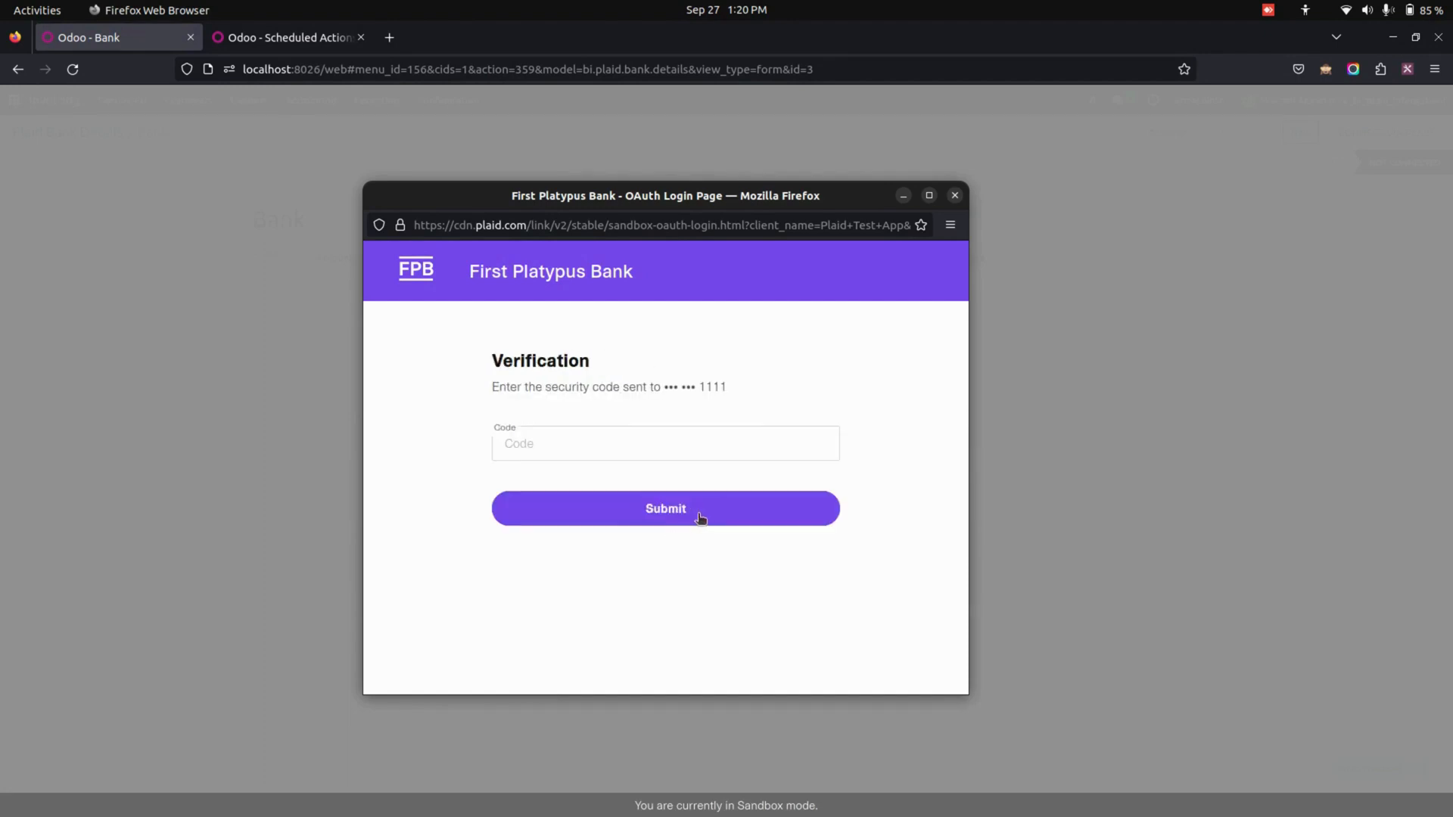
click(666, 508)
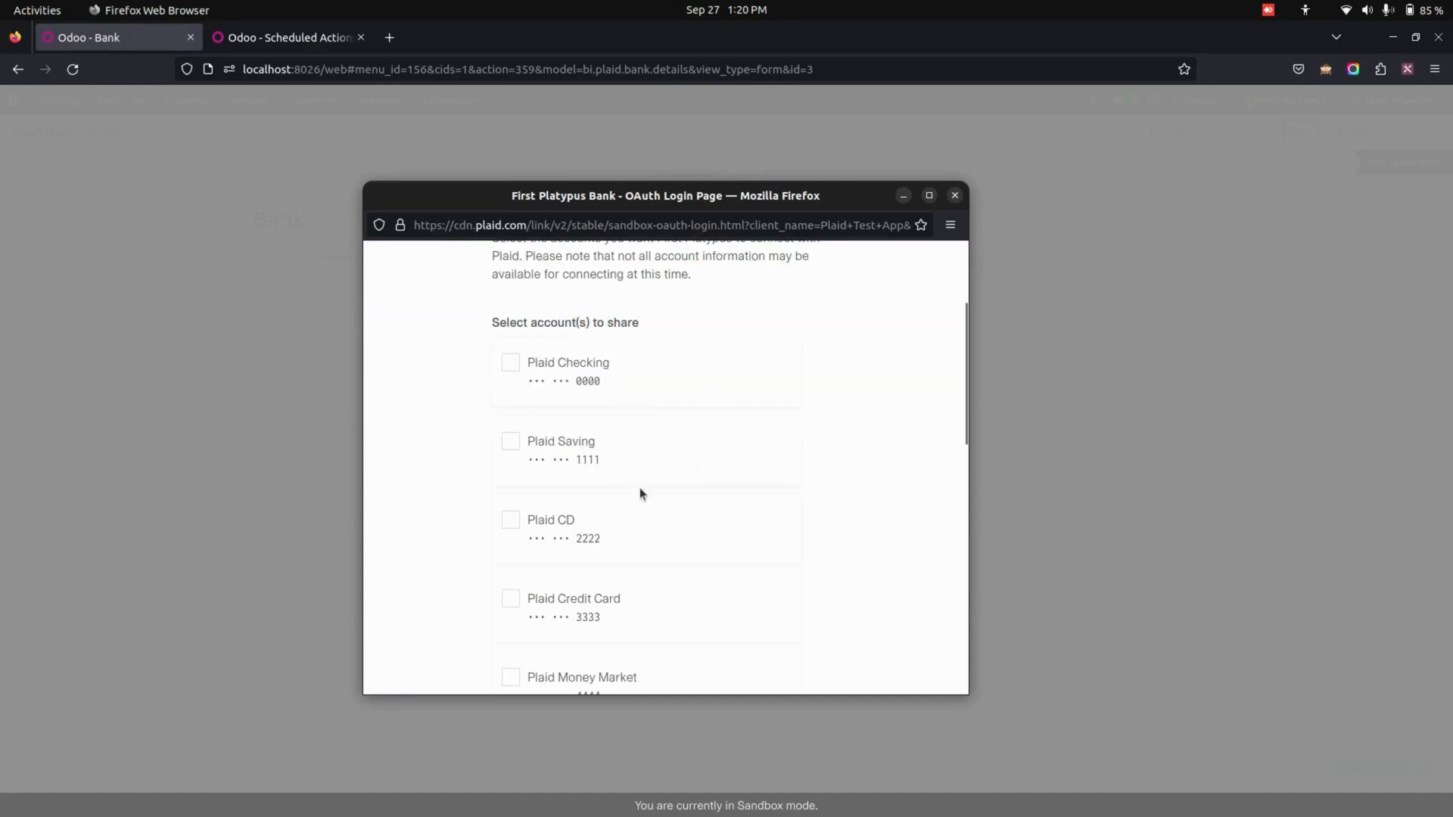
Share all nine accounts, Plaid Checking through Plaid Mortgage, and accept the terms
click(508, 364)
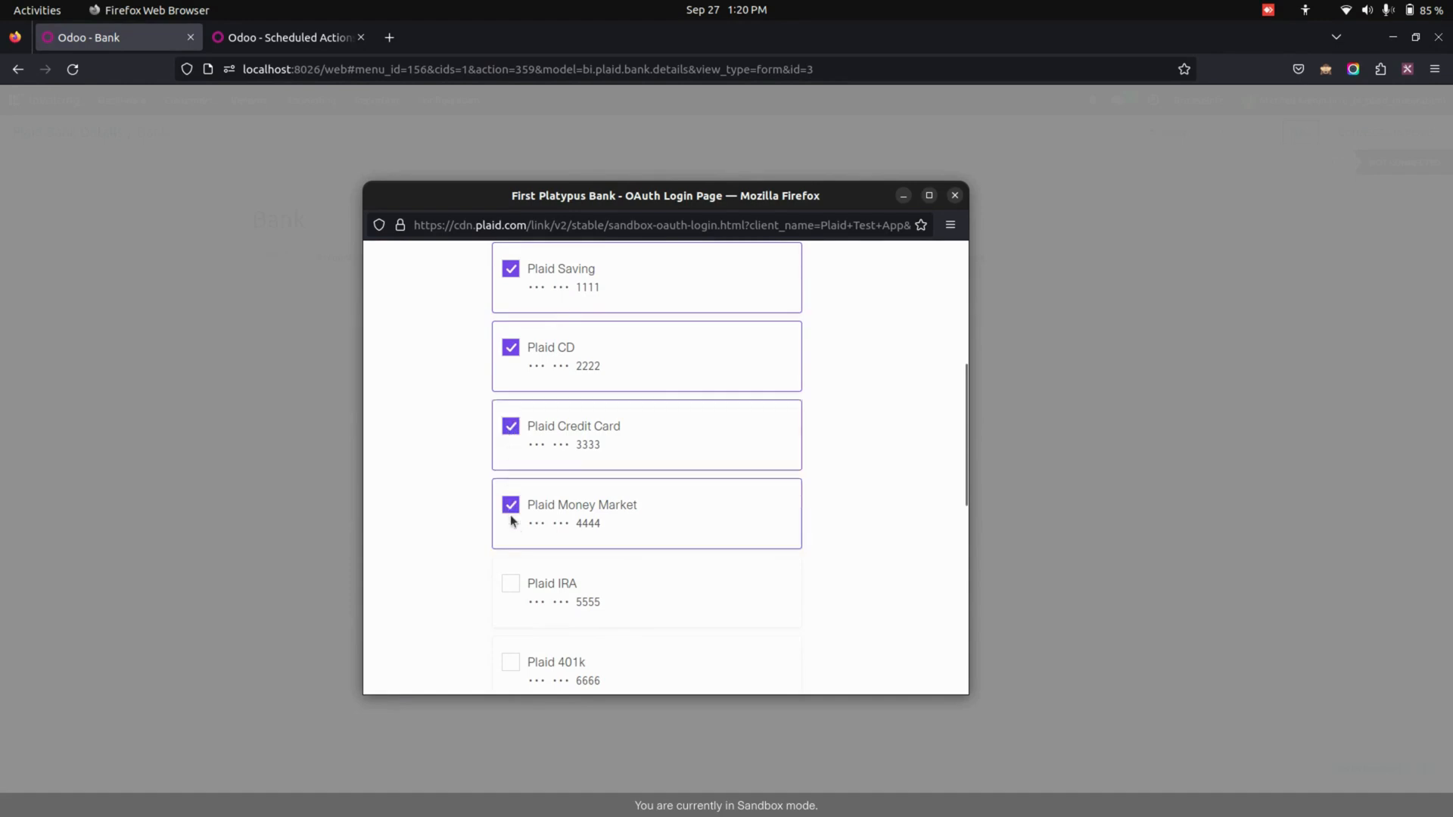
scroll(down, 3)
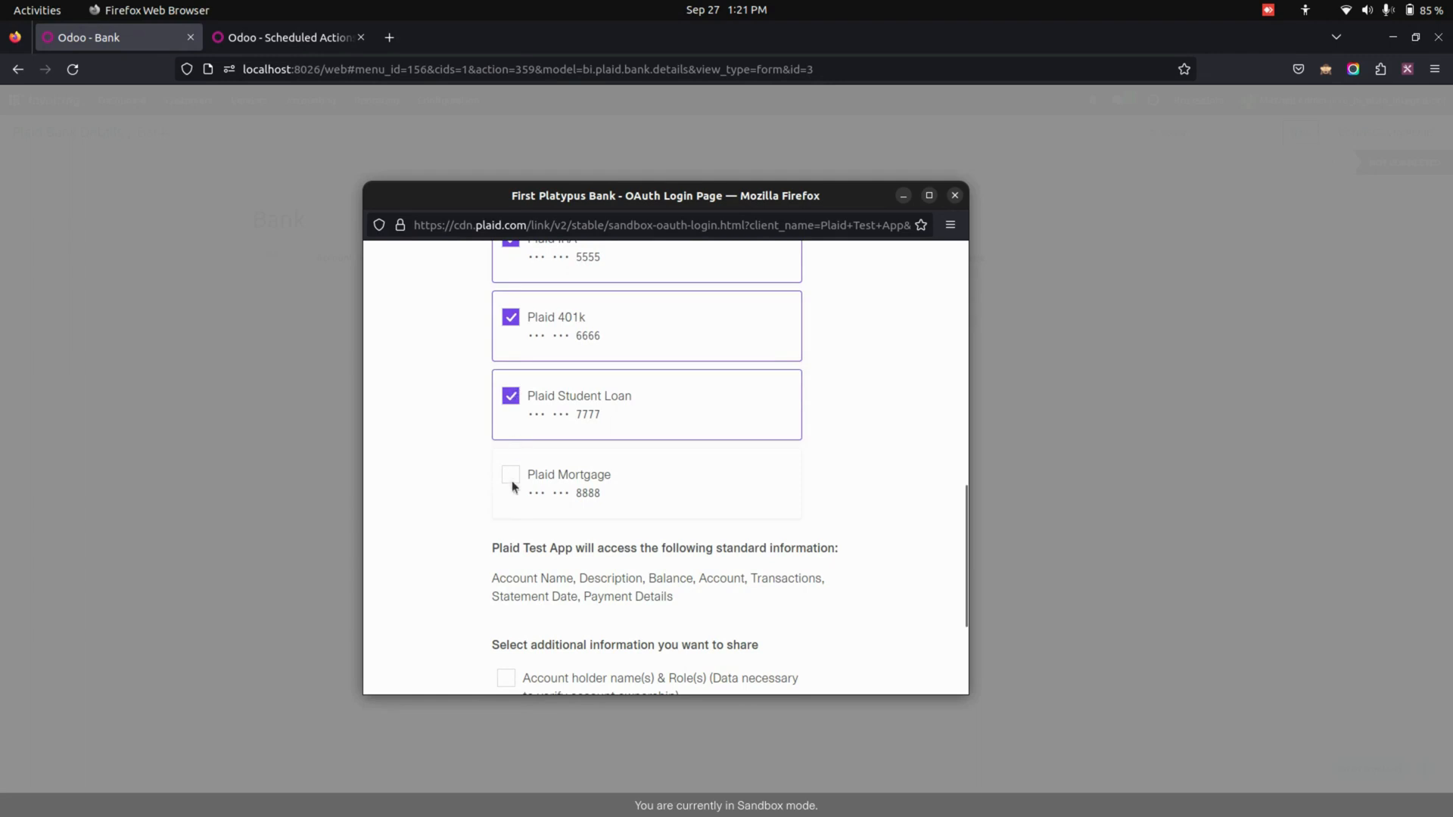
click(510, 476)
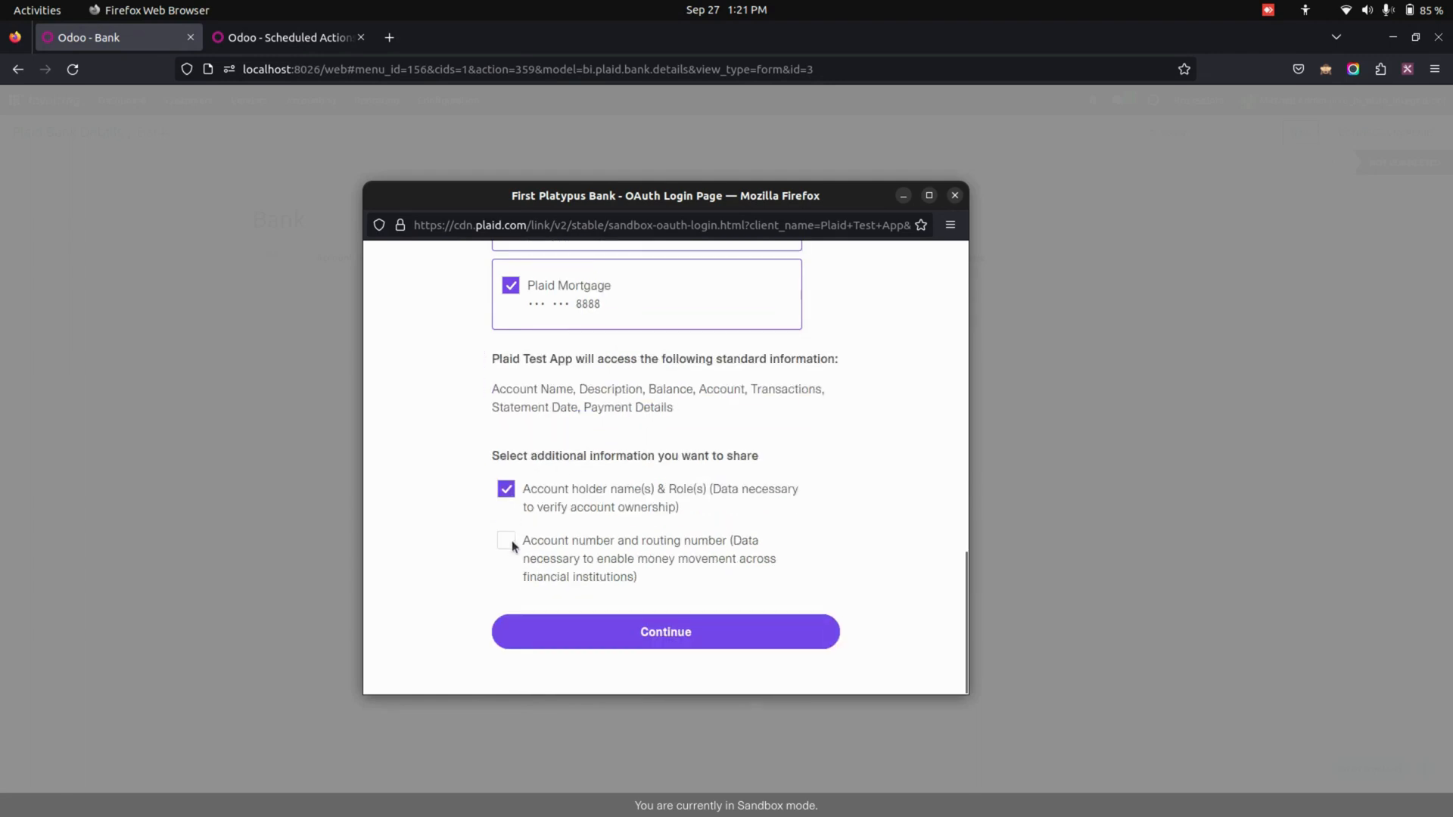
click(666, 633)
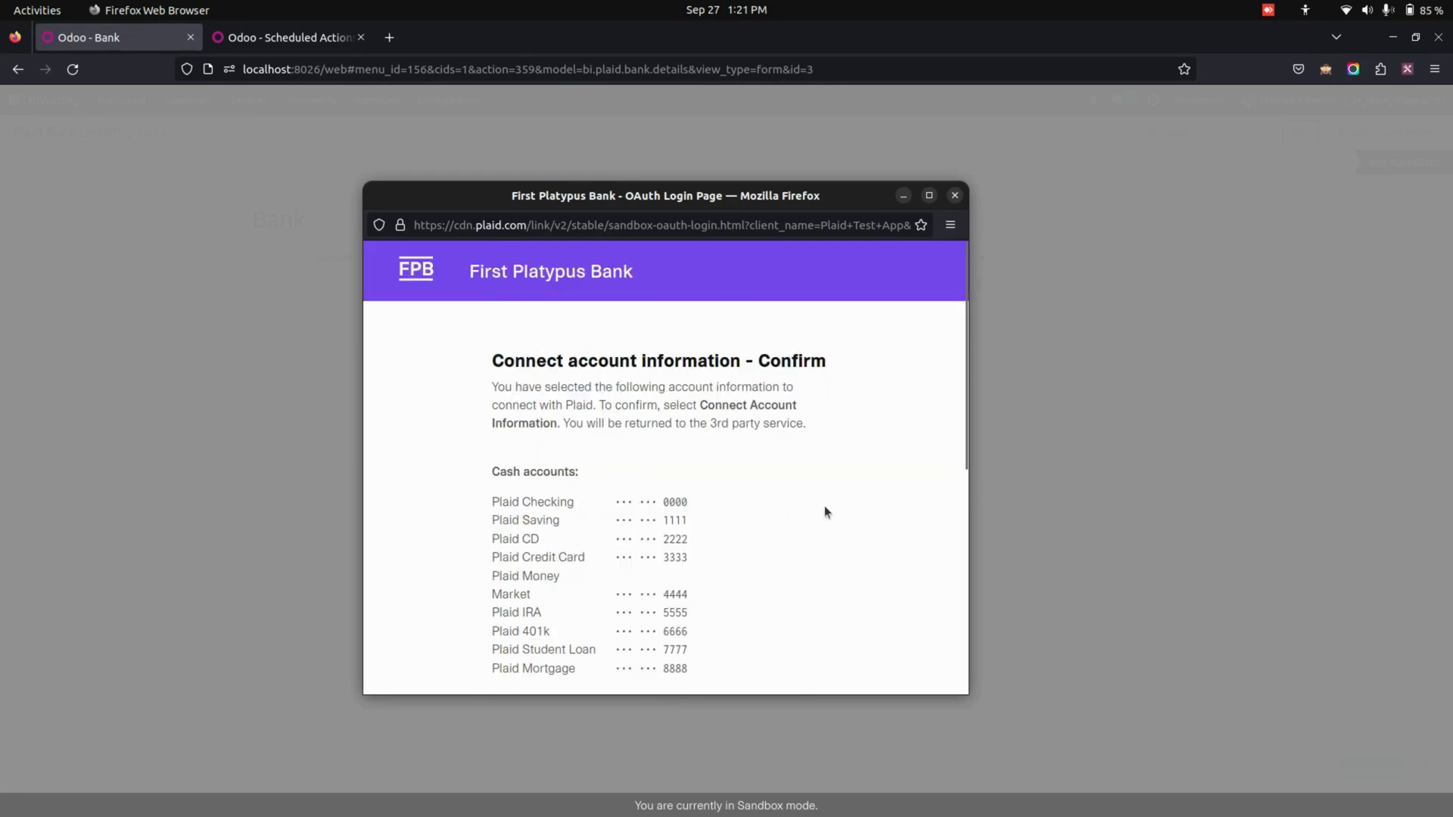
scroll(down, 3)
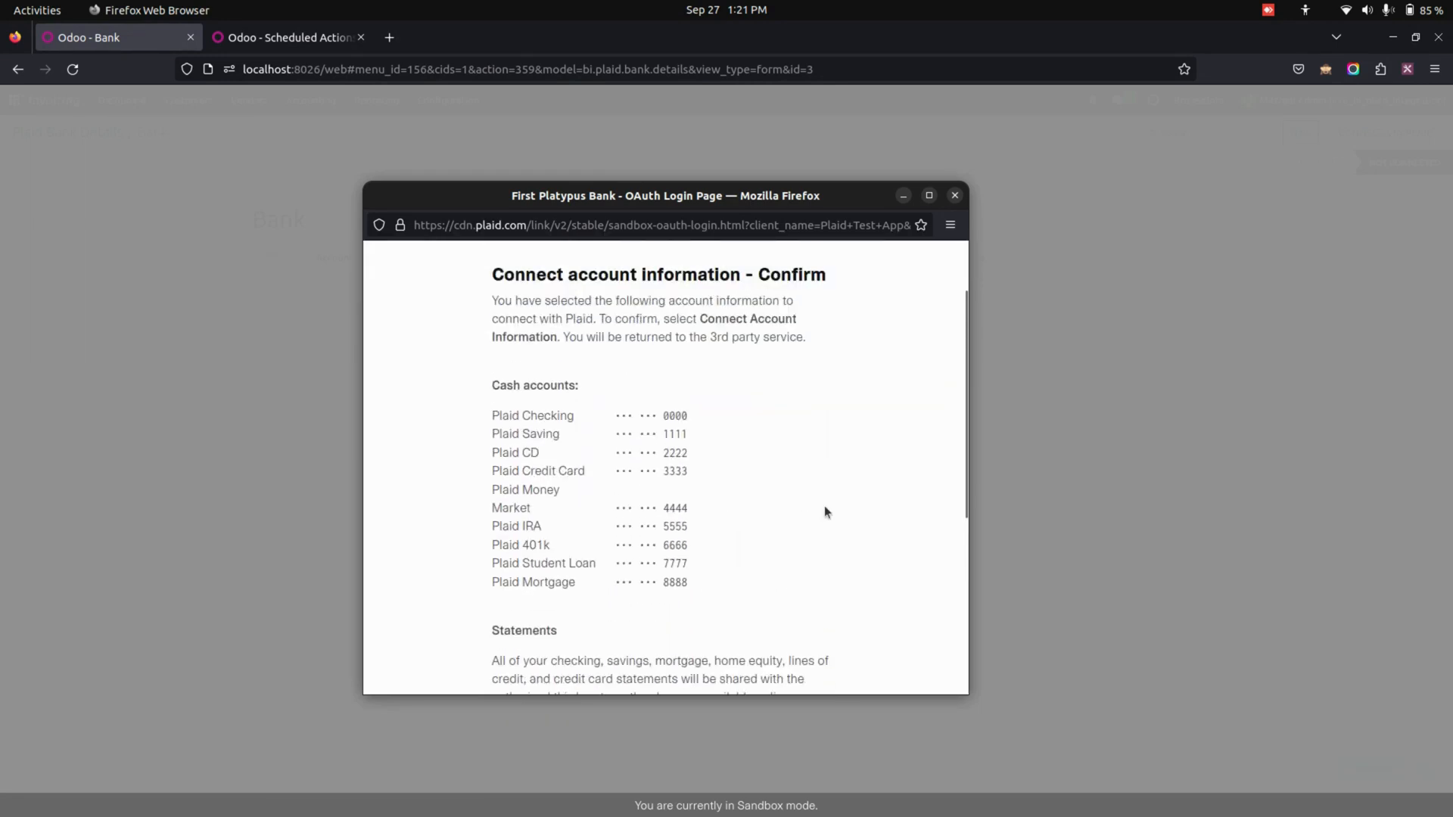
mouse_move(708, 554)
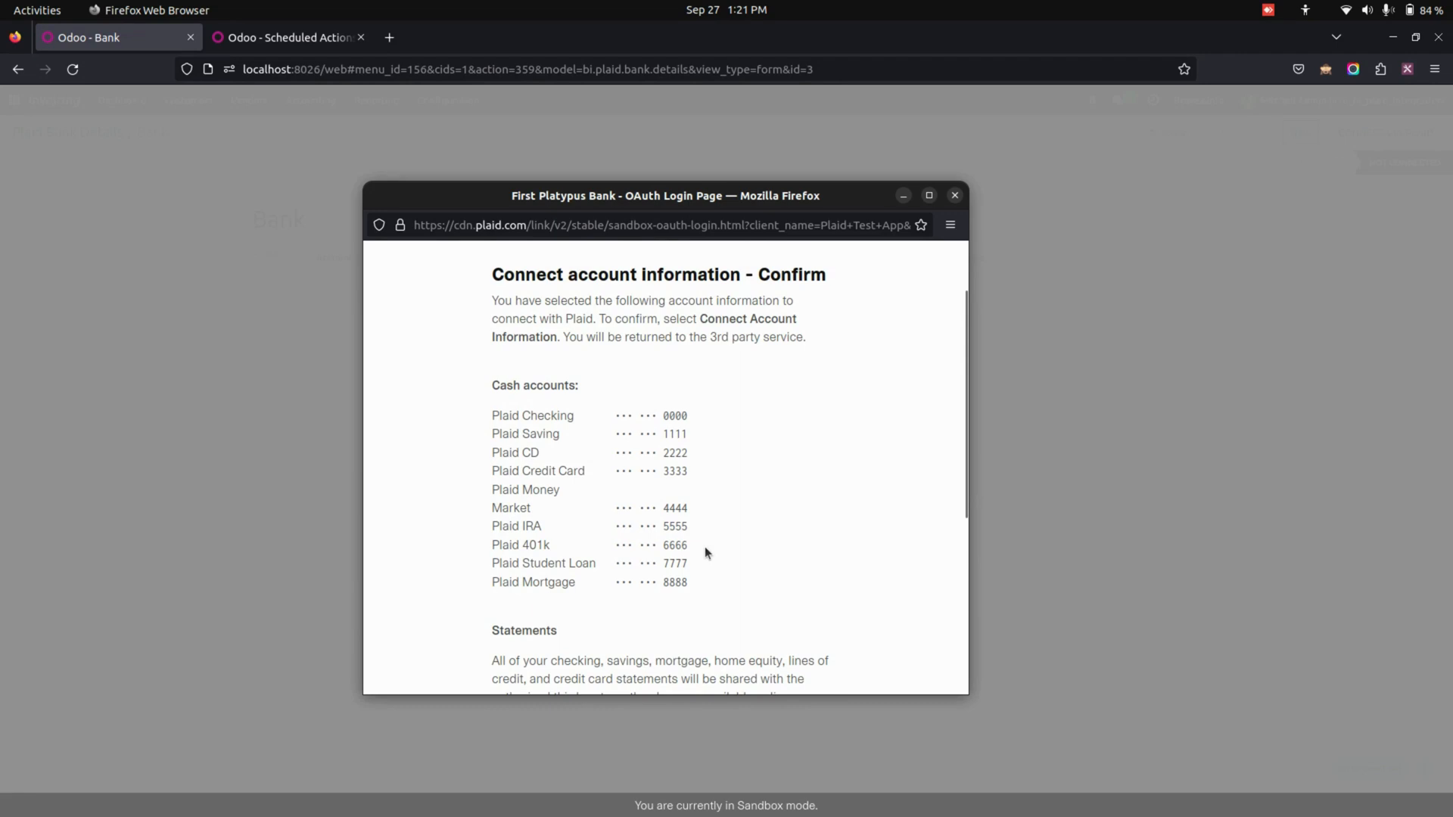
scroll(down, 3)
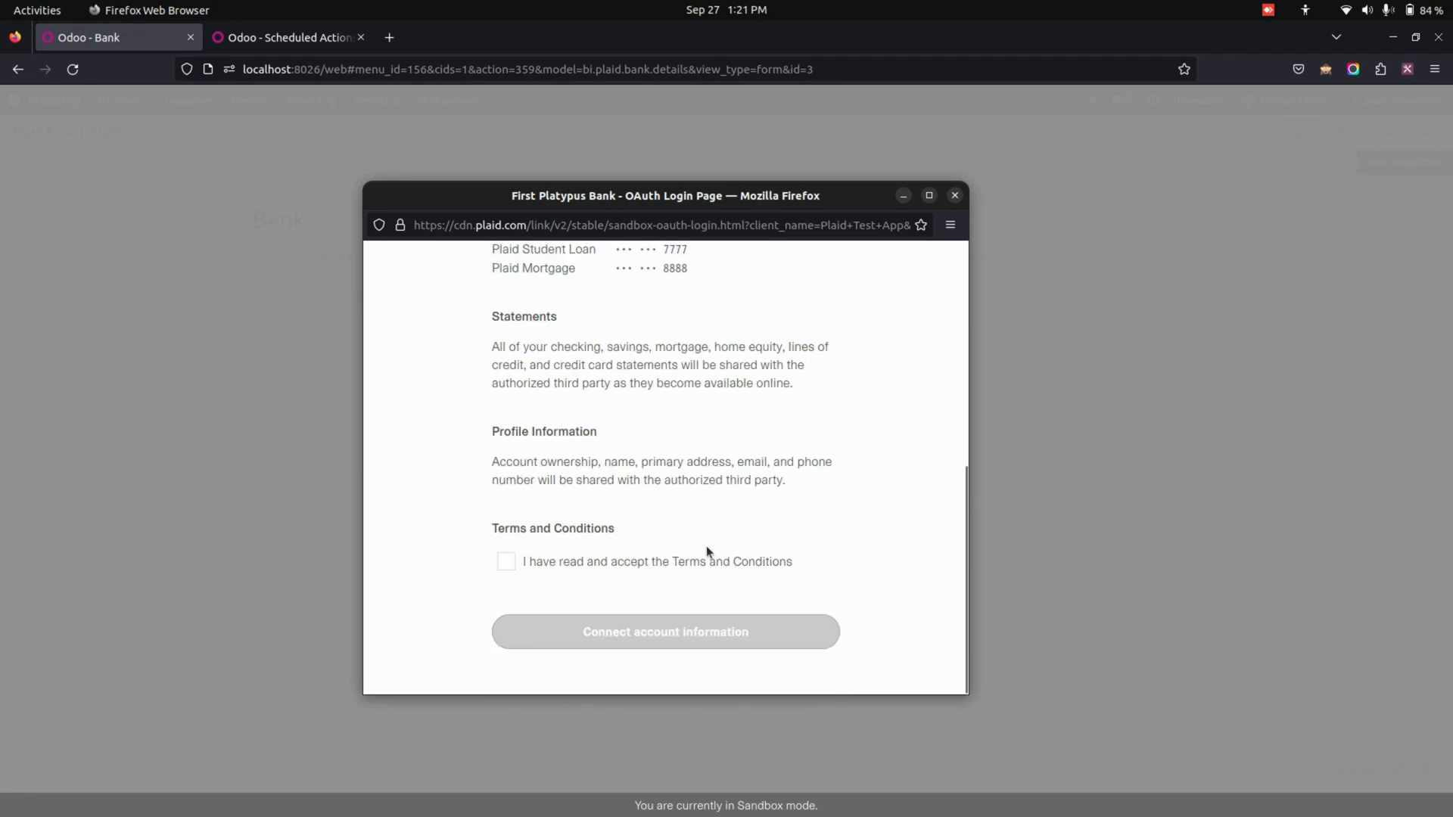
click(664, 633)
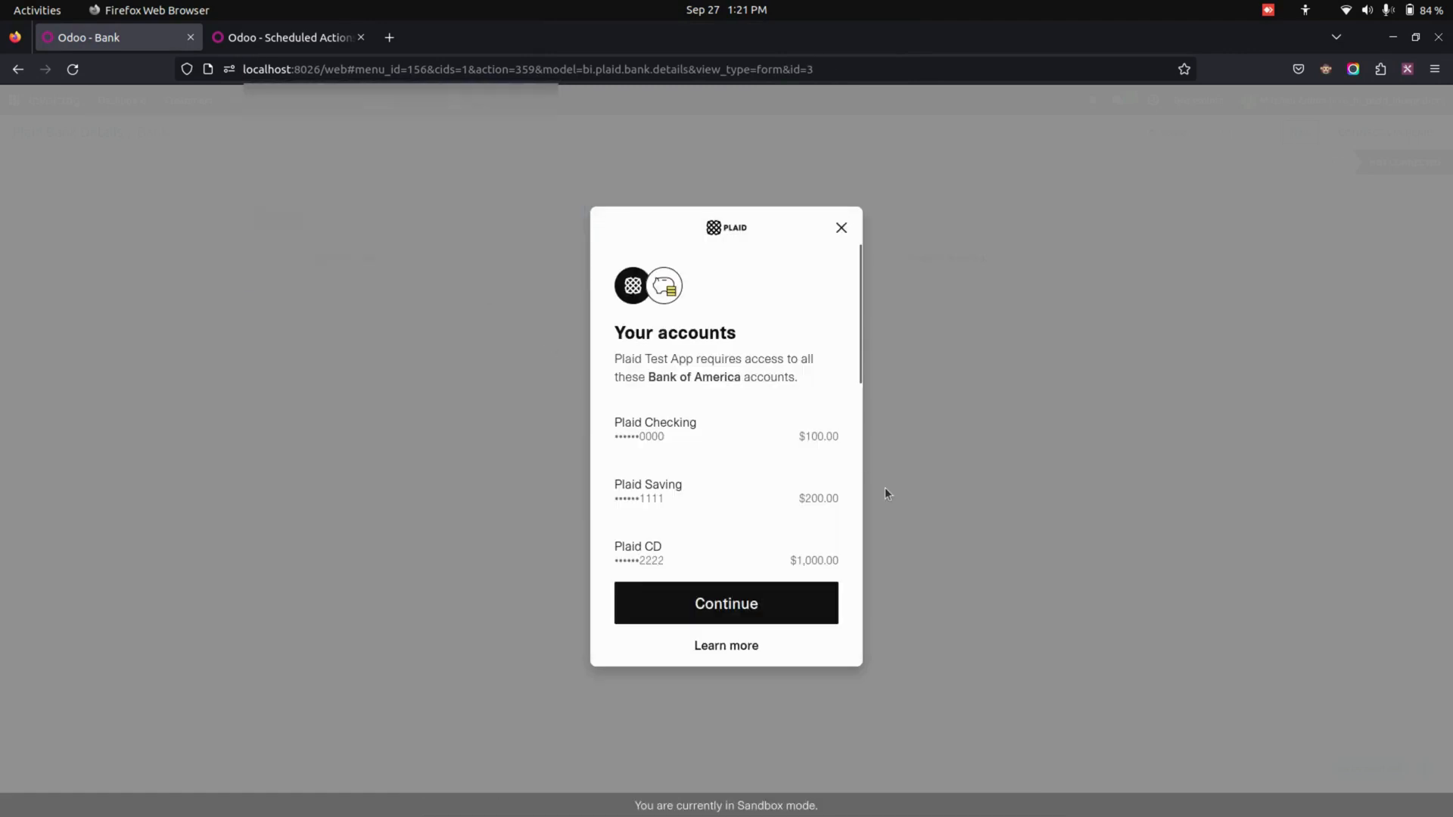
Confirm the linked accounts and finish the successful Plaid link for the Bank record
scroll(down, 3)
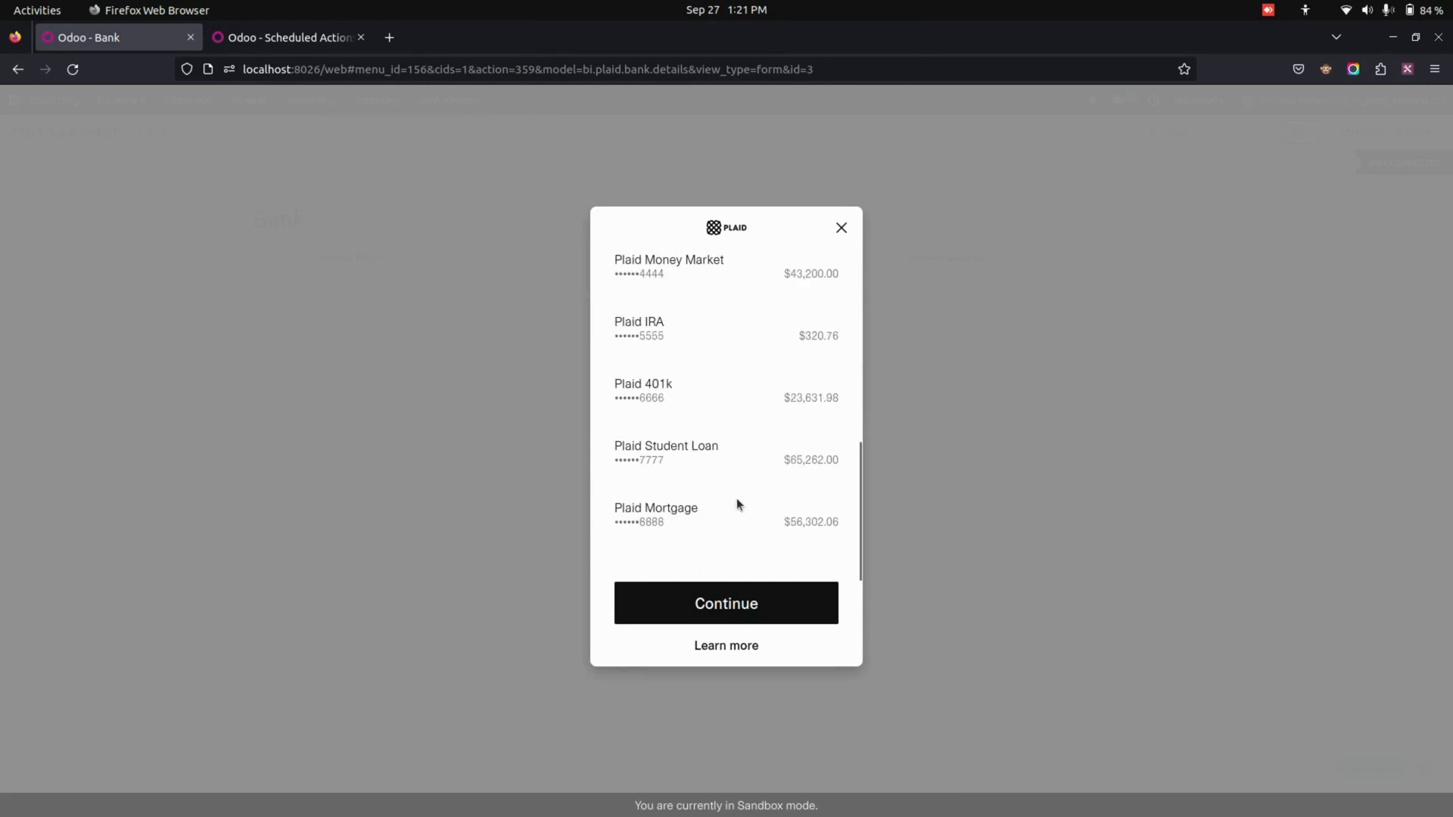
click(727, 602)
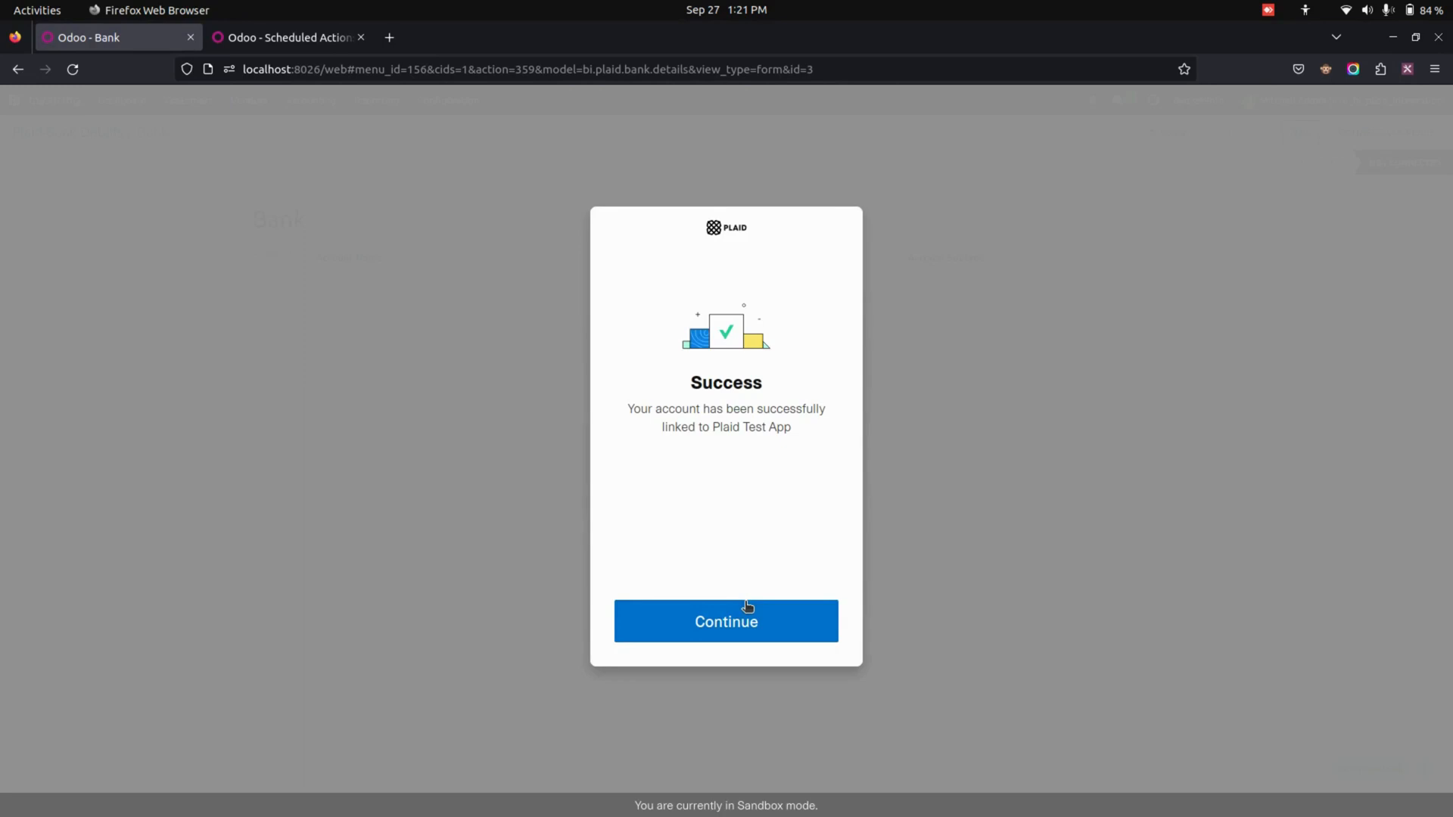
click(726, 620)
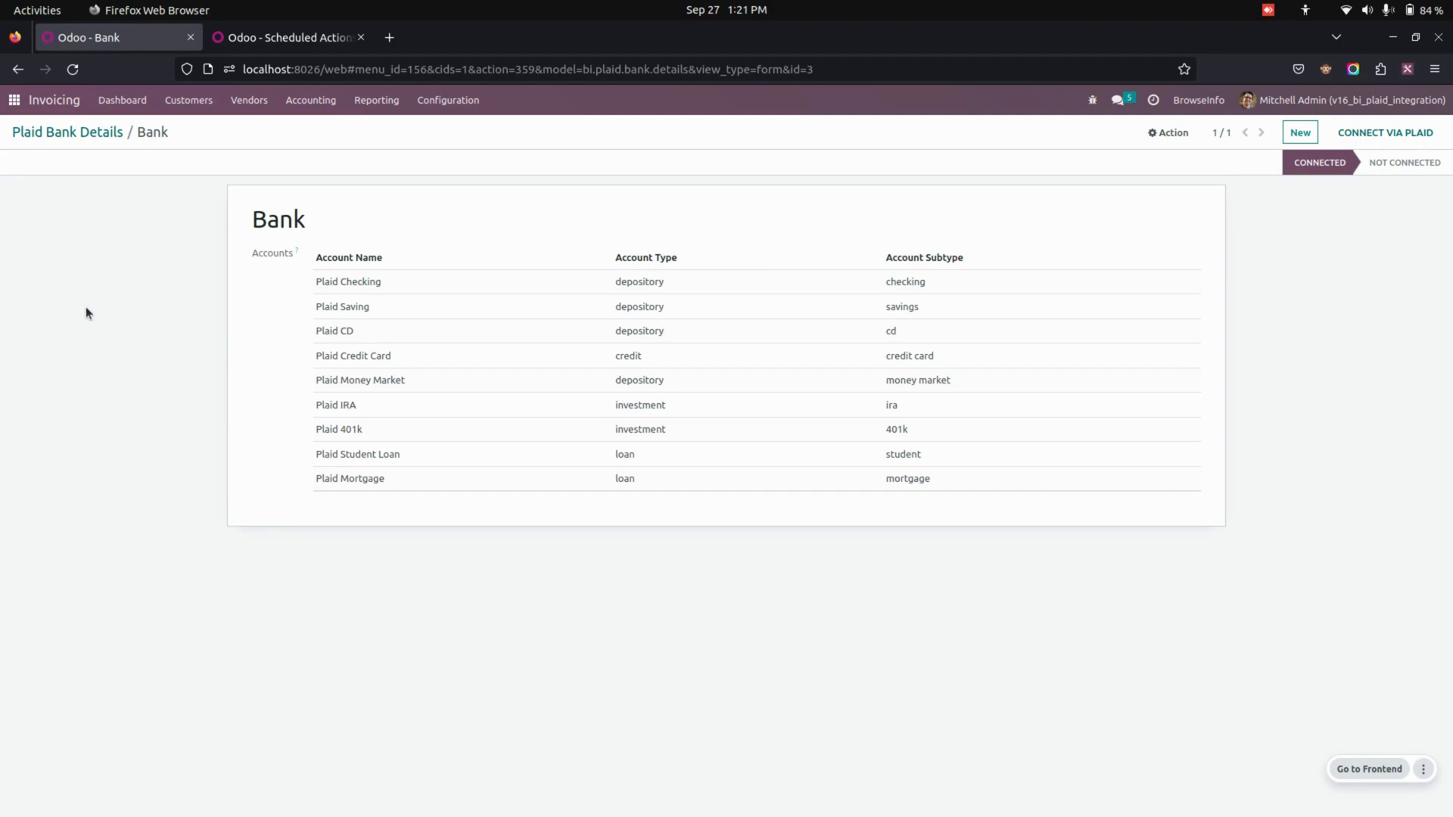
In Get Plaid Transactions choose the Bank connection with Checking, Saving and Credit Card accounts
click(448, 100)
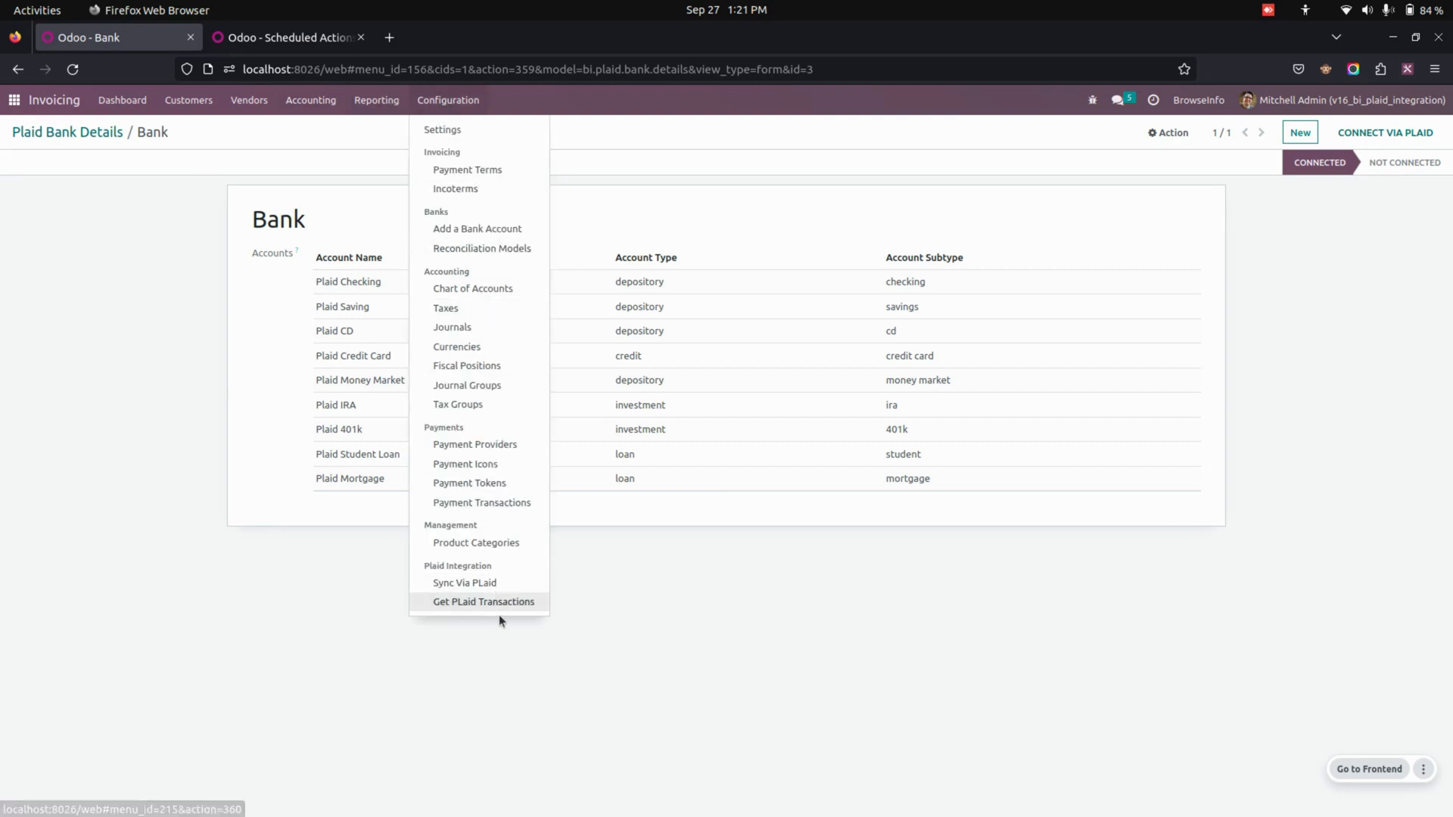
click(484, 603)
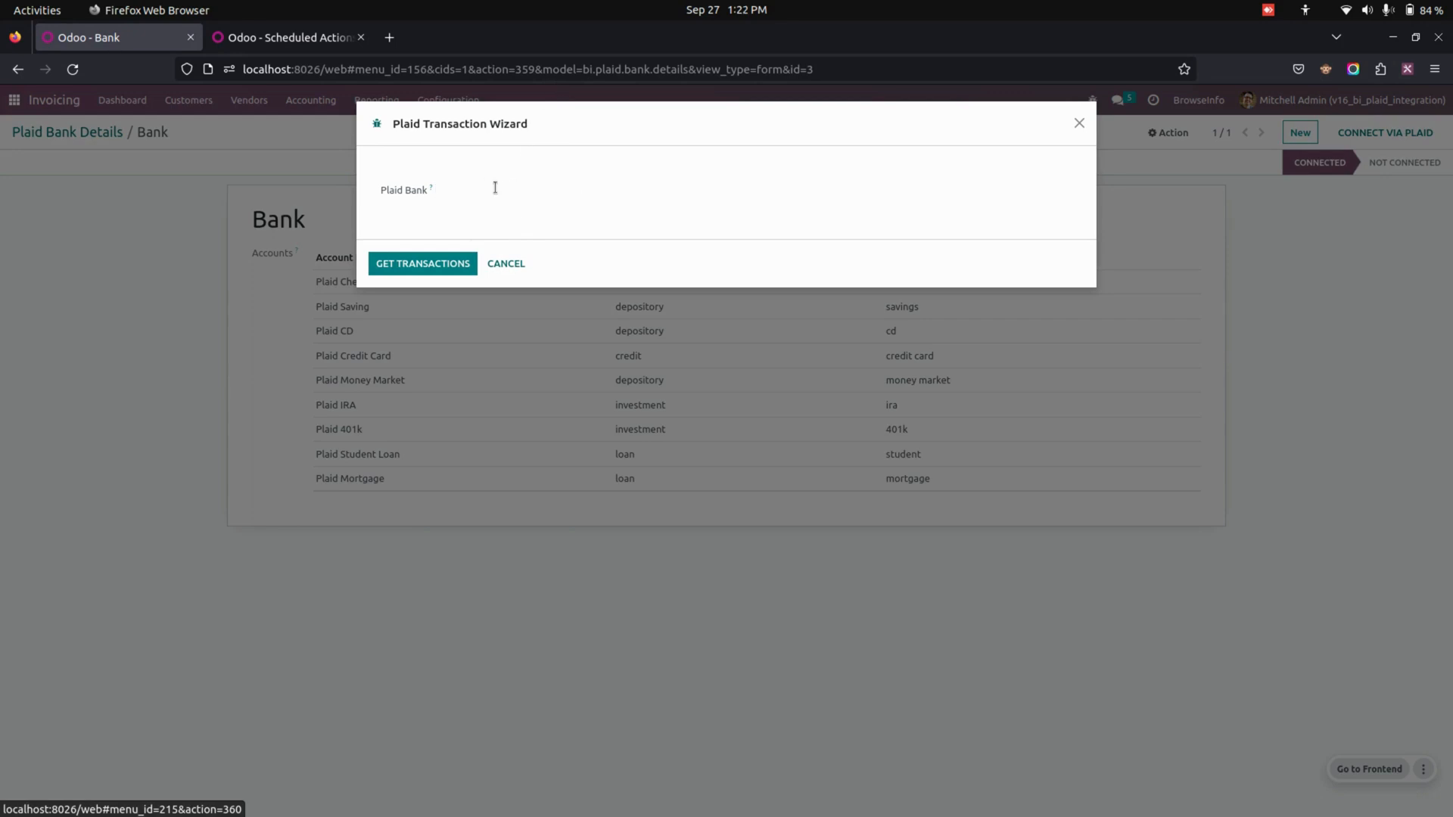
click(503, 190)
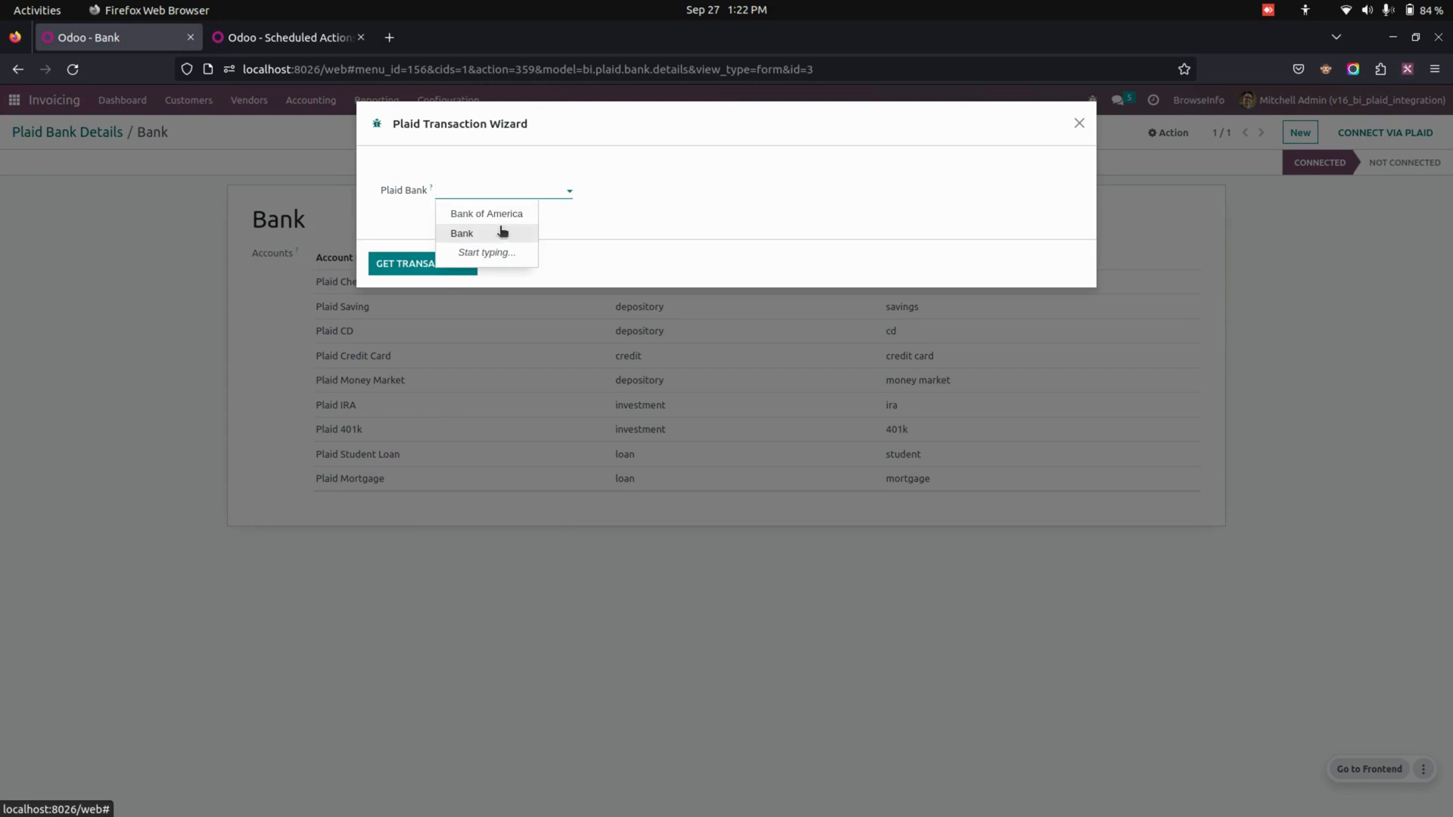
click(461, 233)
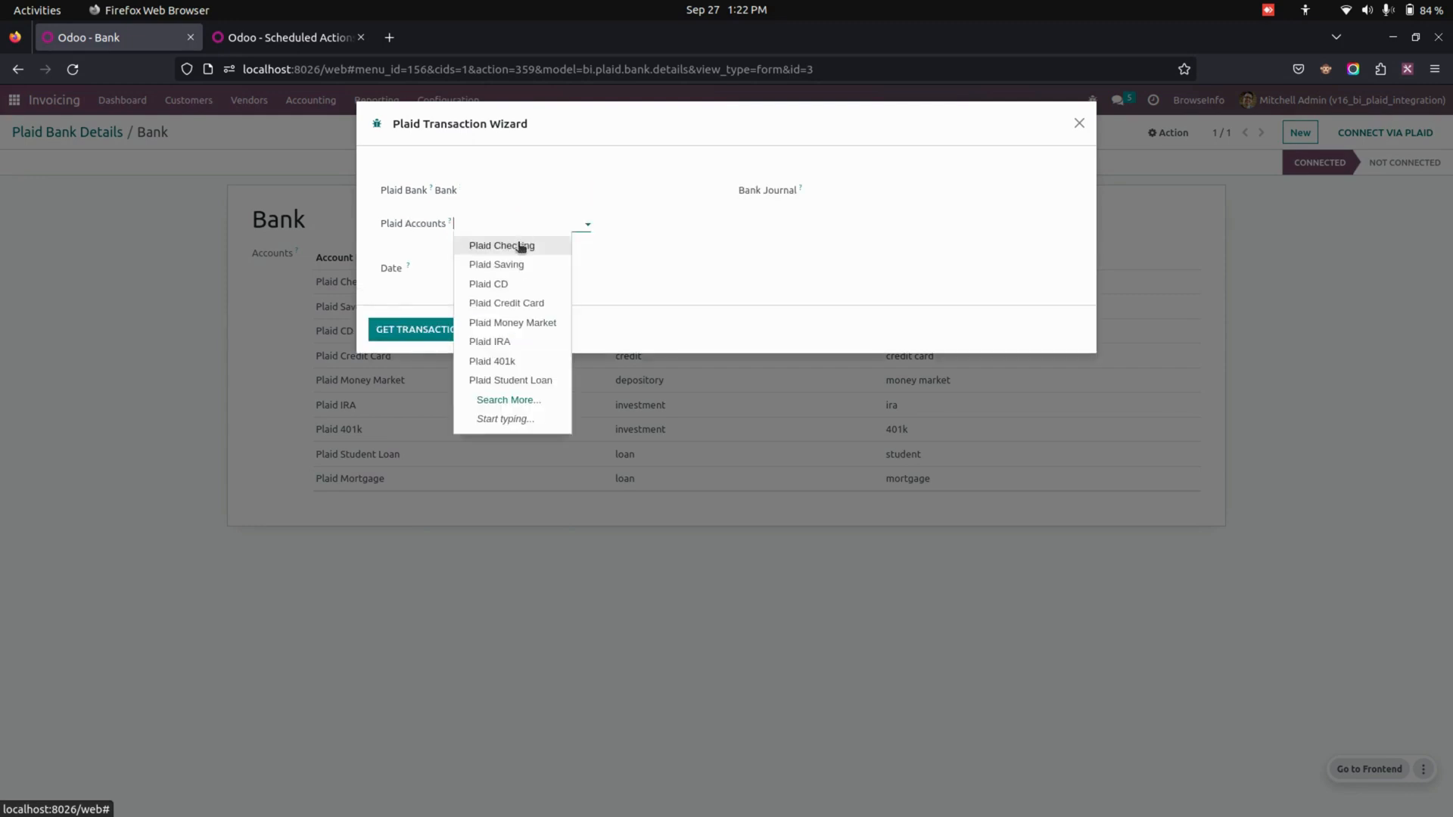
click(501, 246)
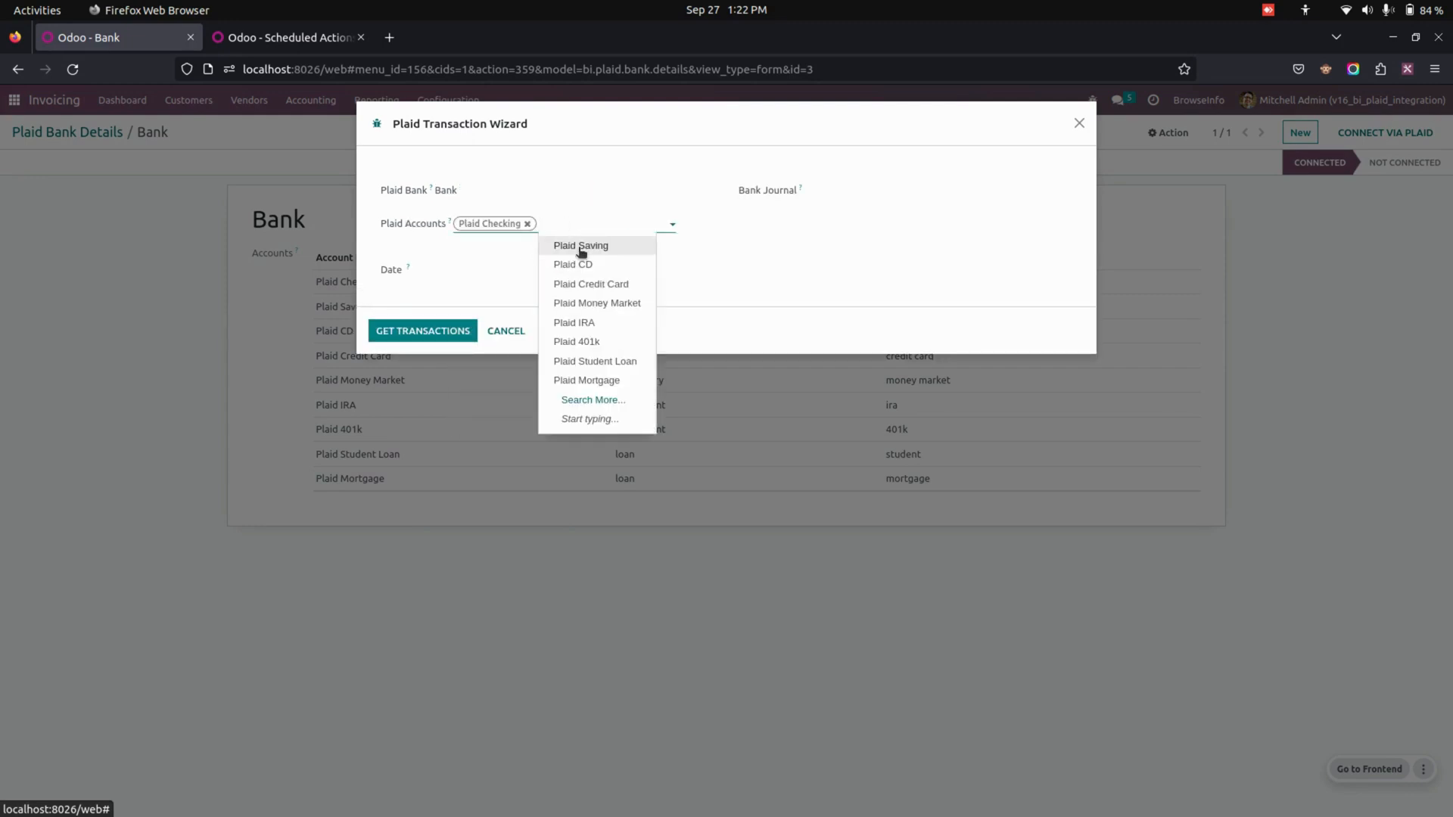
click(580, 245)
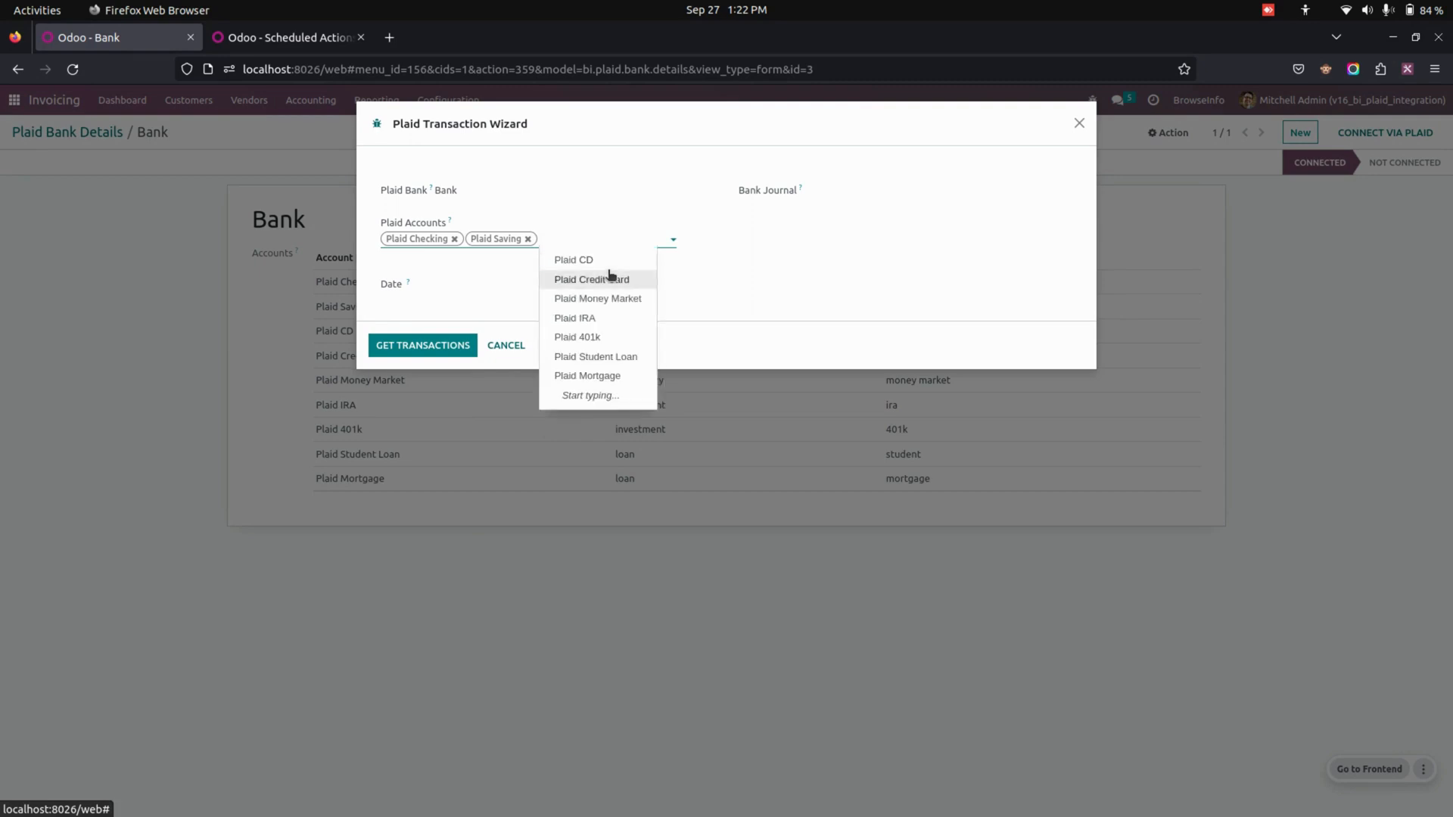
click(590, 278)
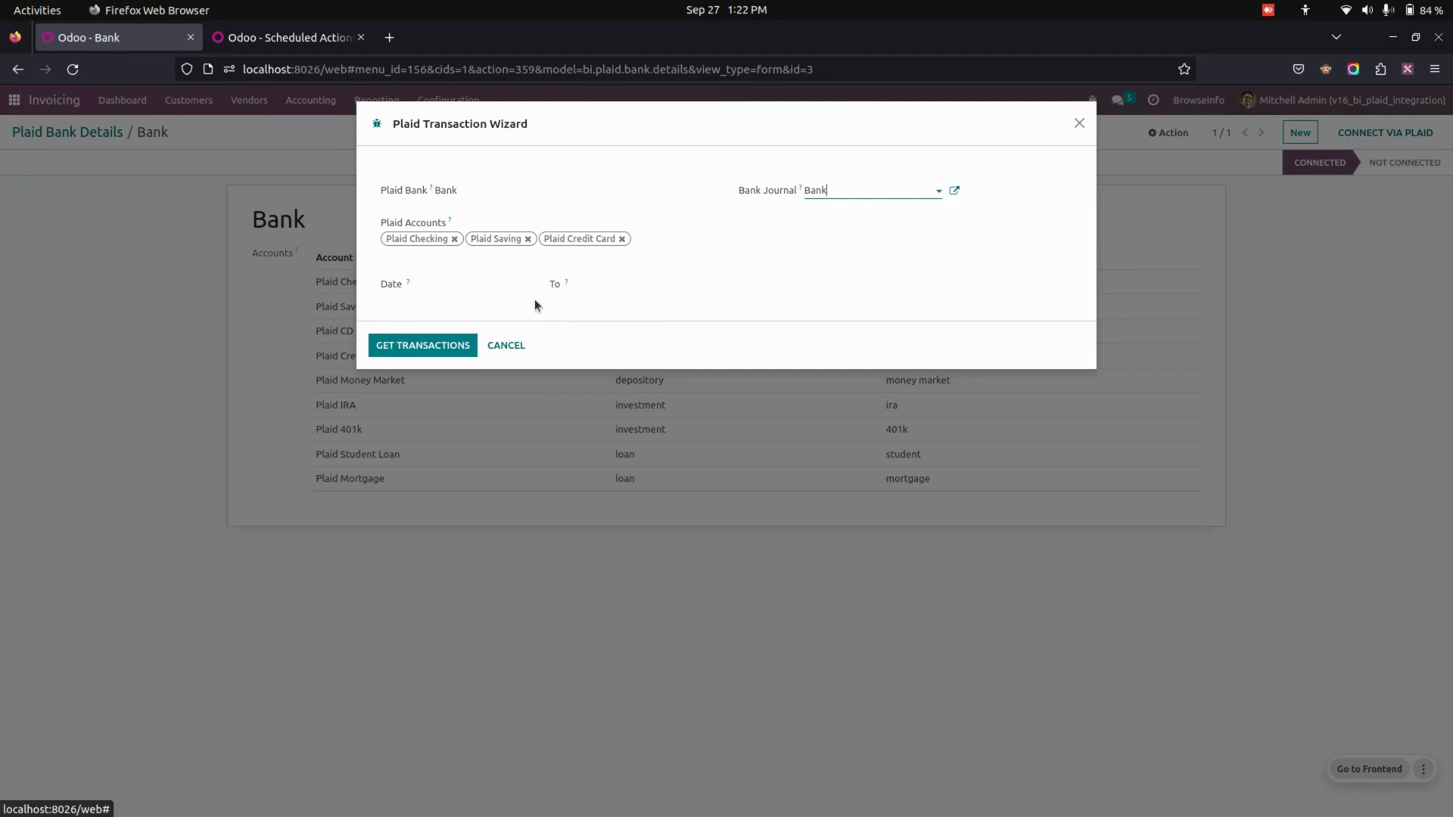
Set the range 09/01/2023 to 09/28/2023 and fetch the transactions
click(478, 285)
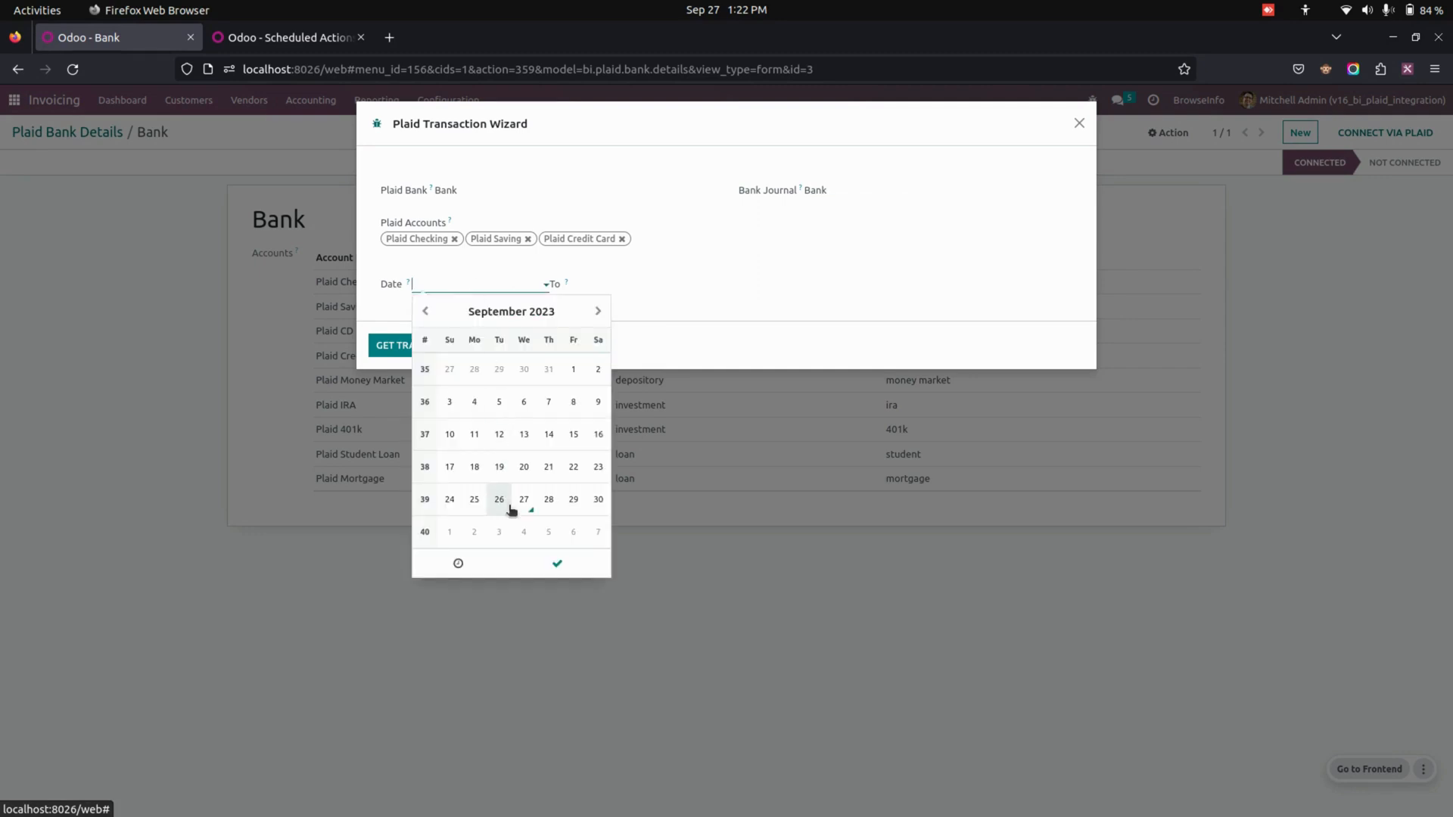
click(499, 499)
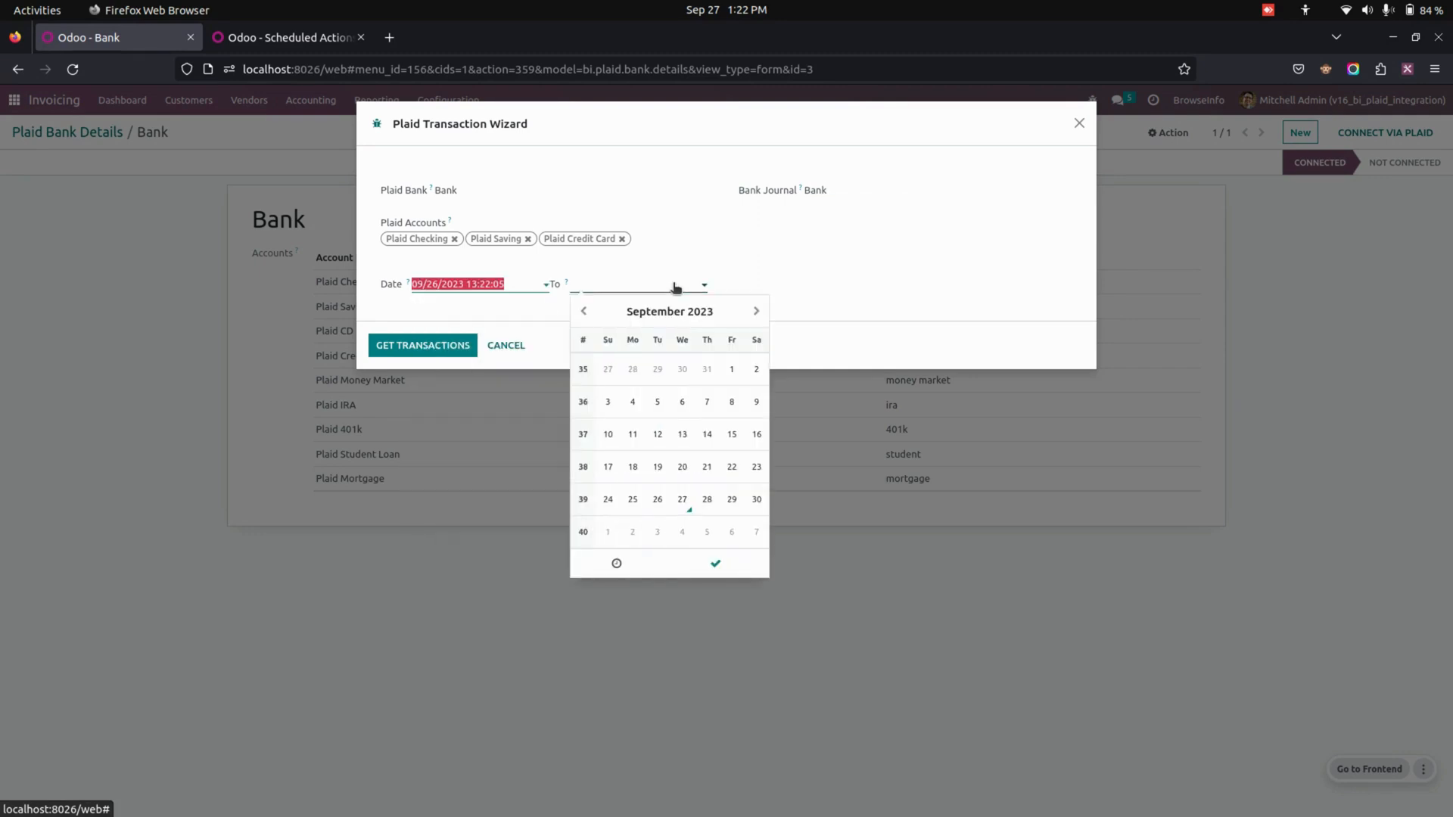
click(707, 500)
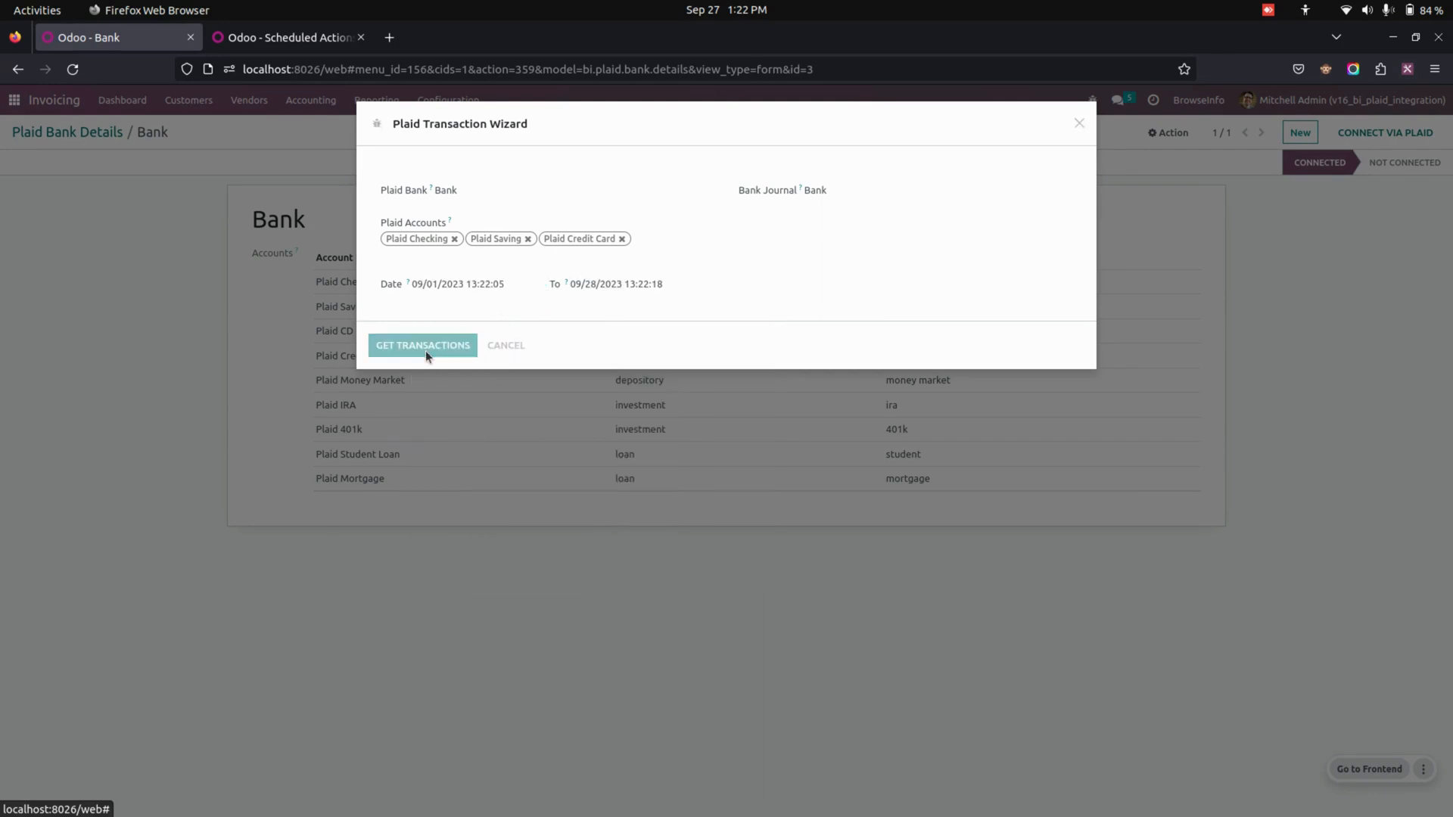
click(422, 345)
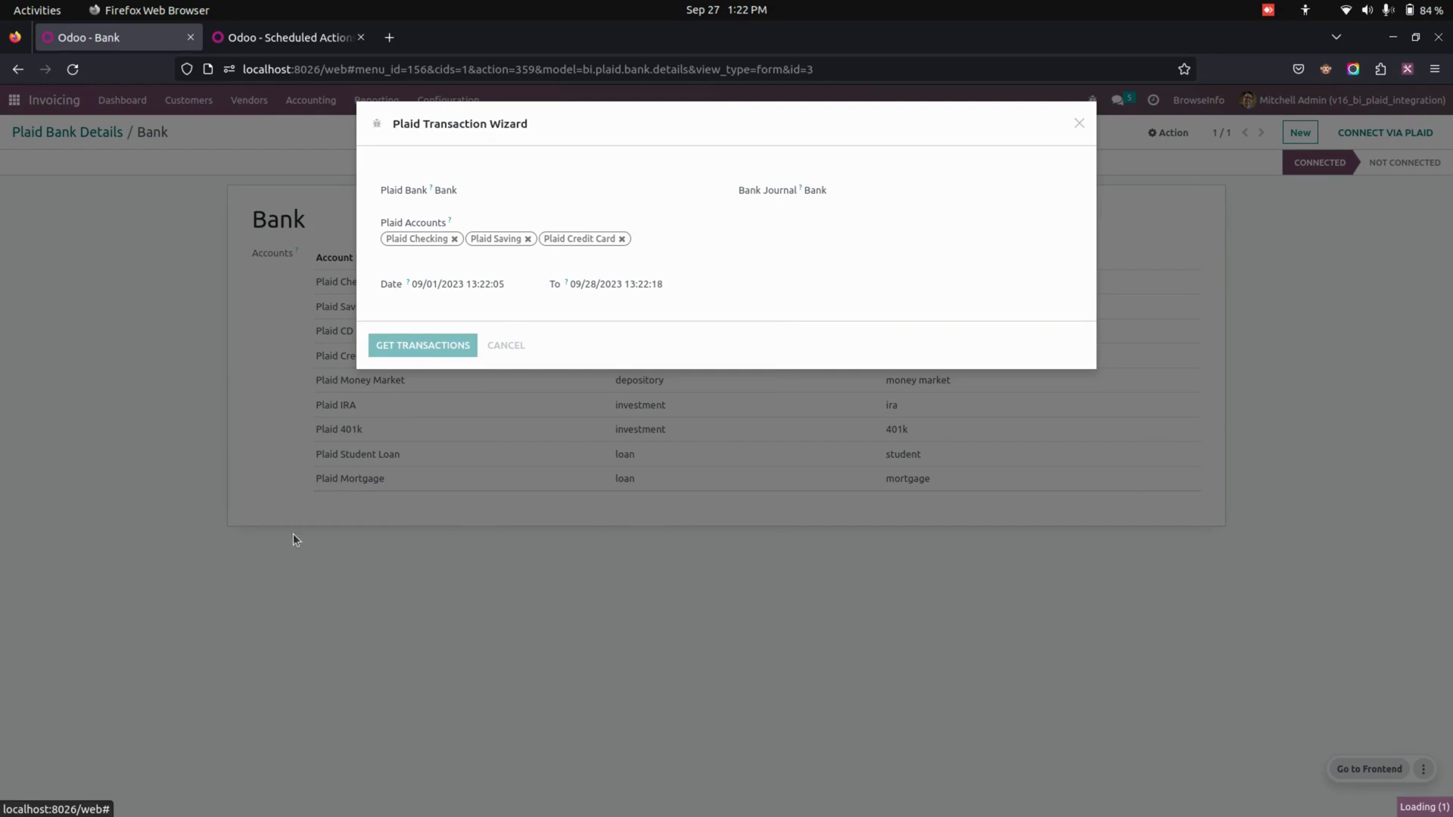
click(423, 346)
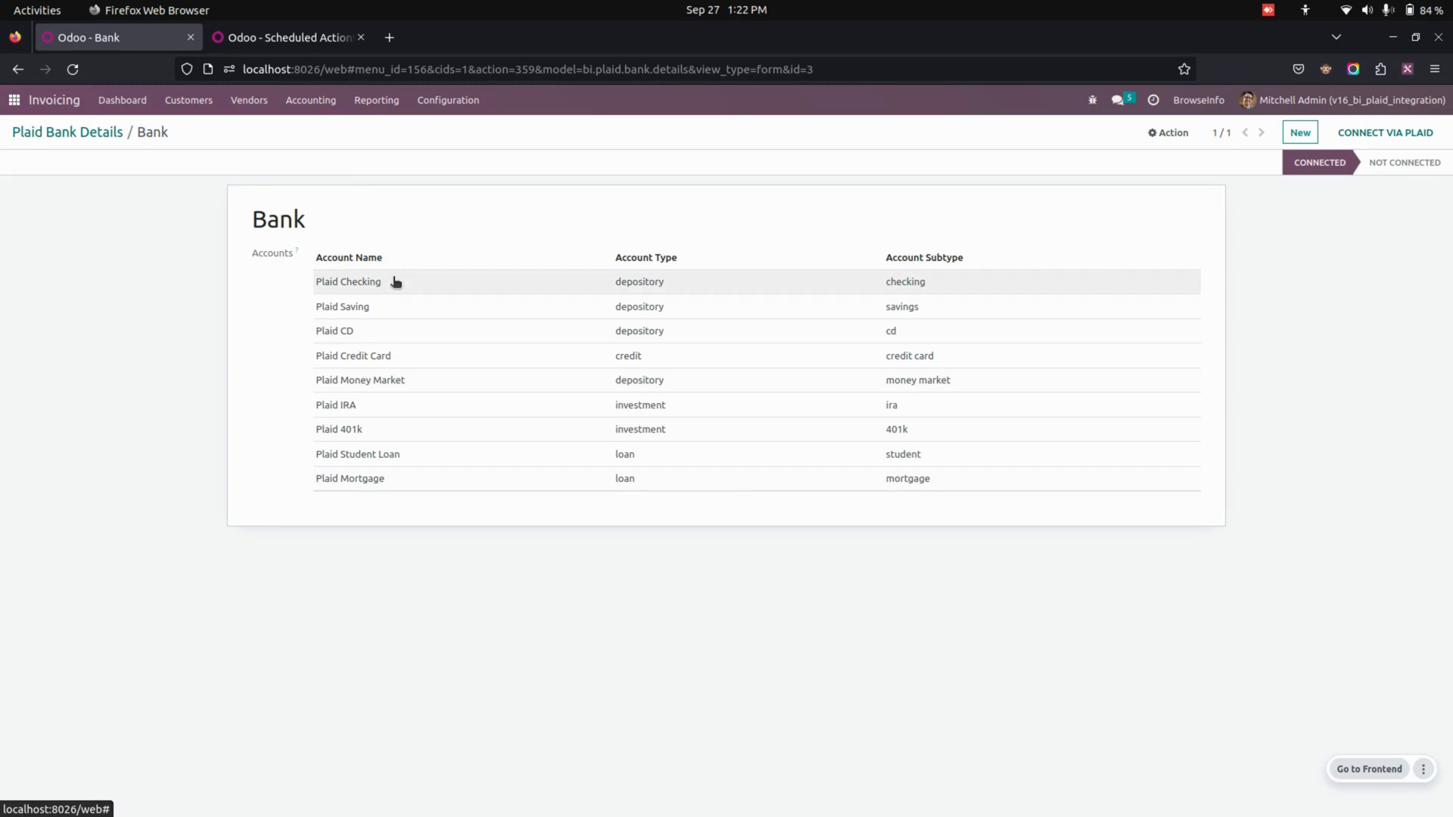
Show the sixteen posted Bank journal entries dated 09/27/2023 under Journal Entries
click(310, 100)
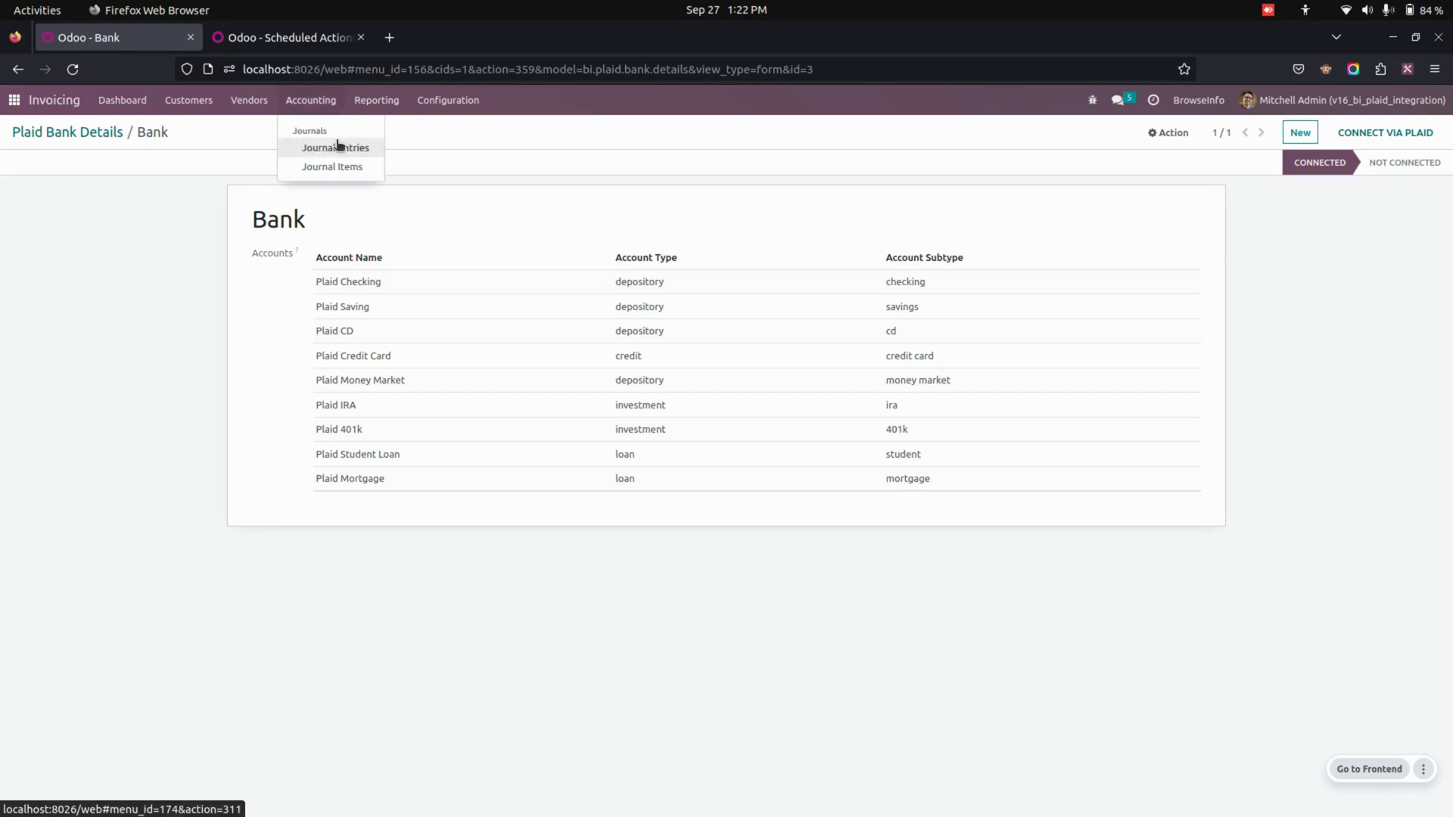
click(335, 148)
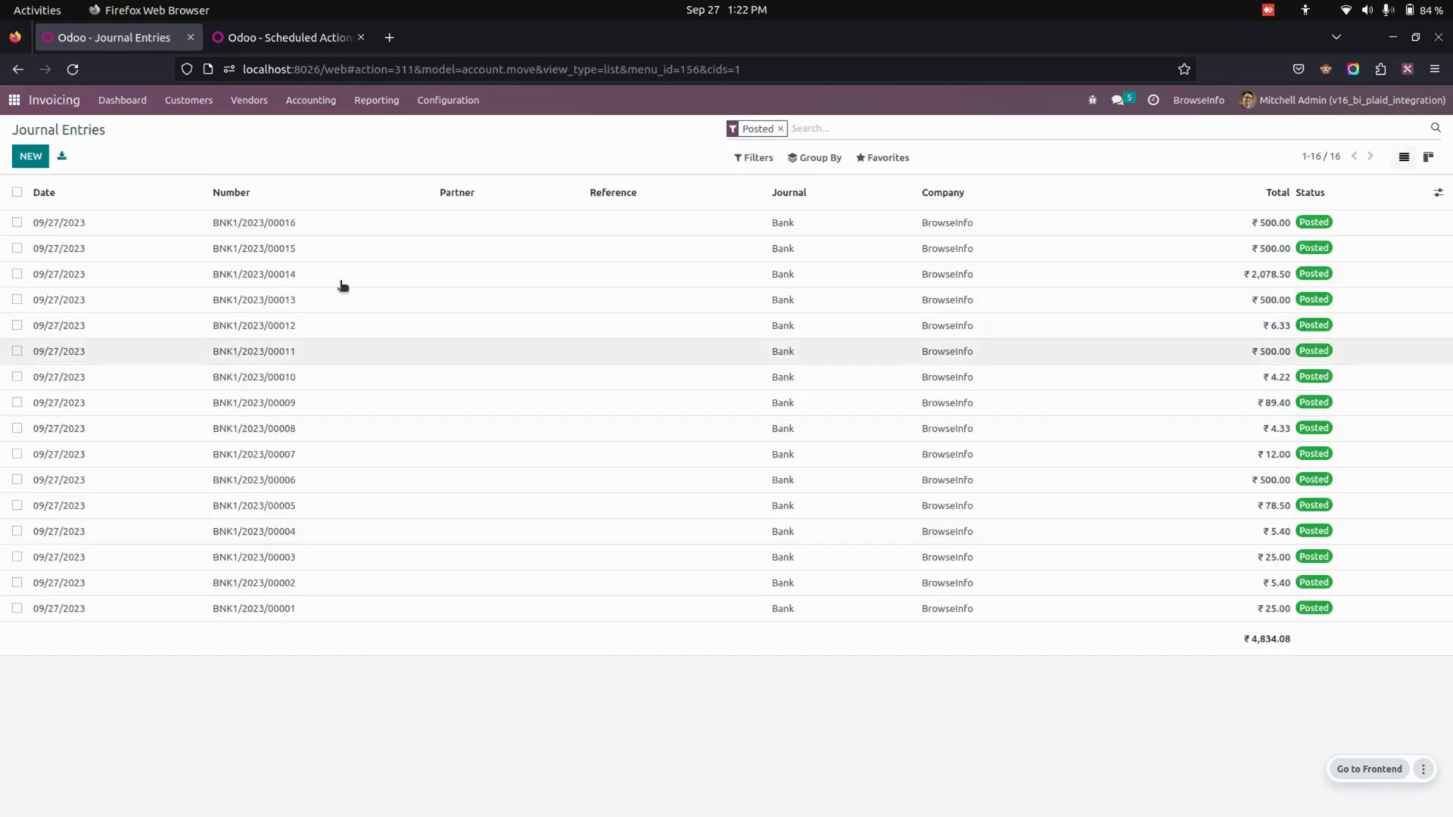
mouse_move(465, 221)
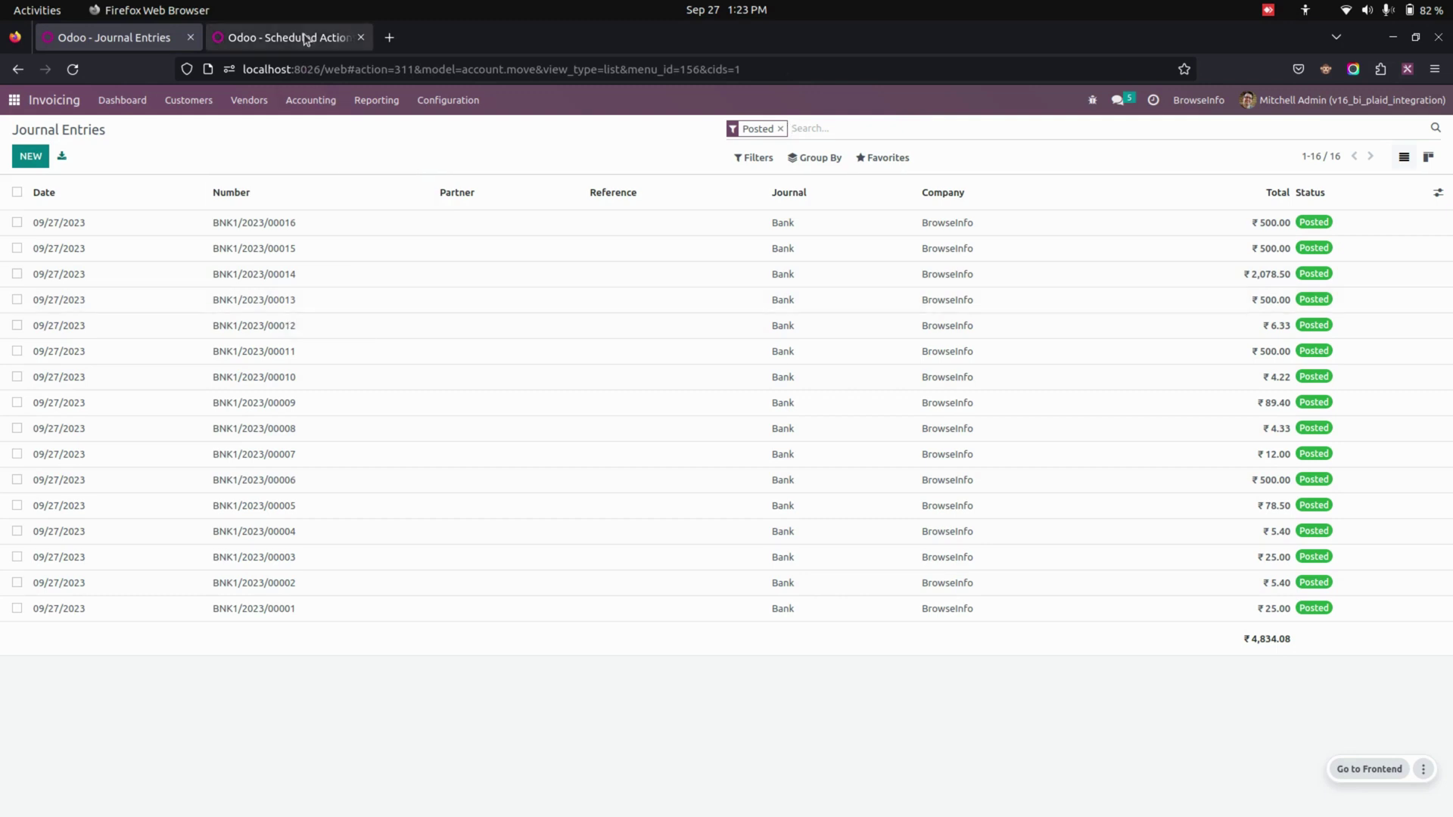
View the Get Plaid Automatic Transactions scheduled action running daily
click(287, 37)
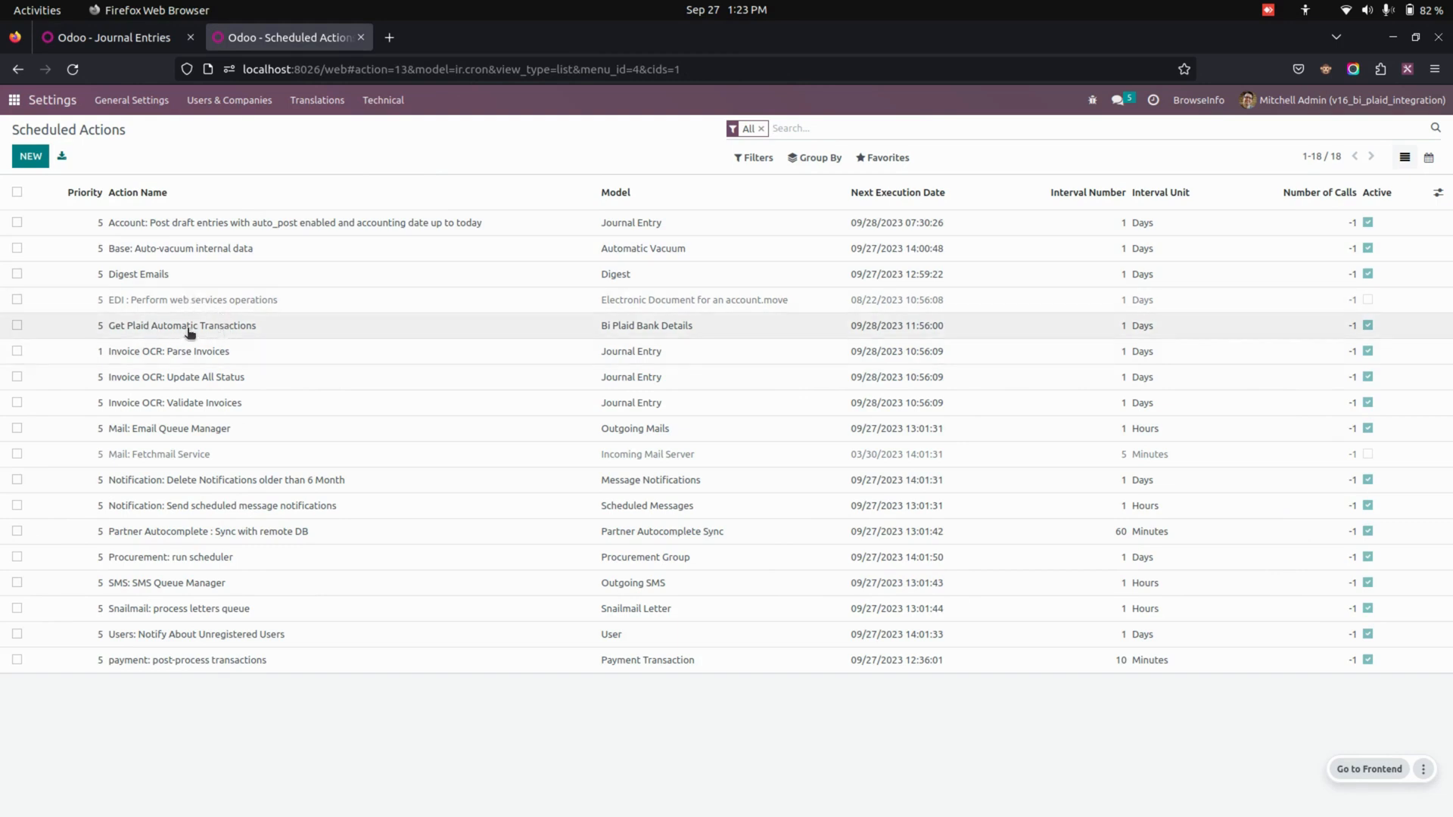
click(182, 325)
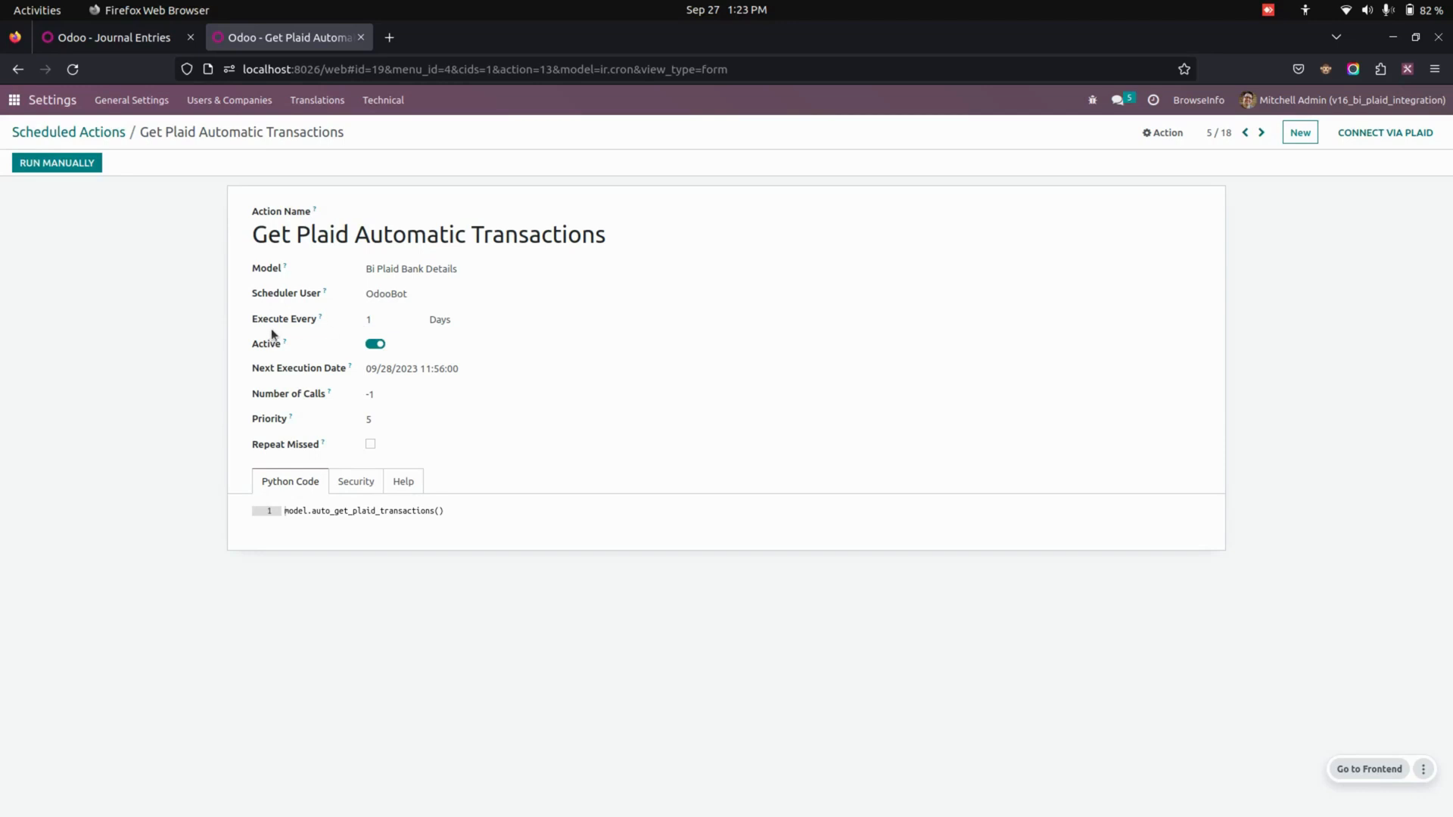
mouse_move(238, 394)
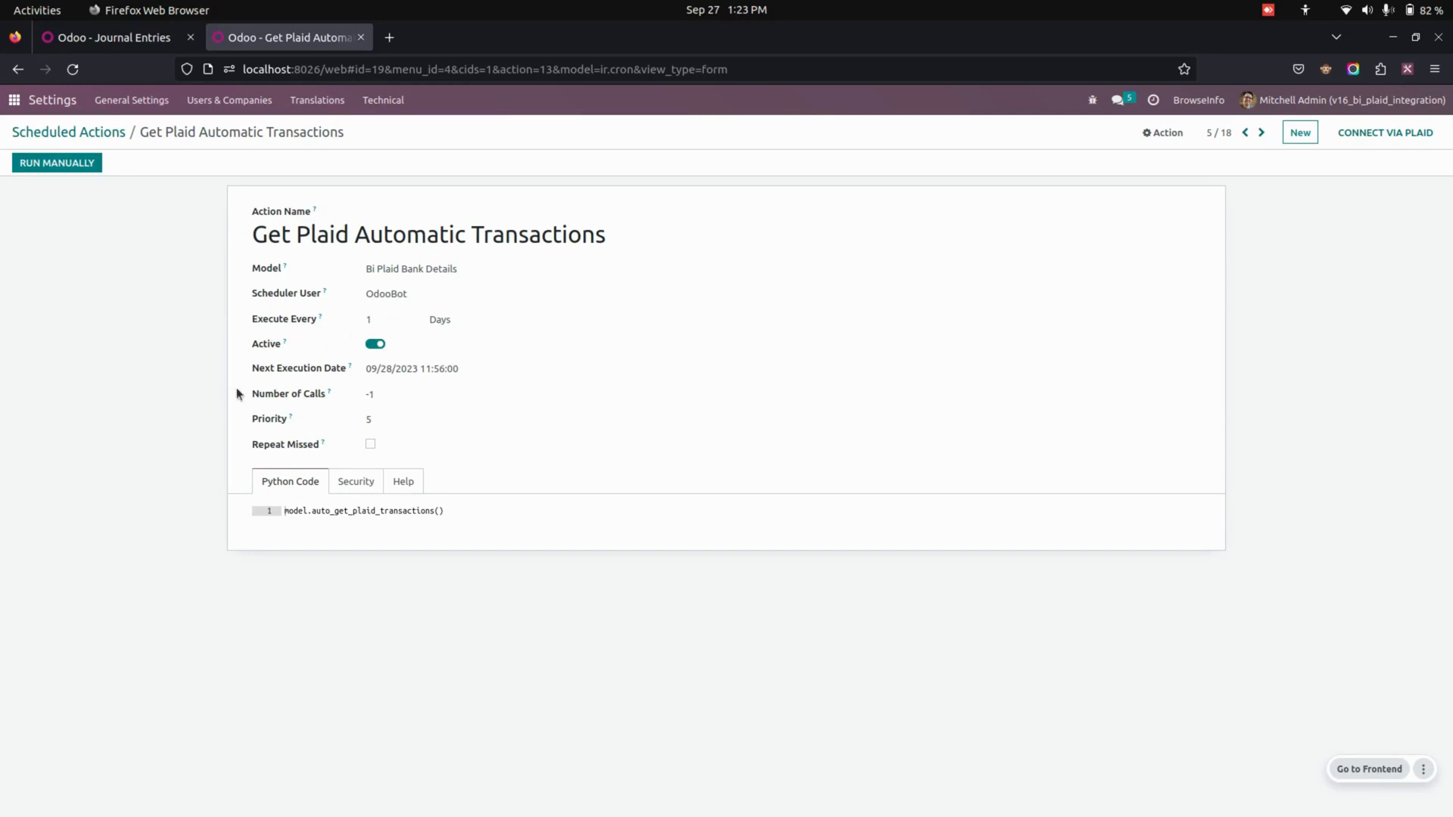
mouse_move(169, 360)
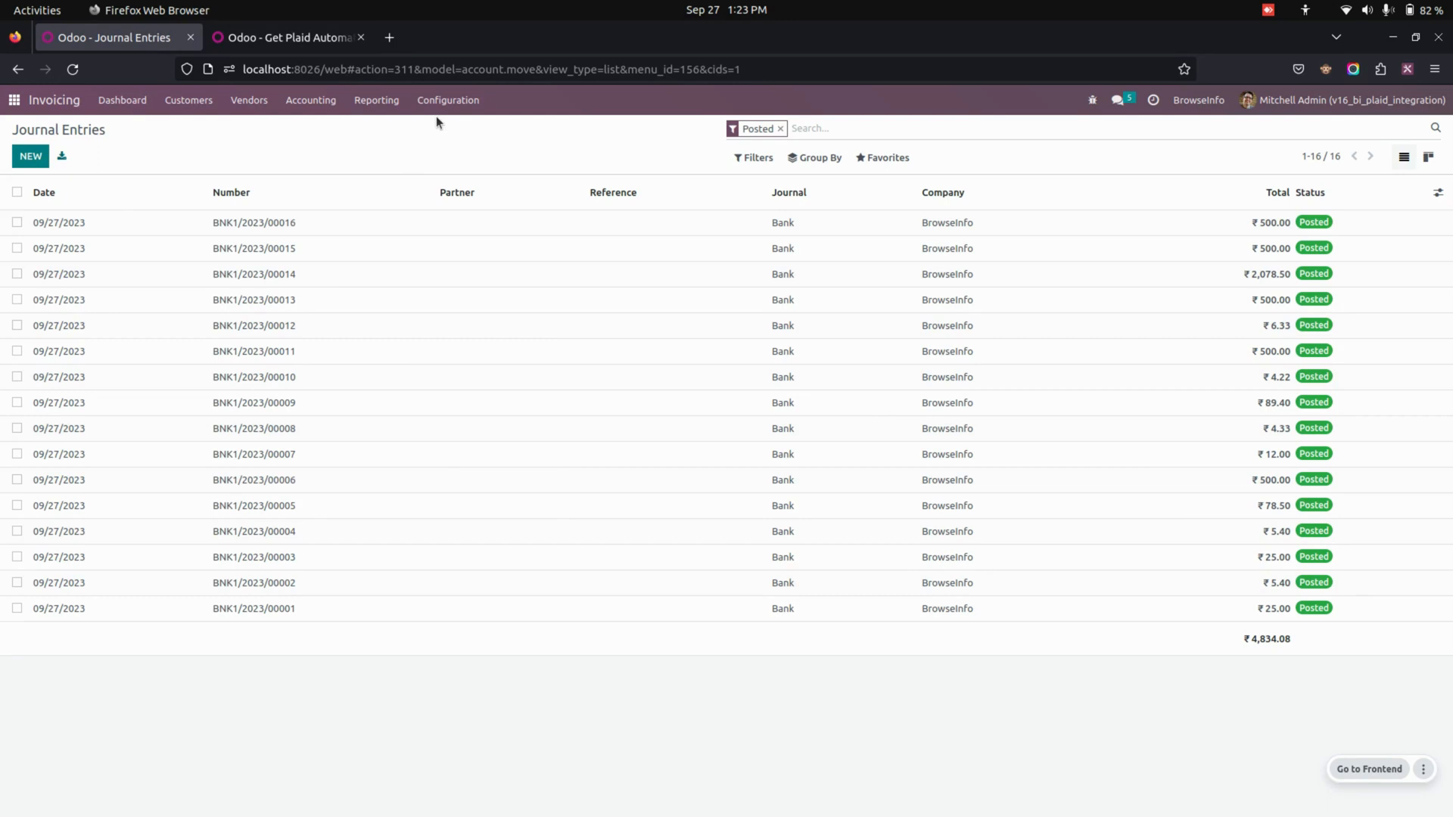
Return to the Odoo home screen of installed apps
click(449, 100)
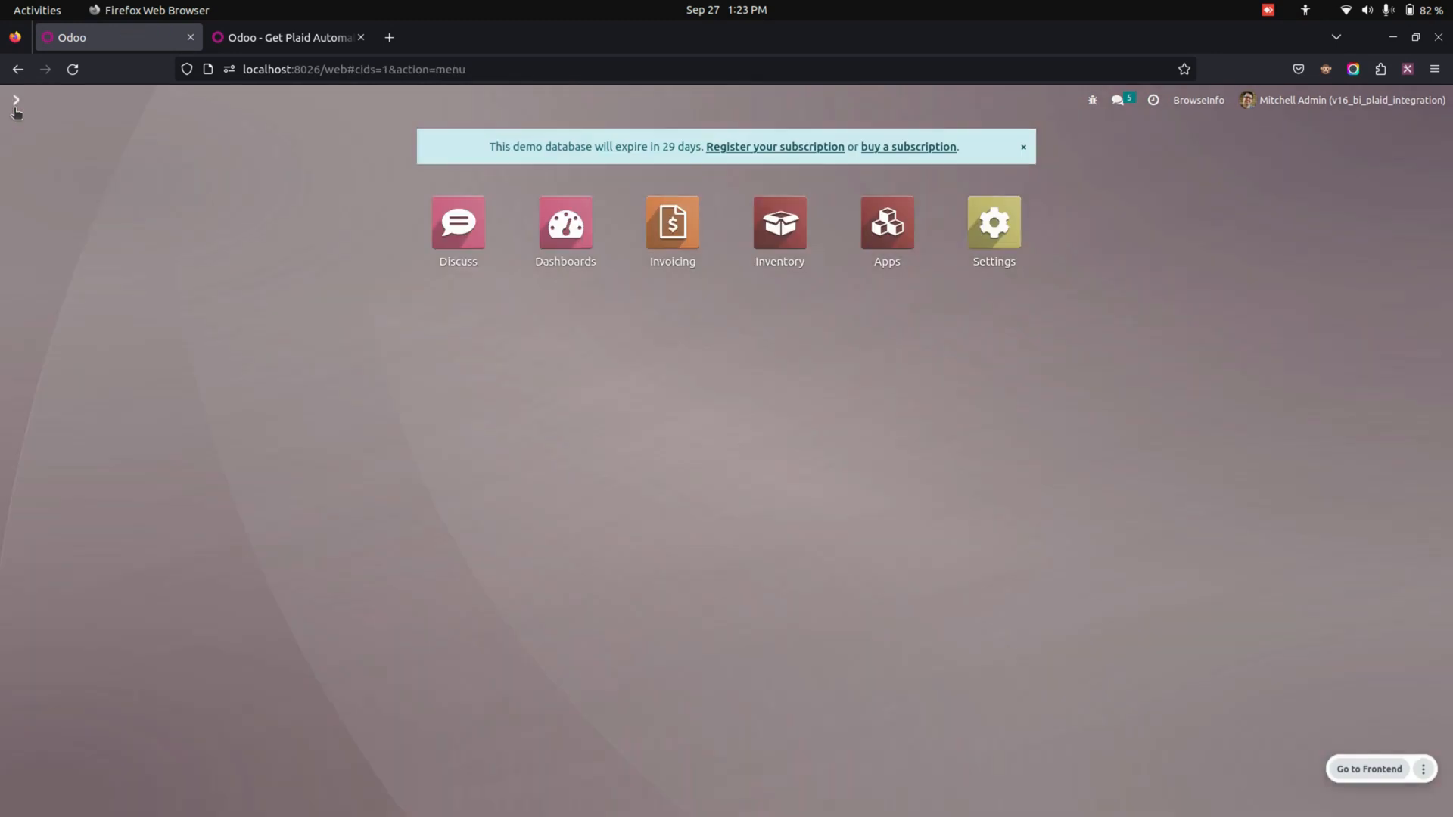
mouse_move(263, 351)
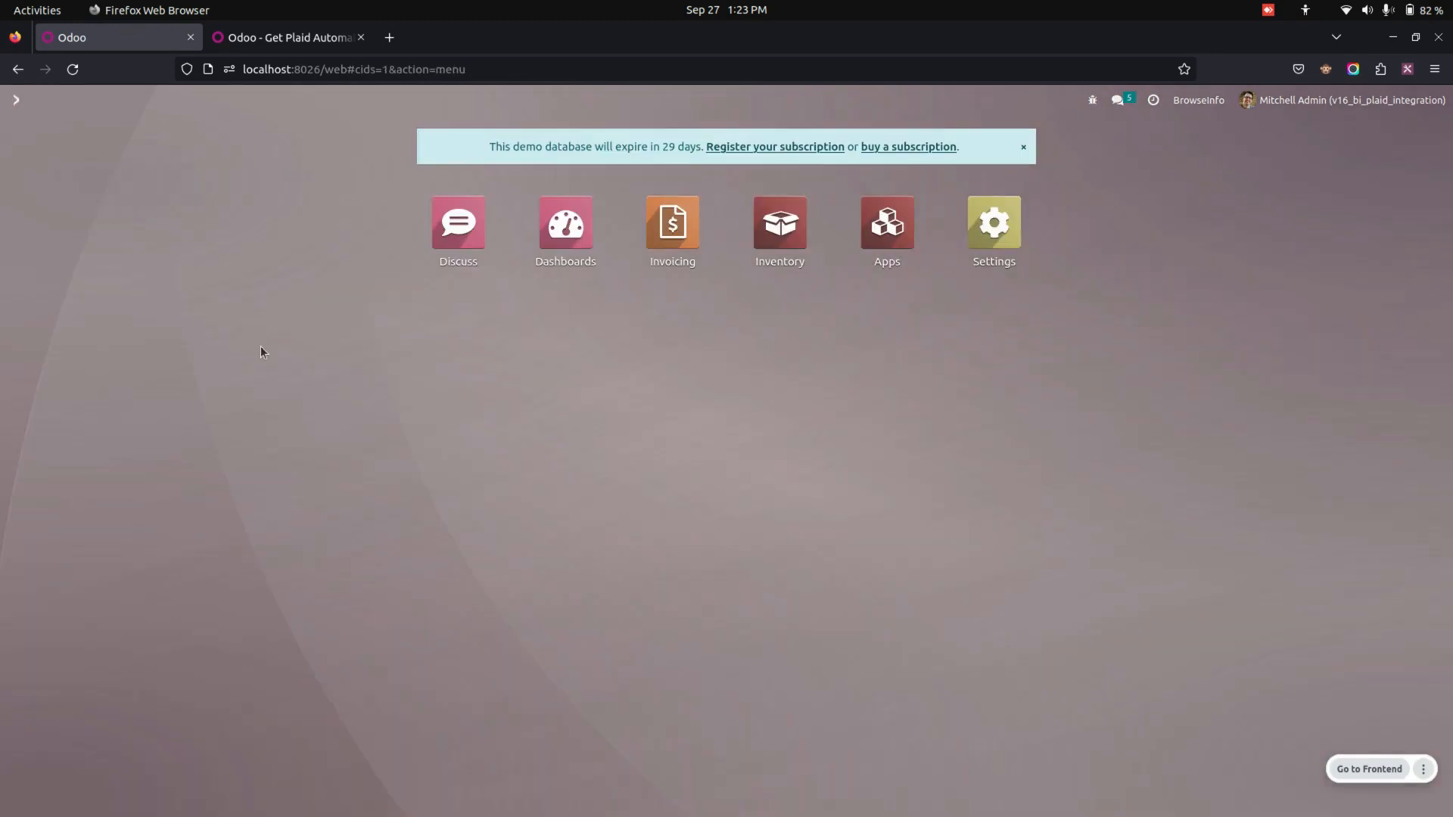